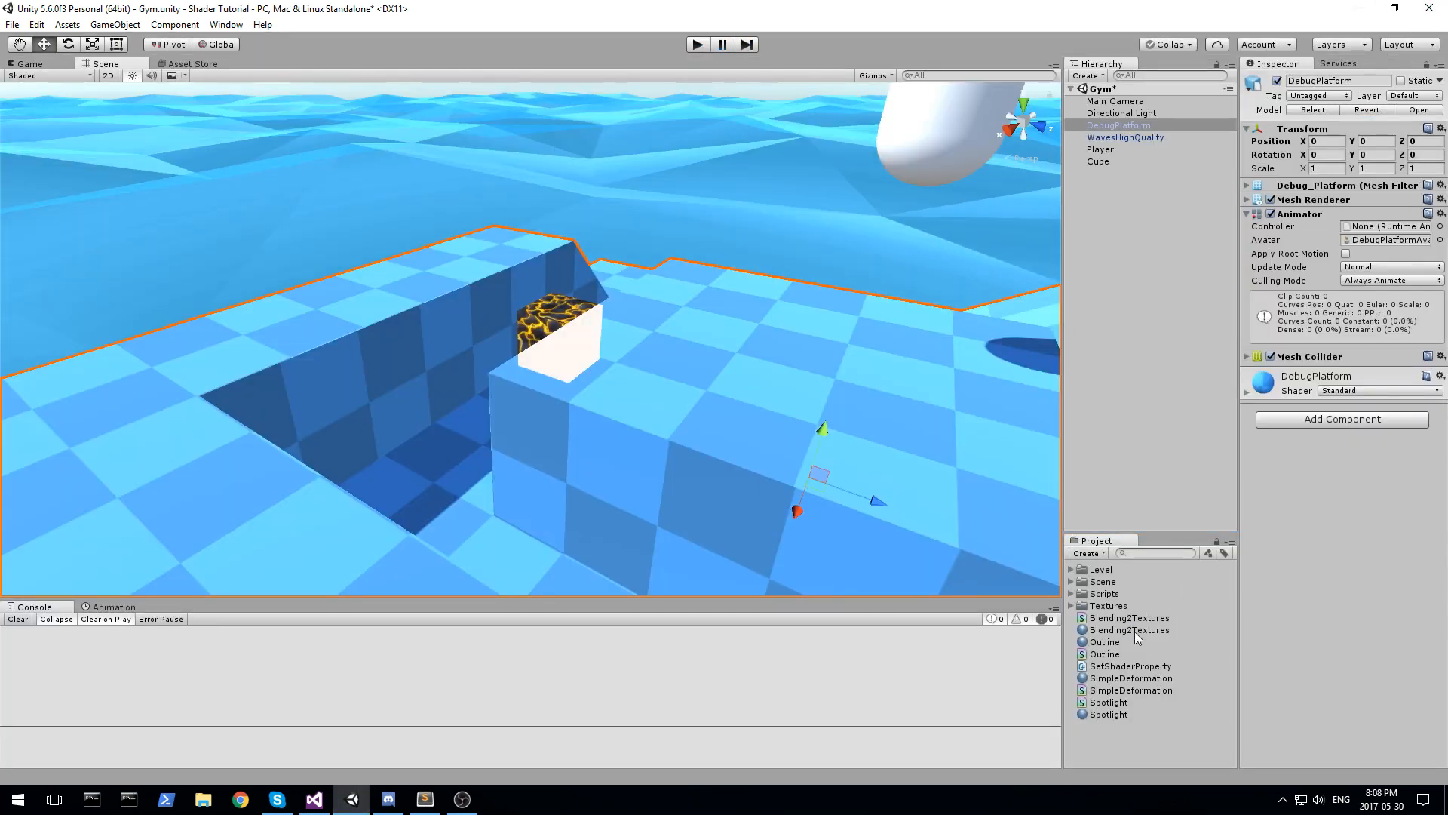
# - Delete the Outline material and shader, then create a new material named AlwaysVisible
pyautogui.press('Delete')
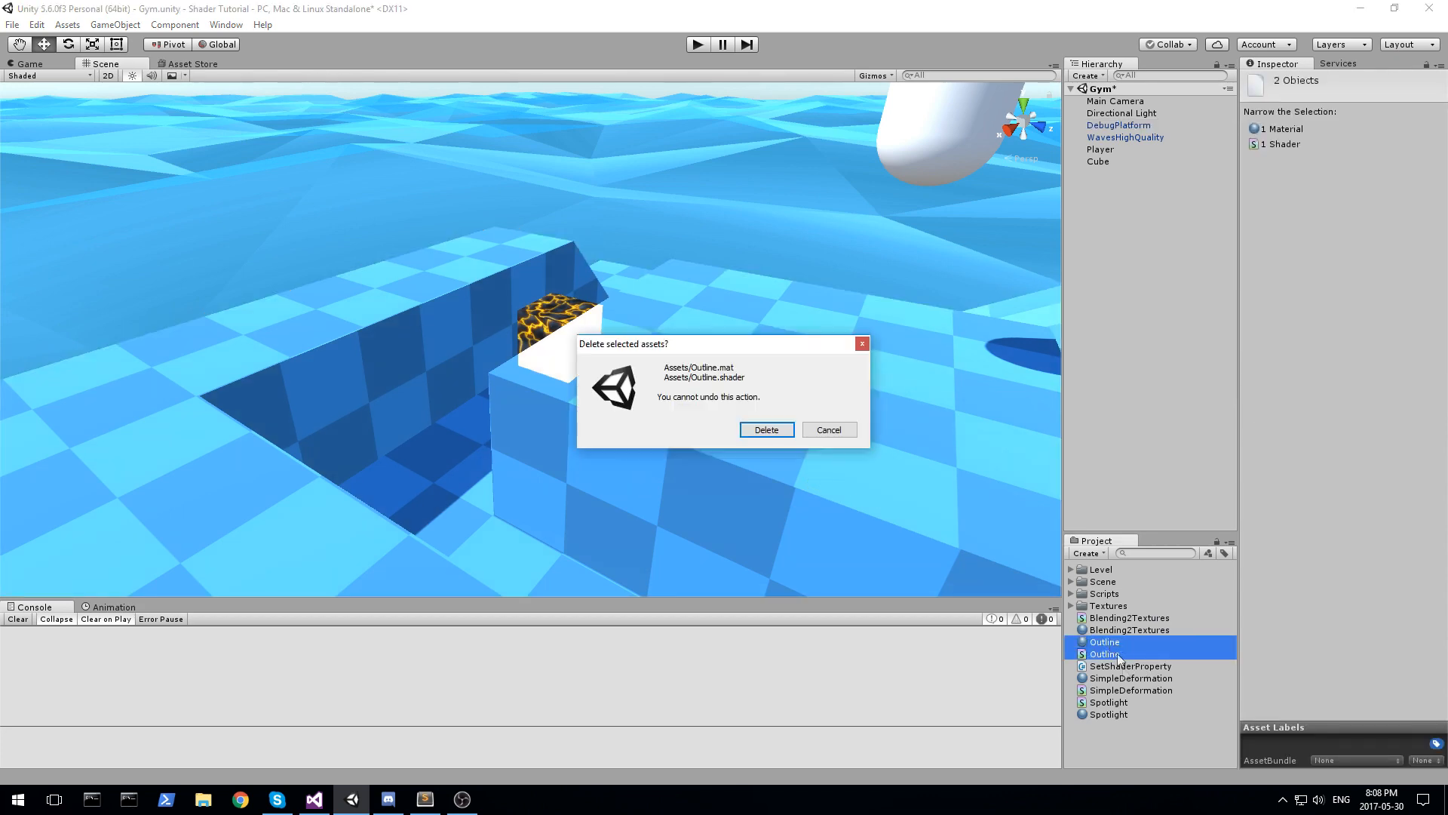
pyautogui.click(765, 429)
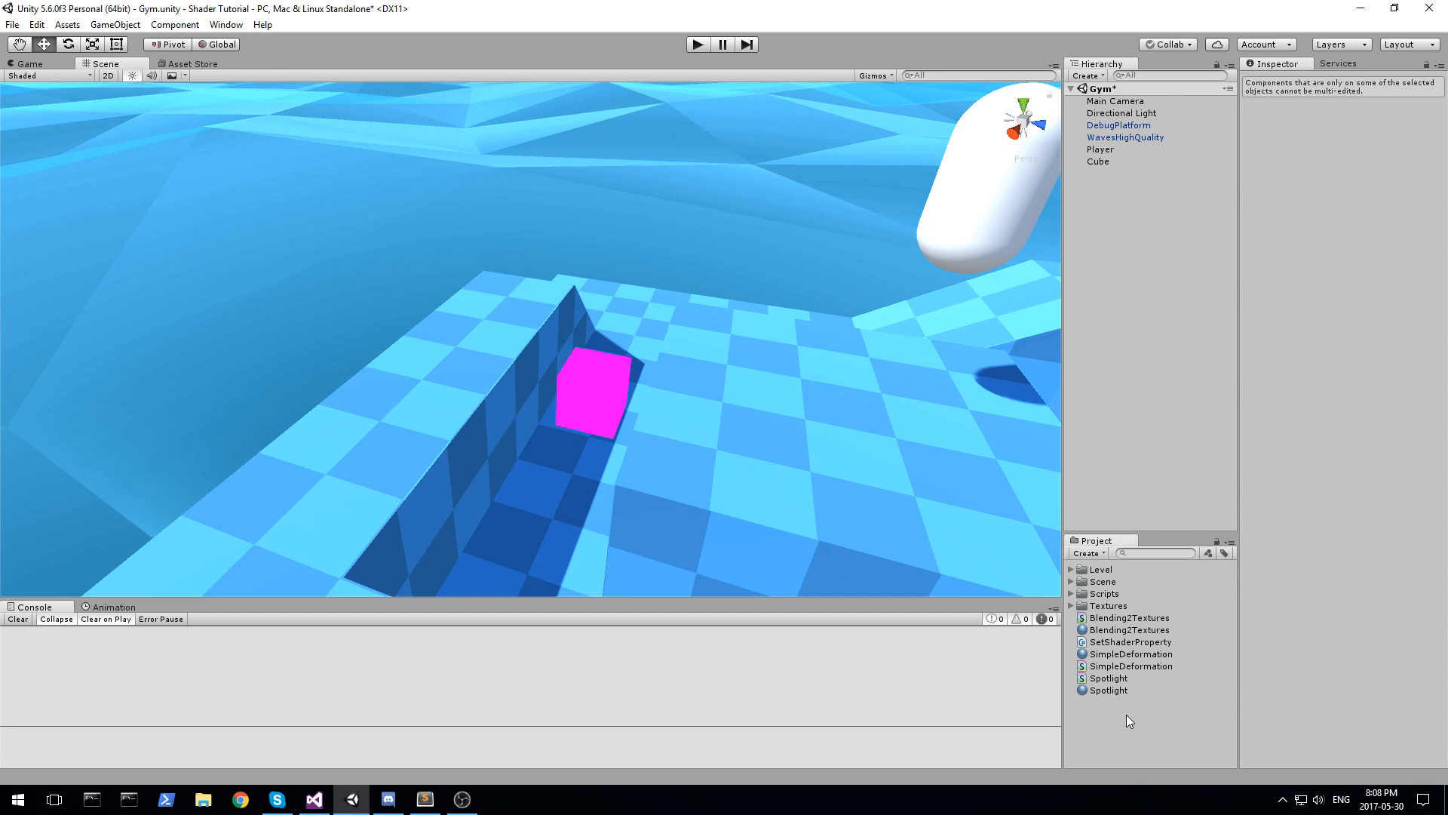
pyautogui.rightClick(1127, 721)
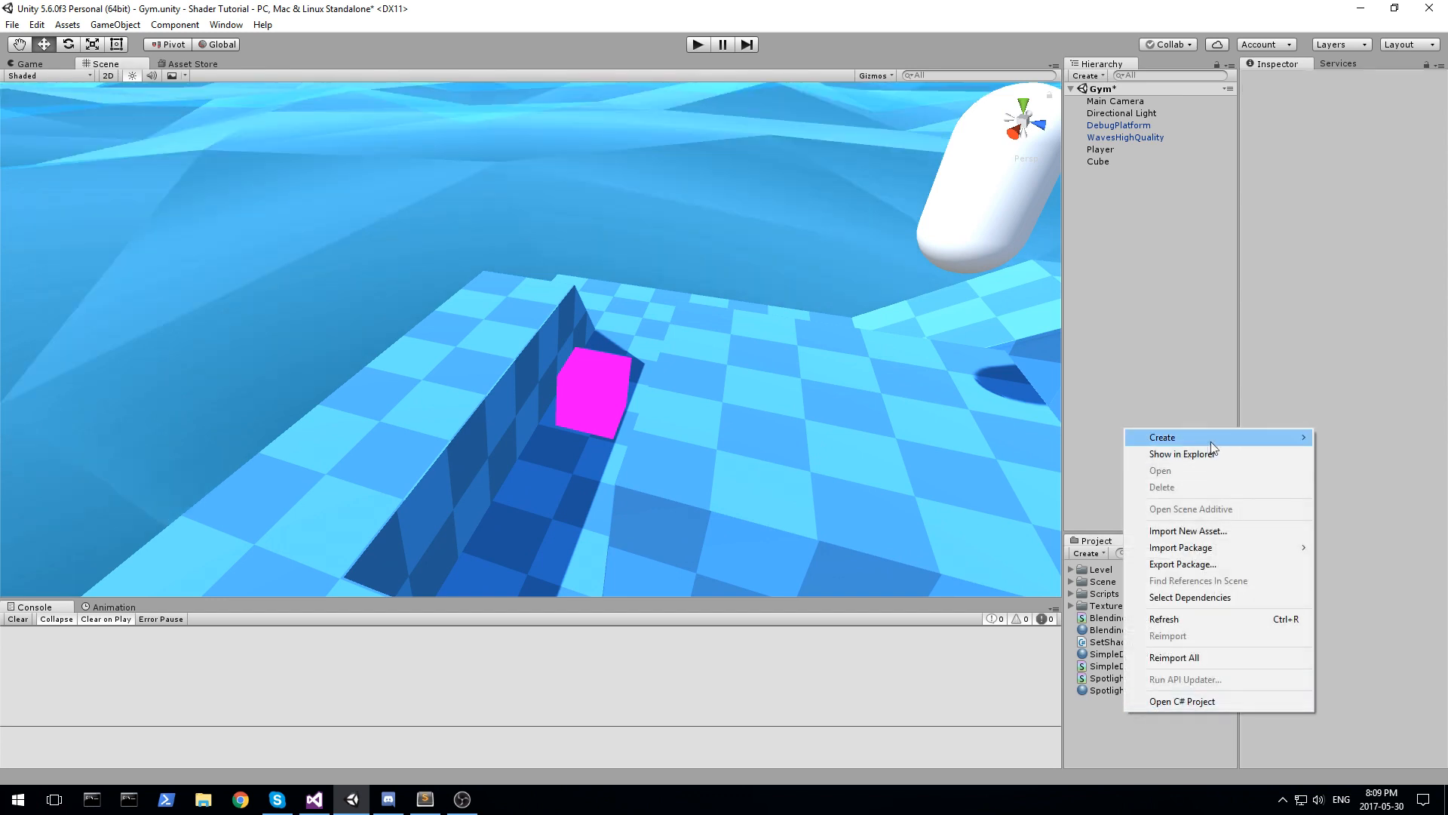
pyautogui.click(1161, 437)
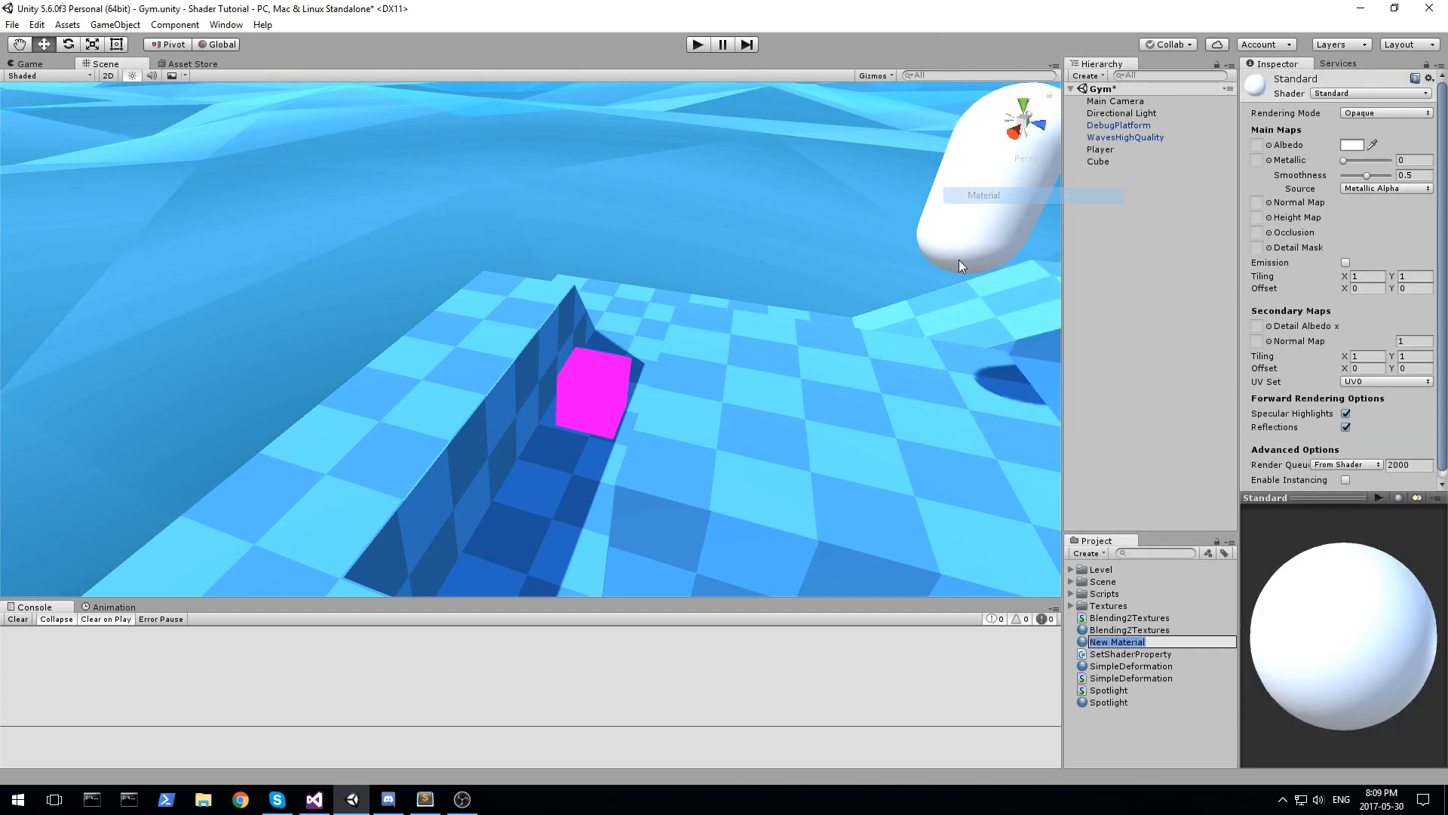
pyautogui.write('AlwaysVisible')
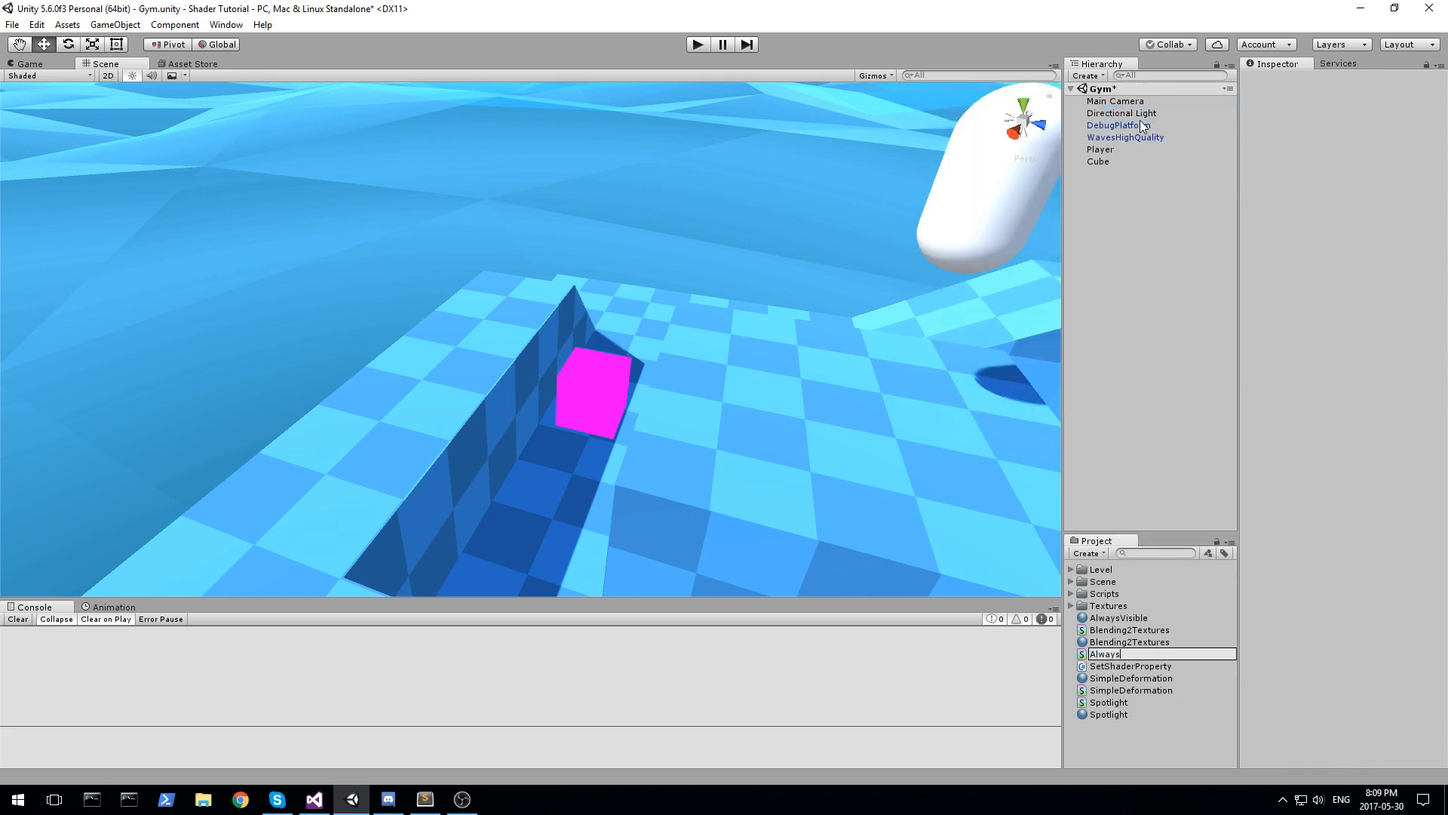
# - Open the AlwaysVisible shader in Visual Studio and change its path from Unlit to N3K
pyautogui.click(1118, 629)
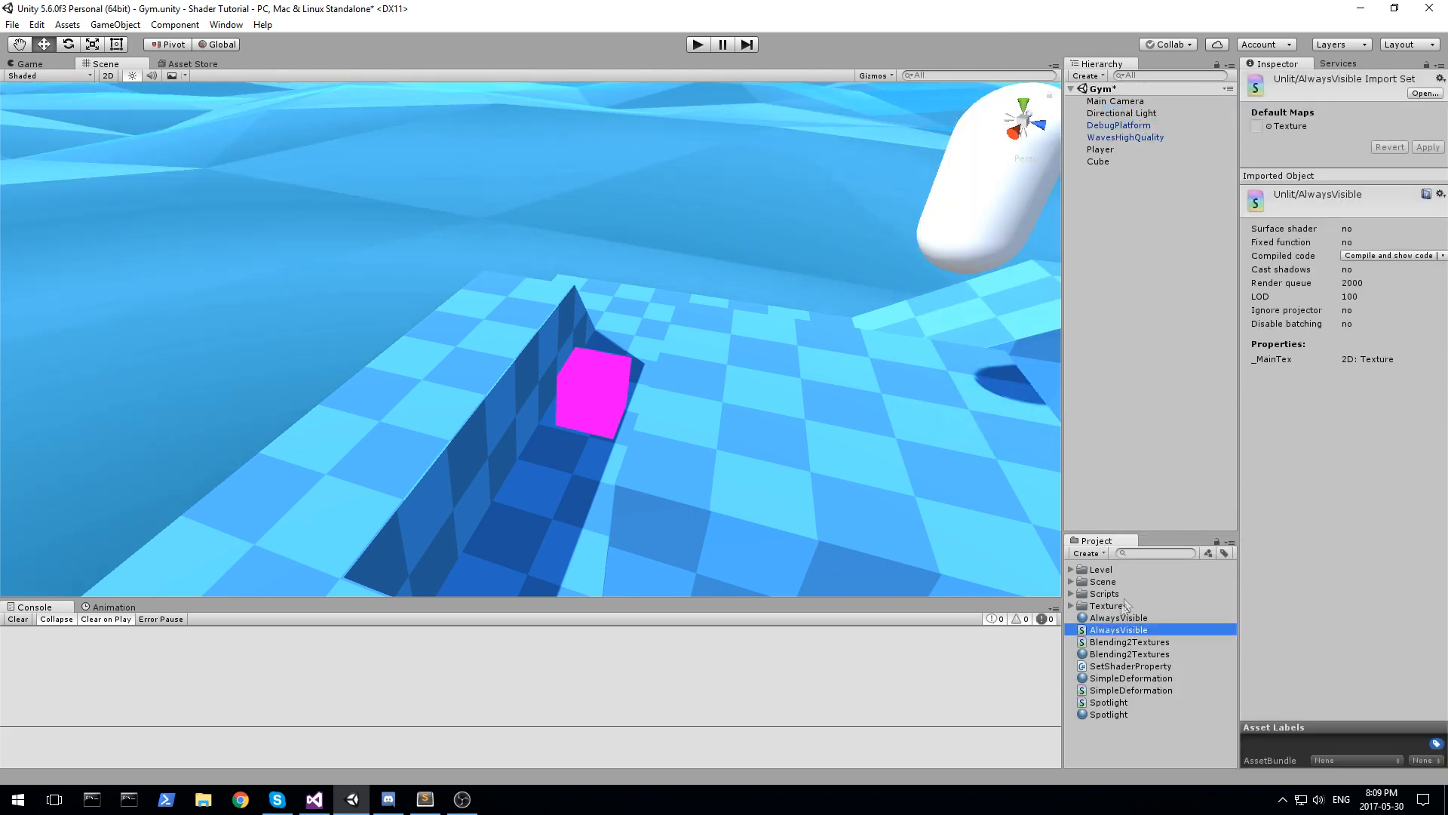
pyautogui.click(313, 799)
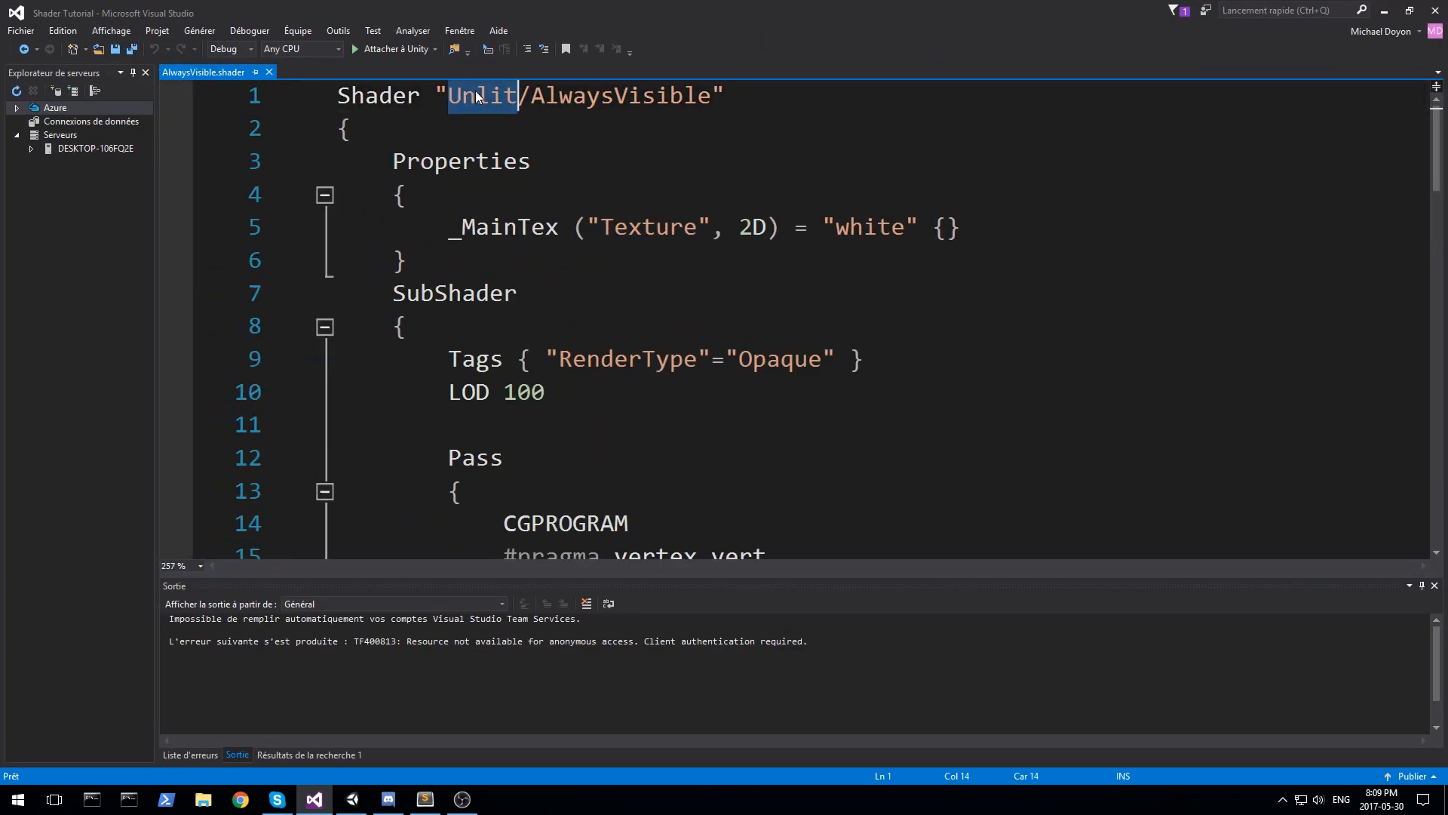
pyautogui.write('N3K')
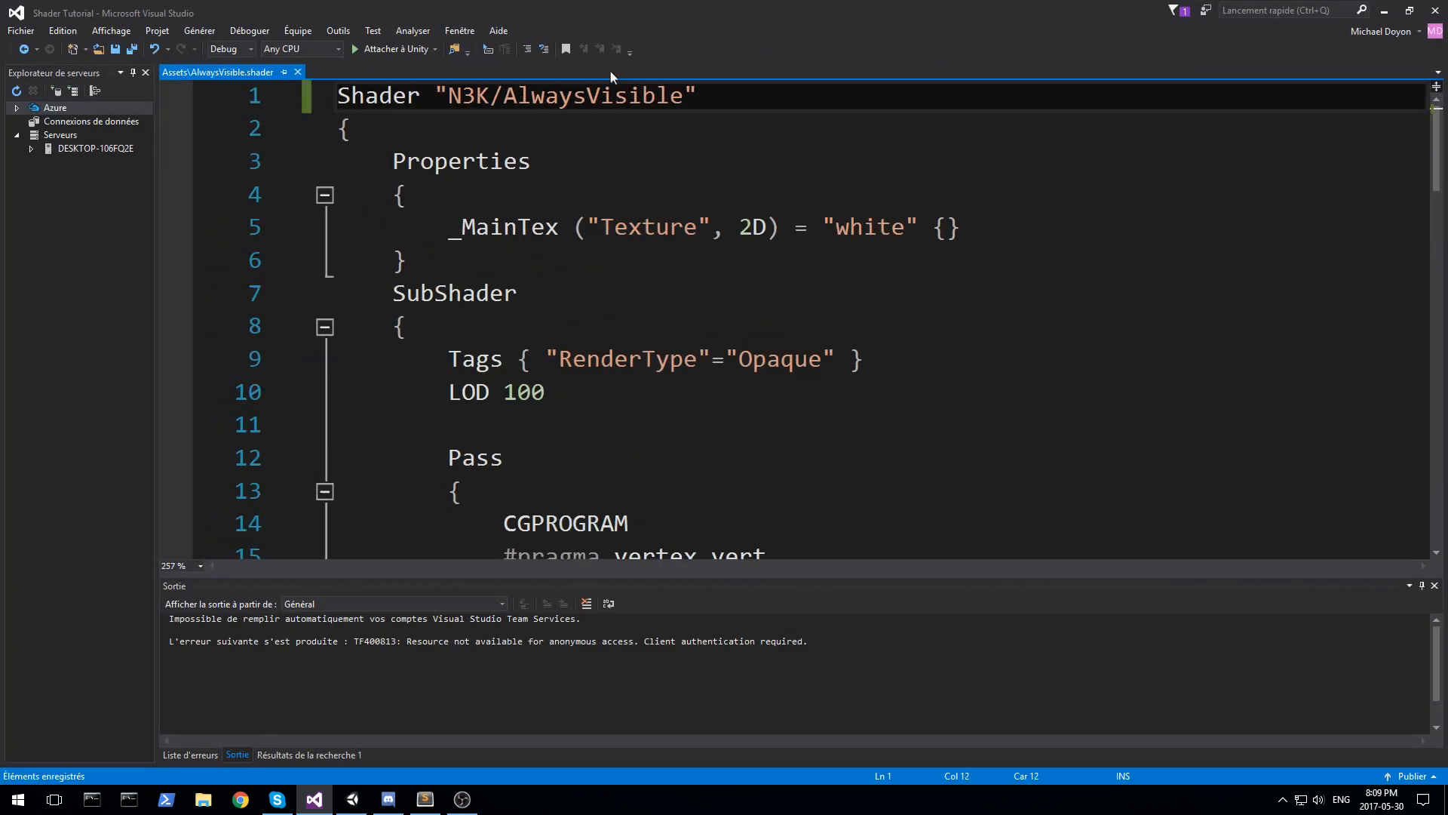
# - Give the cube's AlwaysVisible material the N3K/AlwaysVisible shader and the Toon_Lava texture
pyautogui.click(313, 799)
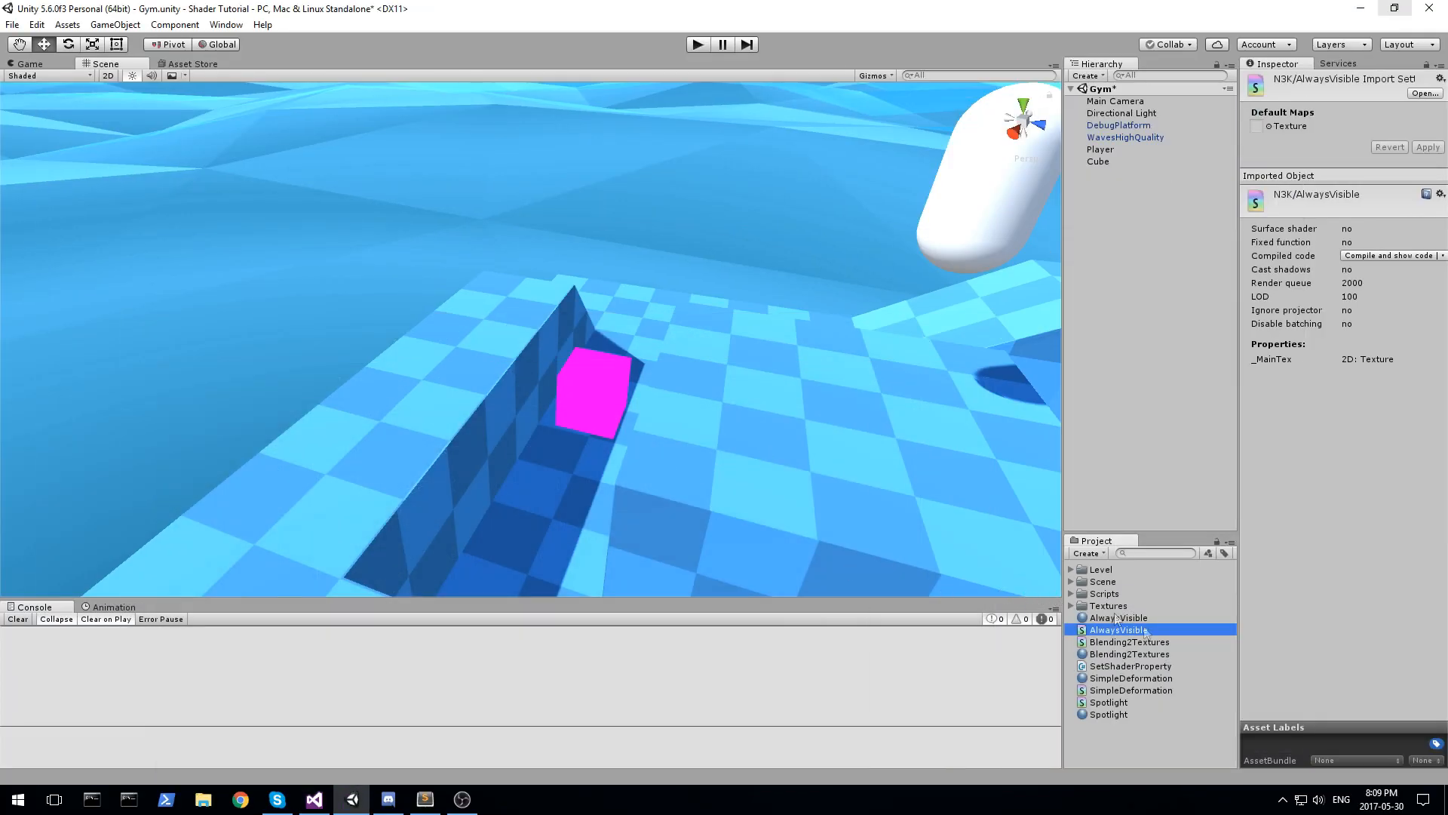
pyautogui.click(1118, 617)
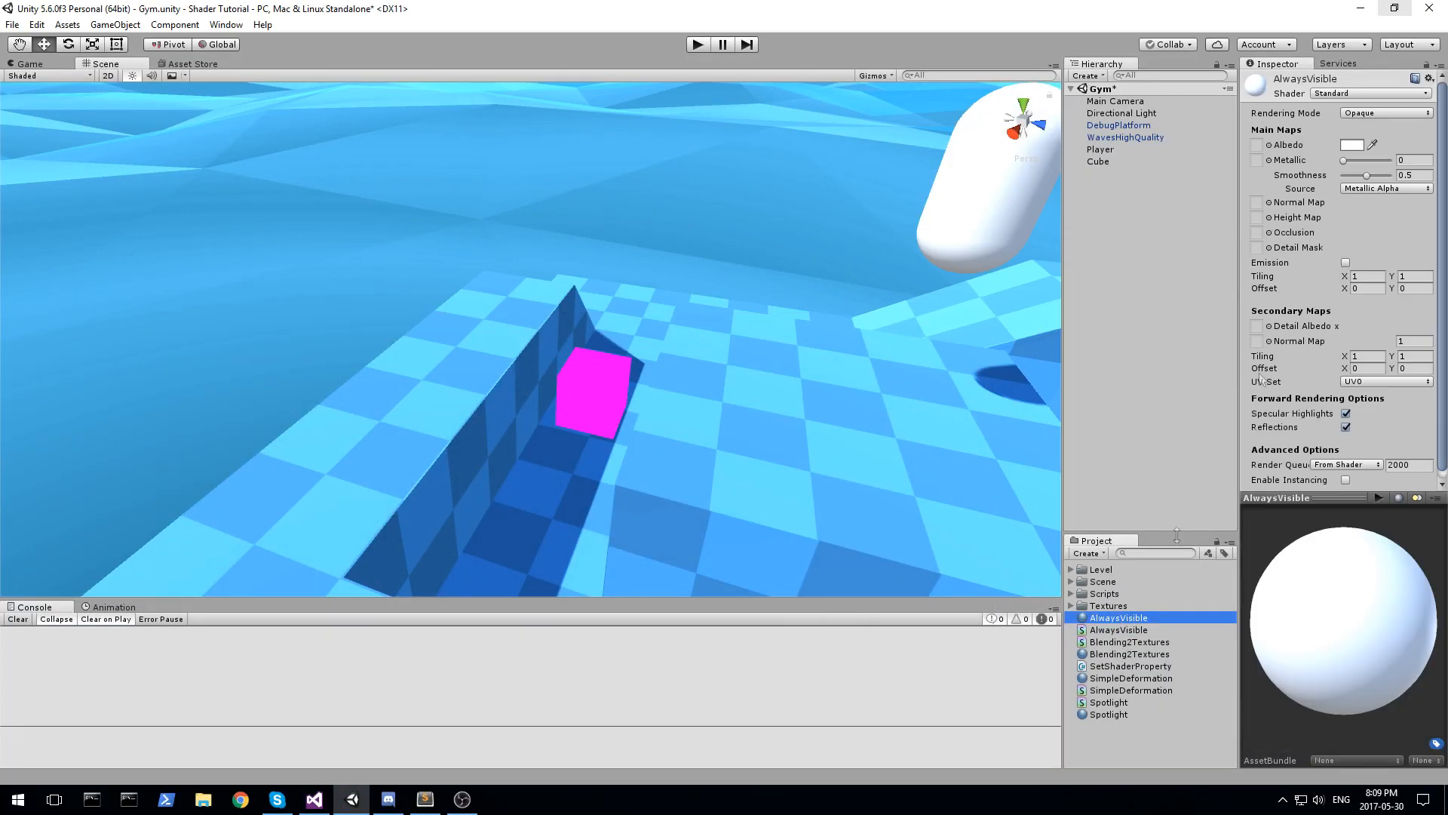
pyautogui.click(1370, 92)
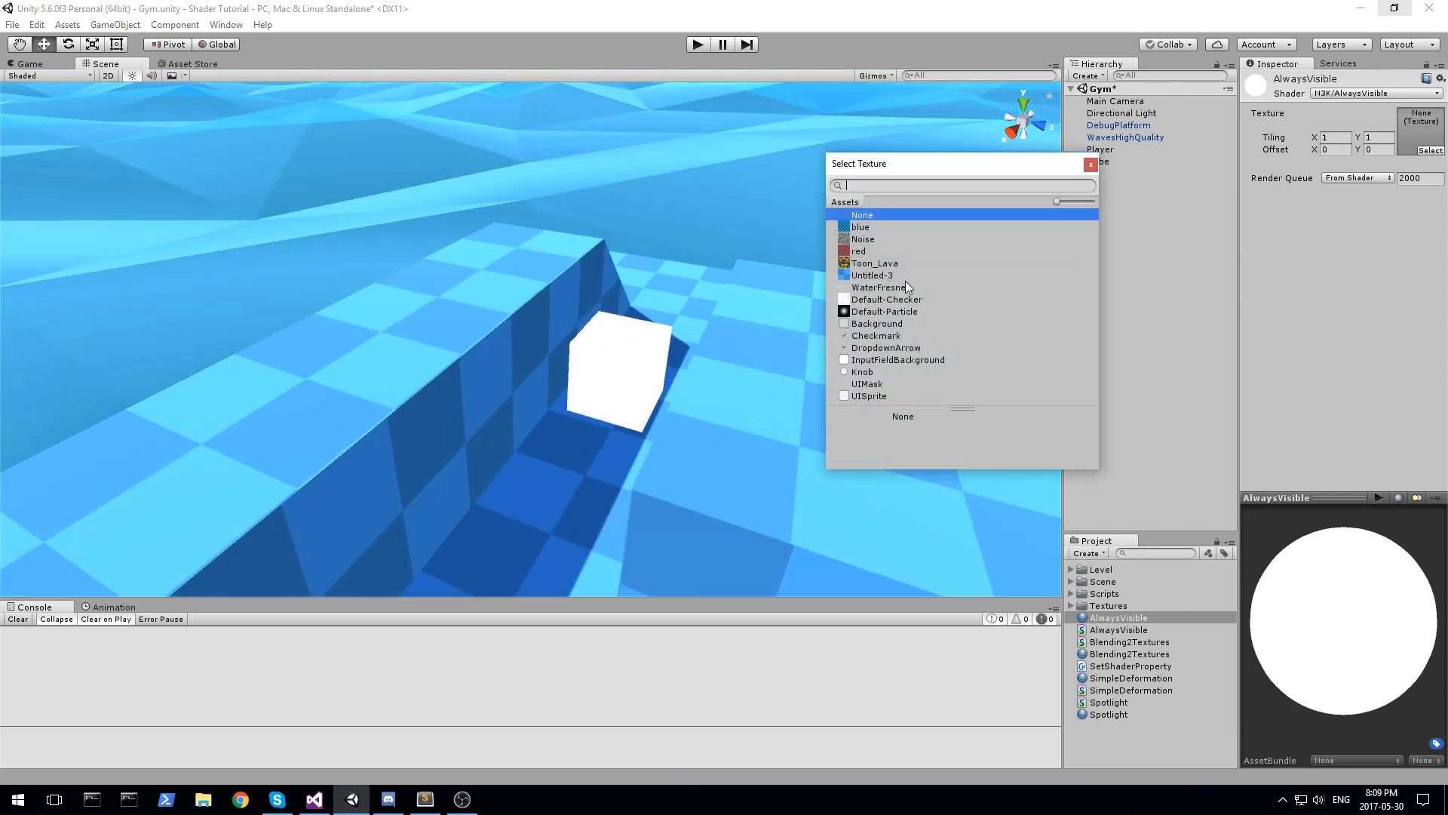
pyautogui.click(874, 264)
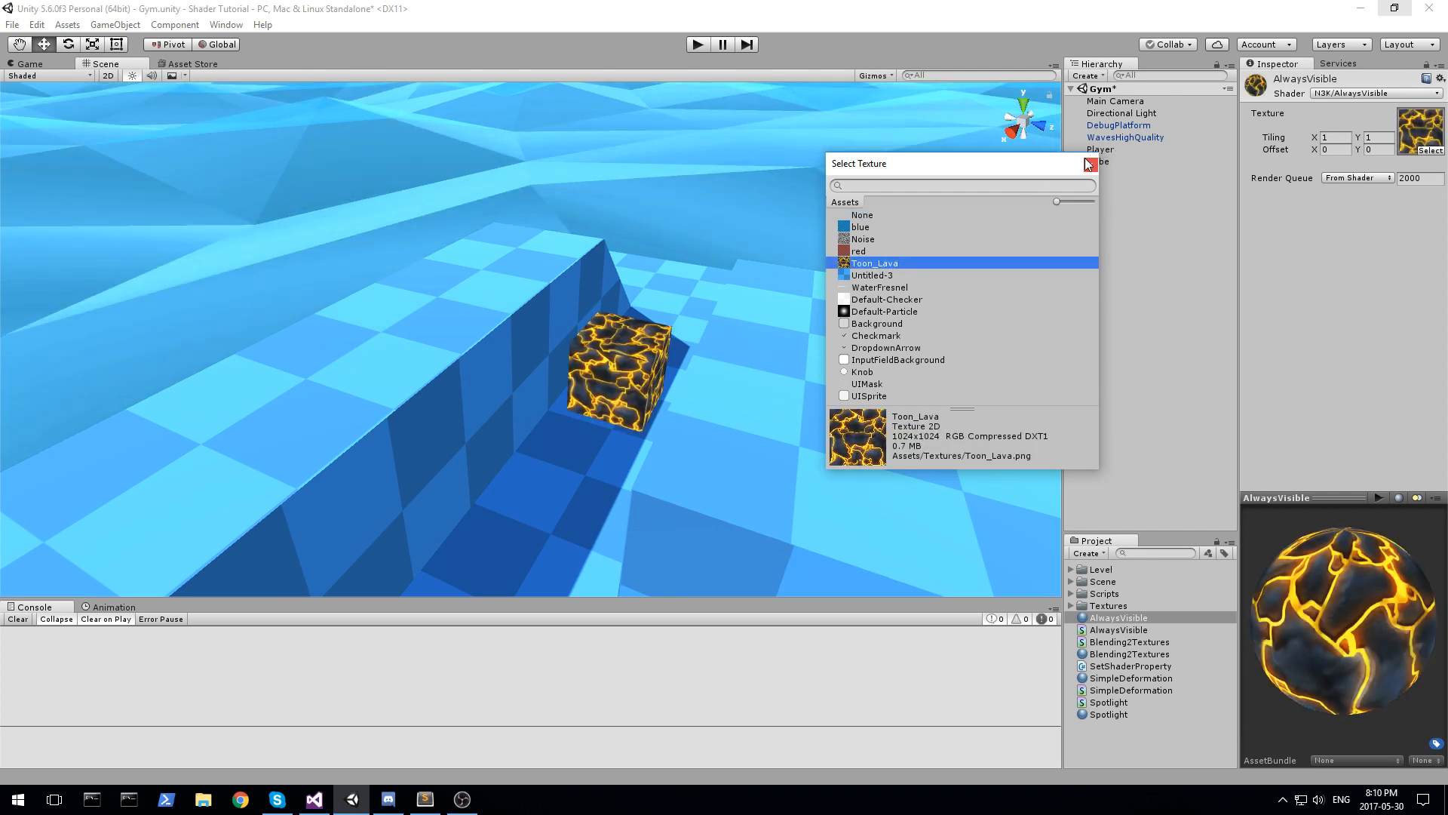
pyautogui.click(1088, 163)
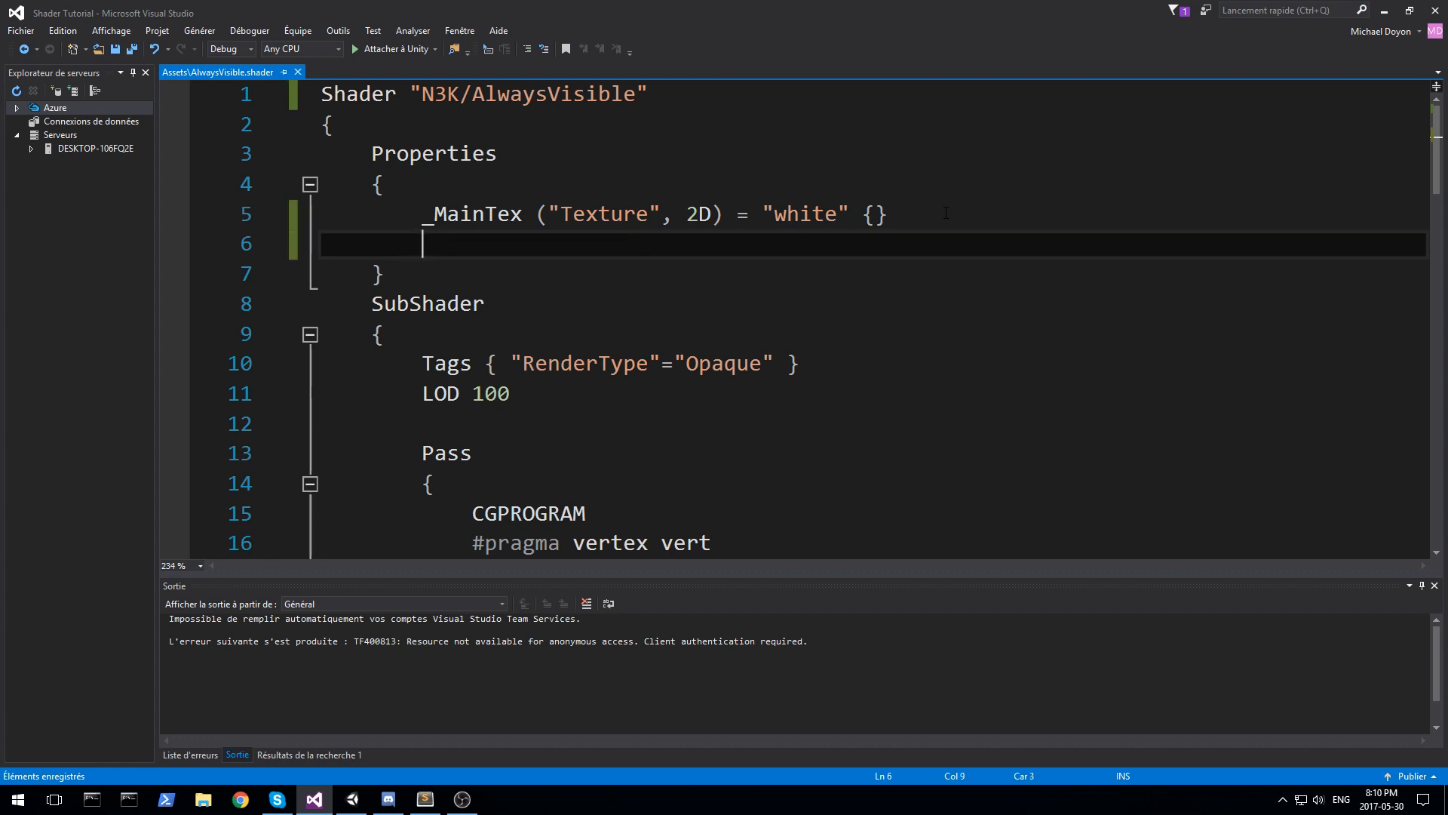
# - Add _Color("Always visible color", Color) = (0,0,0,0) below _MainTex in Properties
pyautogui.write('_Color')
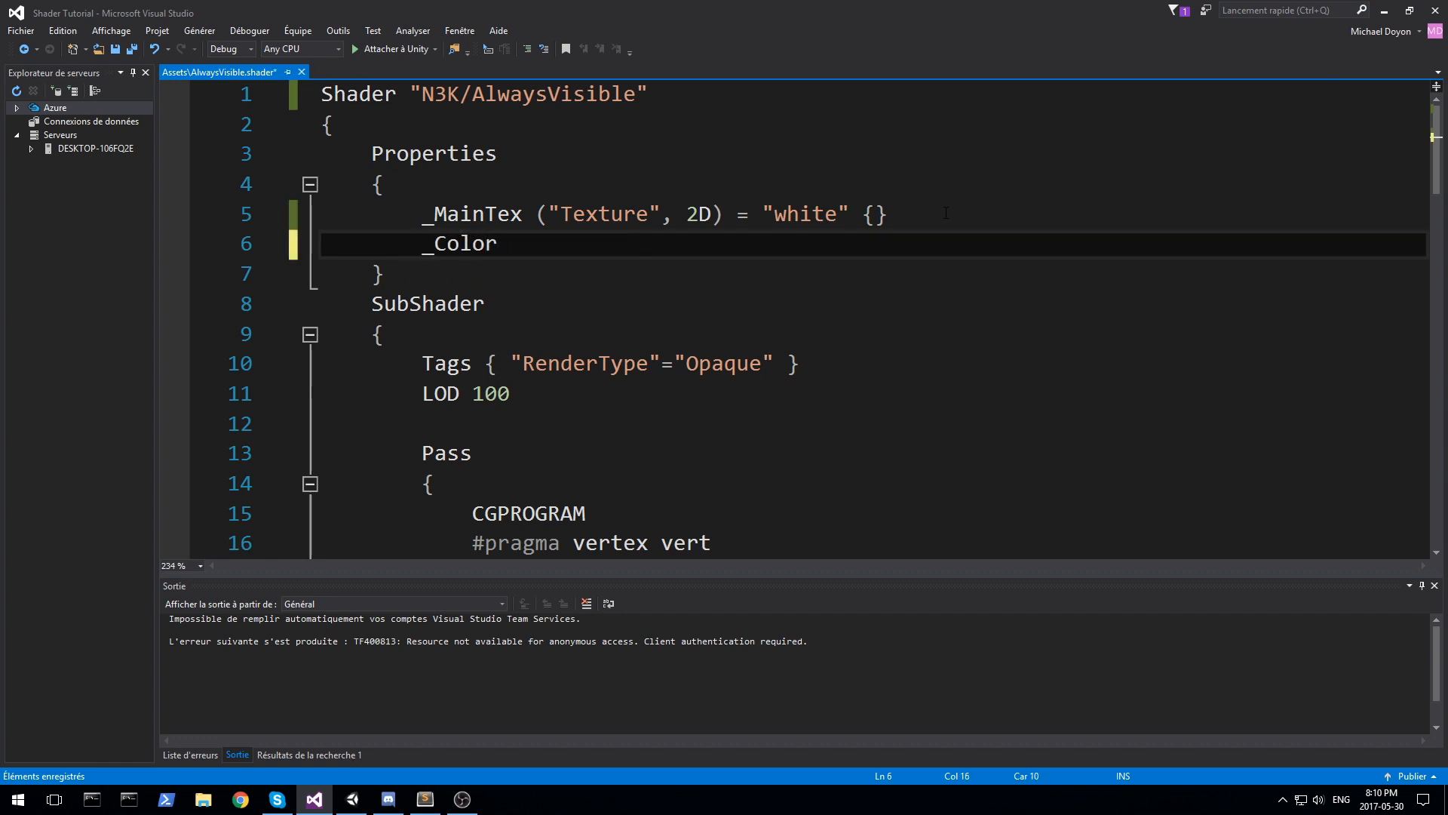
pyautogui.write('()')
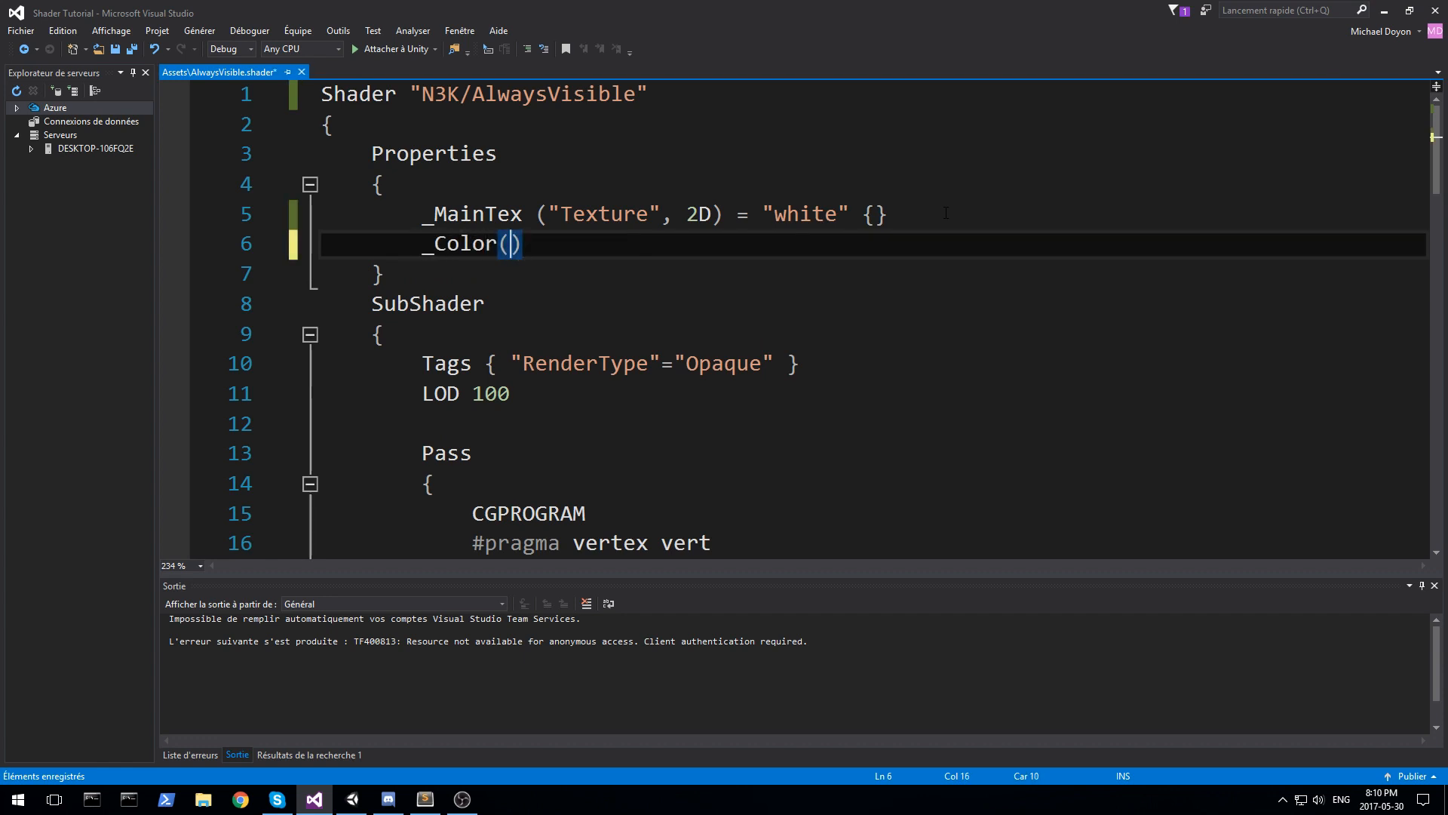
pyautogui.write('"See through c')
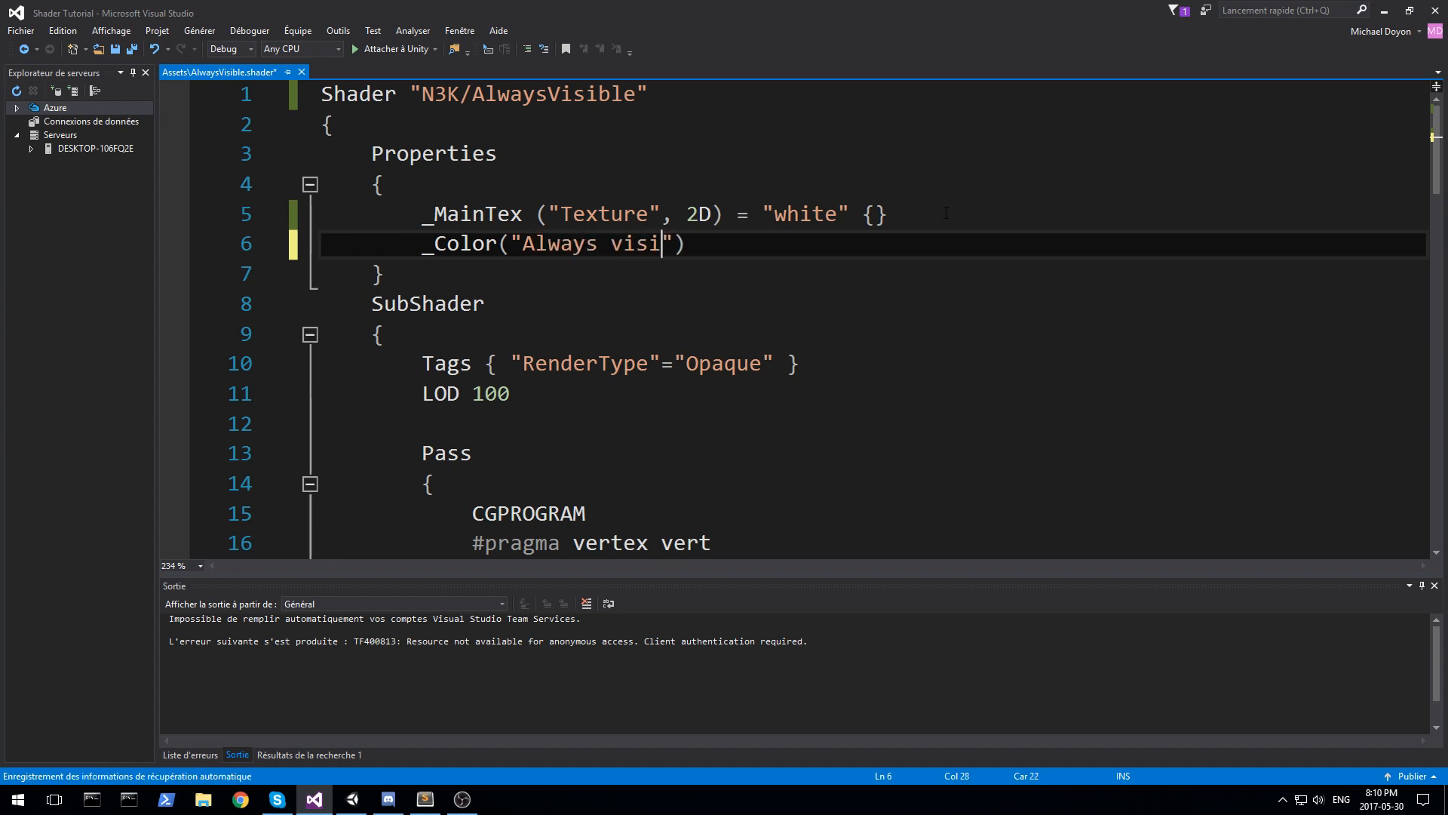
pyautogui.write('ble color')
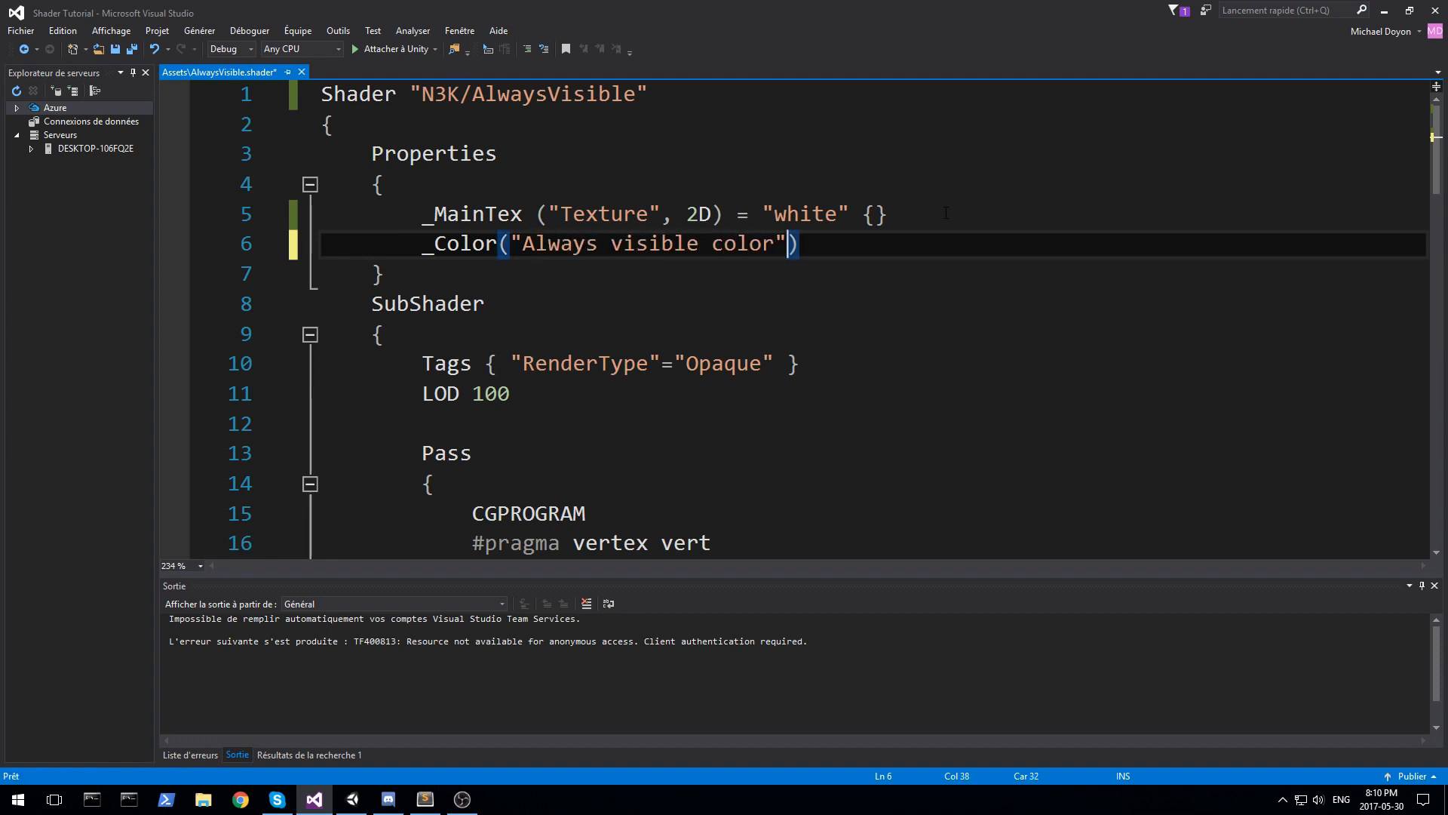
pyautogui.write(', Color) =')
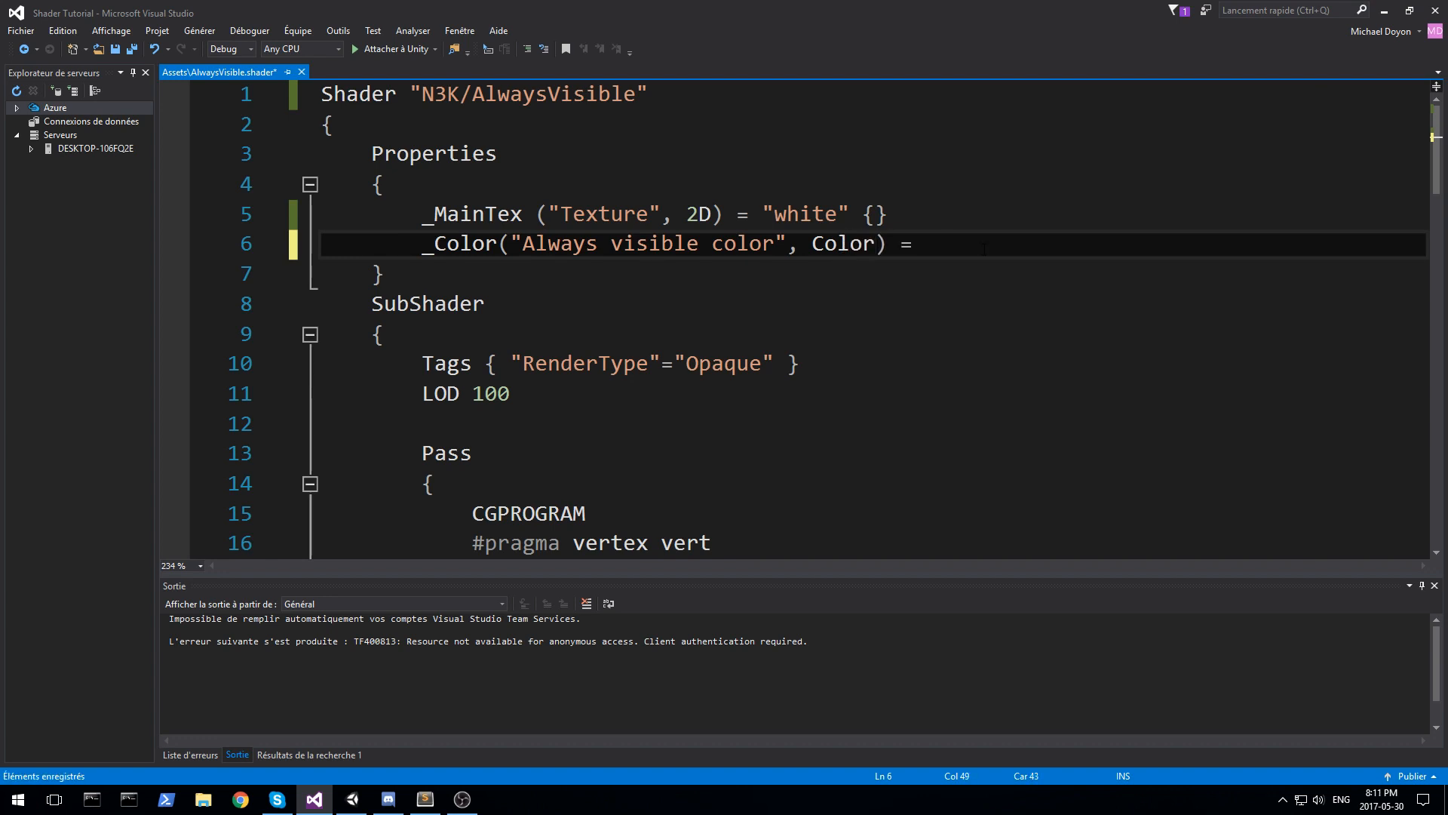
pyautogui.write('(0)')
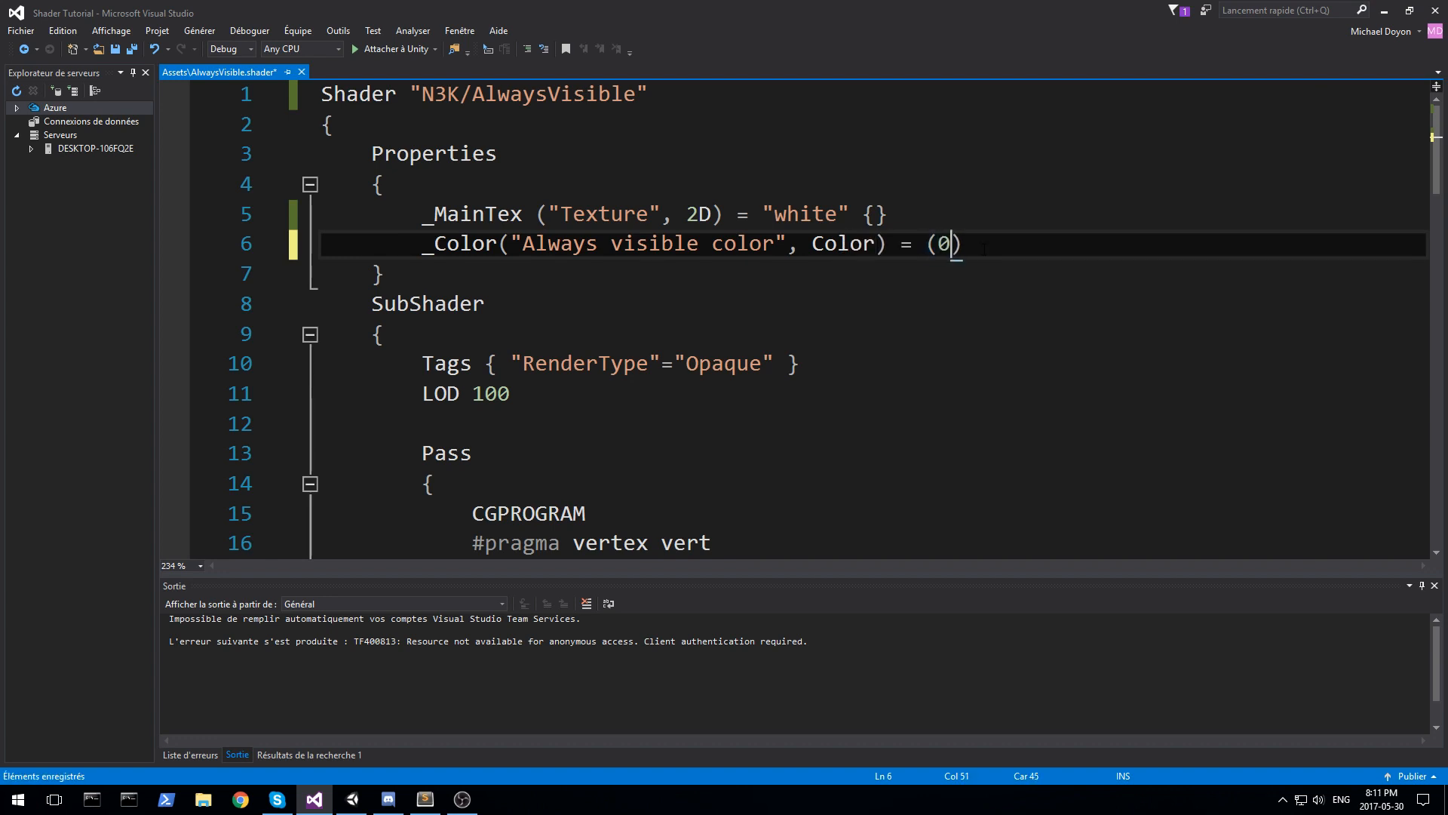
pyautogui.write(',0,0,0')
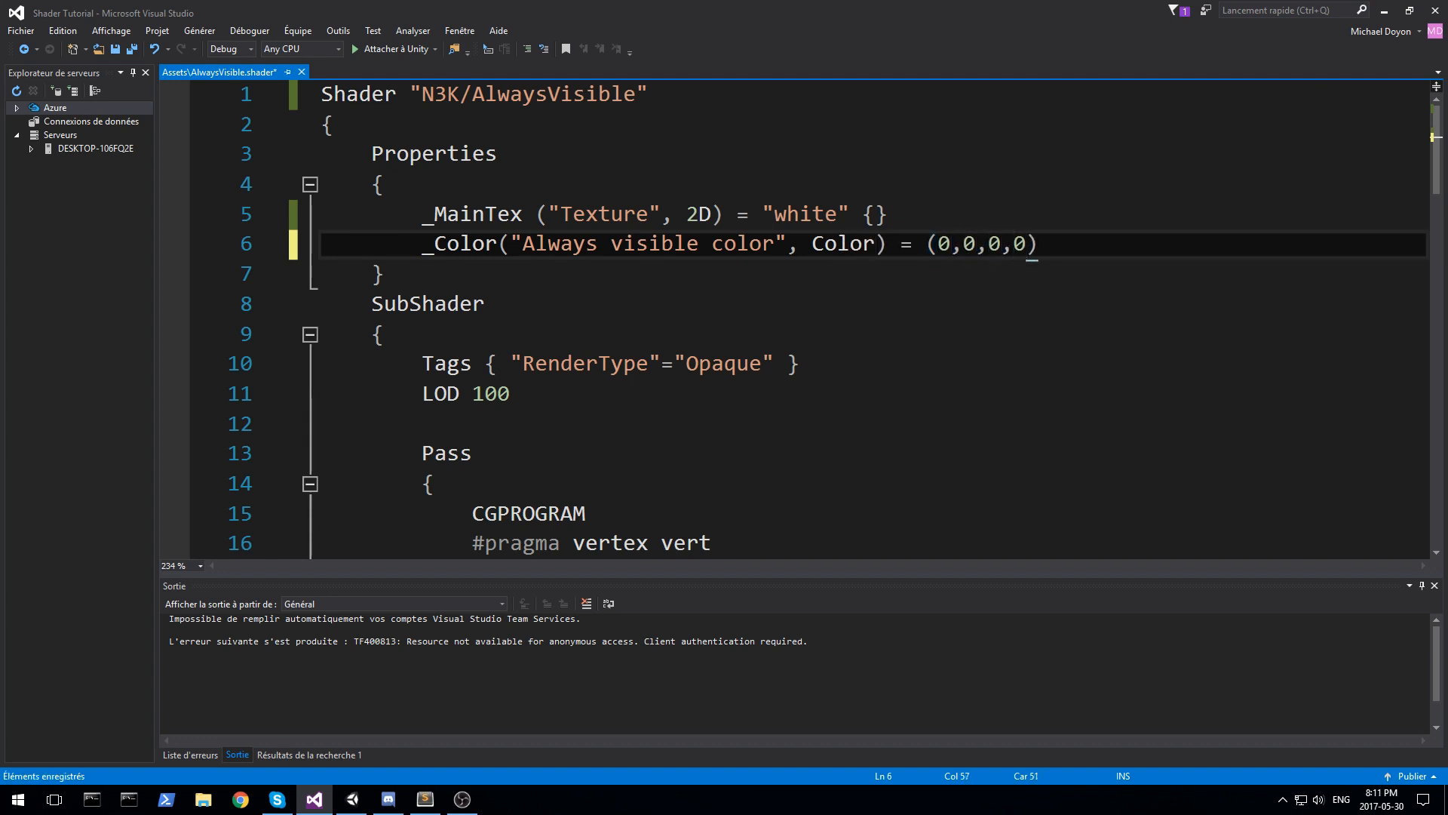
pyautogui.moveTo(350, 799)
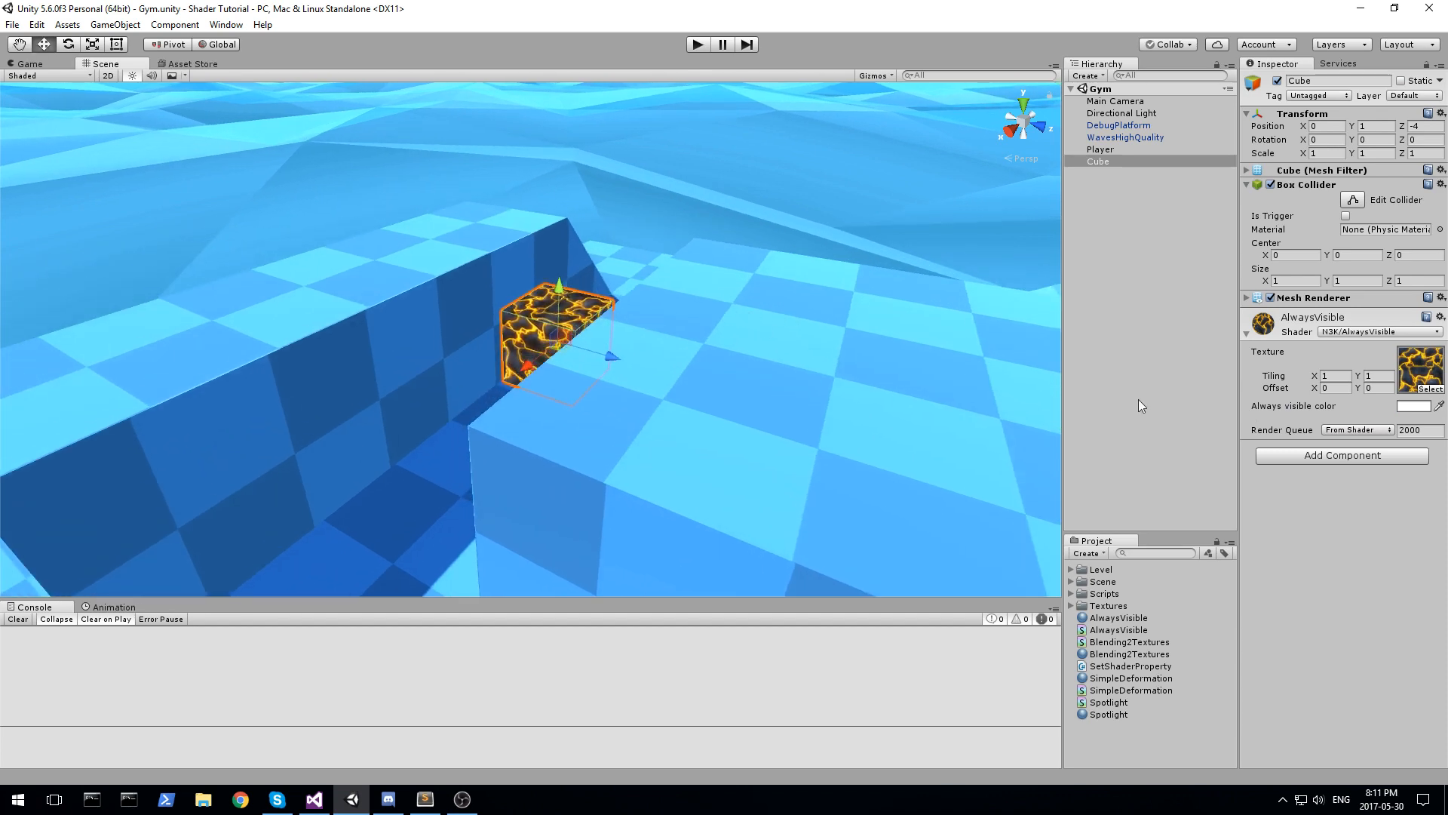
# - Select the Cube to see its new Always visible color field, then return to the shader code
pyautogui.click(1410, 406)
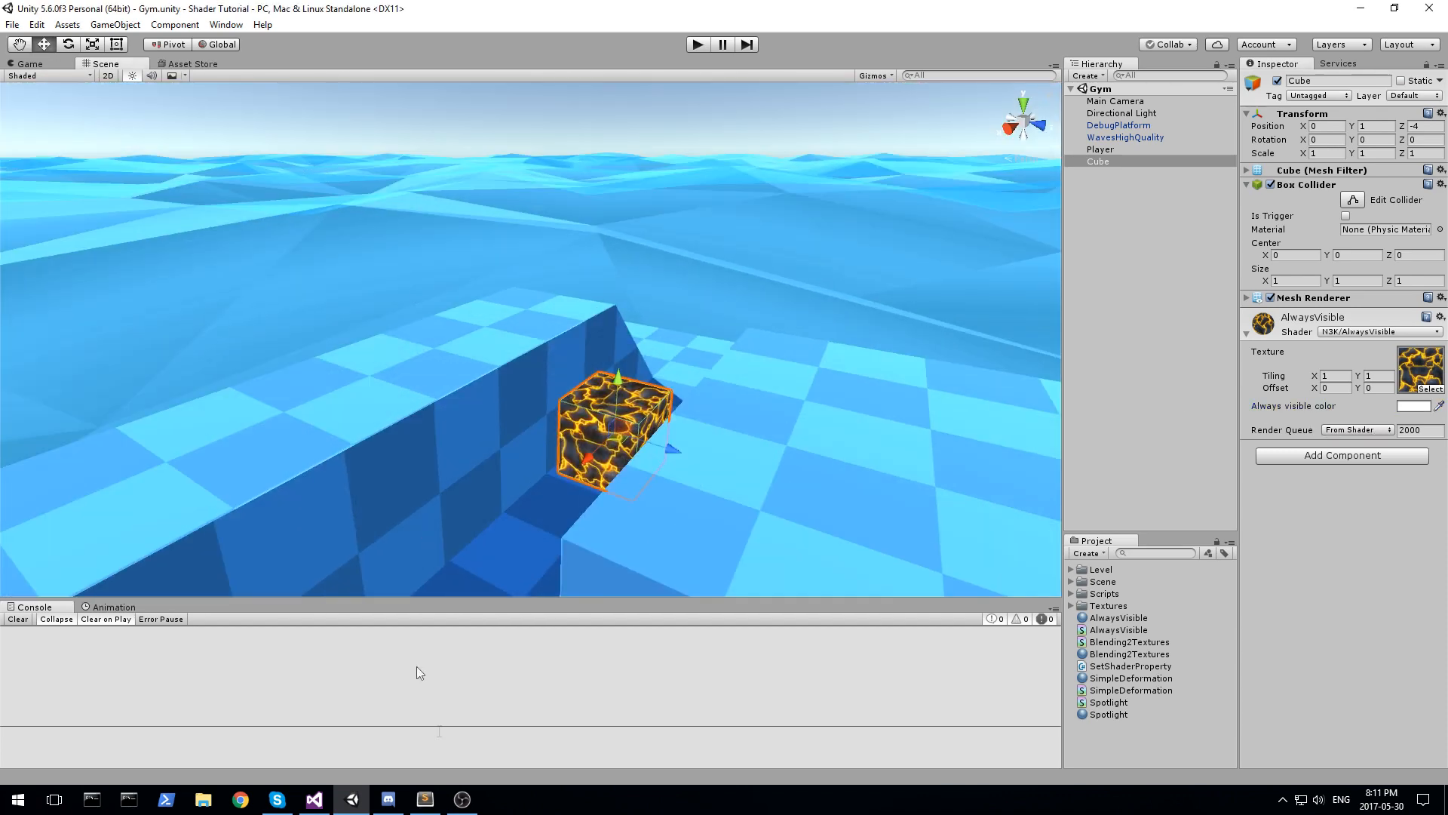
pyautogui.click(312, 799)
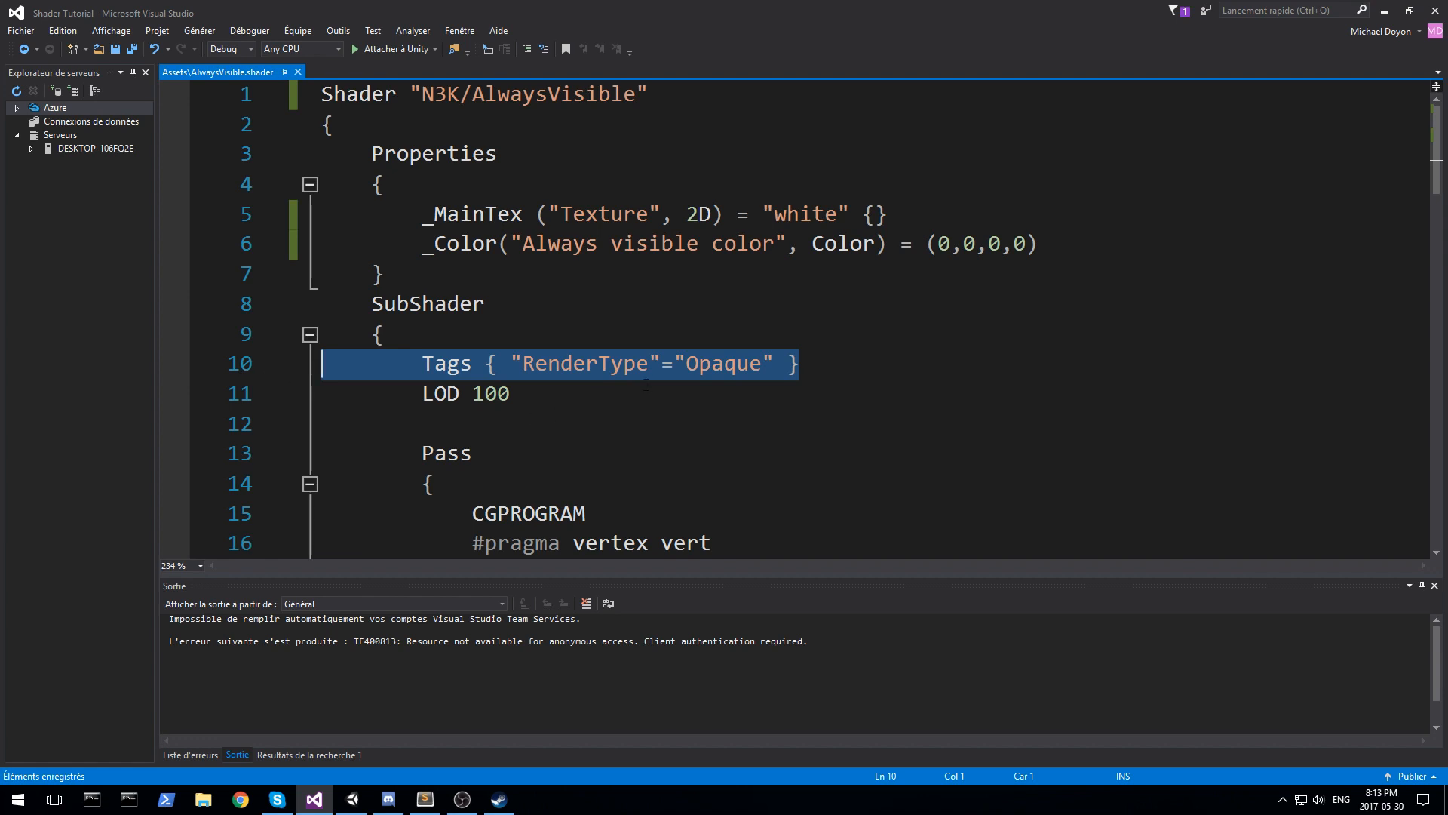
# - Replace the Opaque tag with "Queue"="Transparent" in the SubShader Tags
pyautogui.write('Queue')
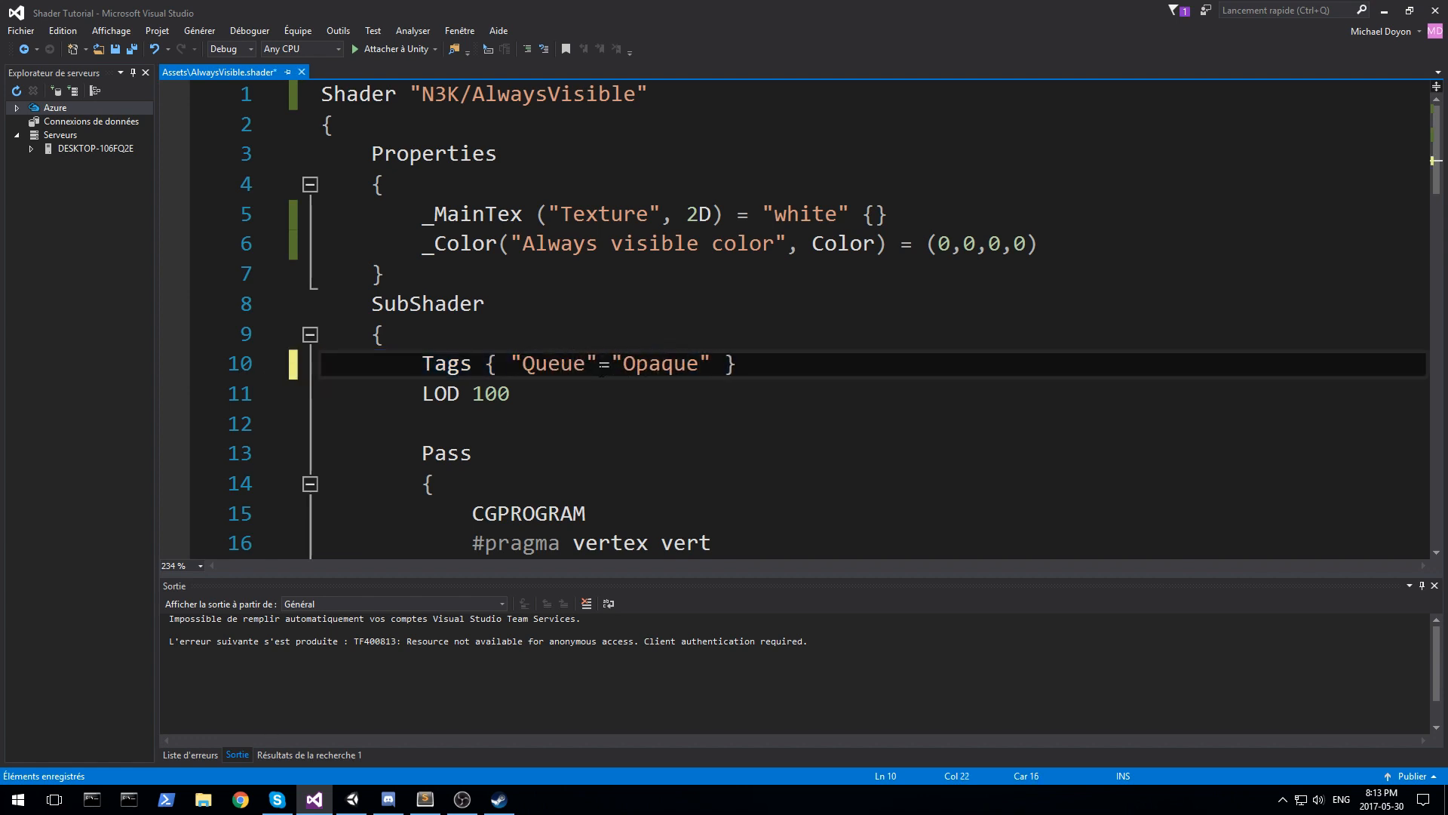
pyautogui.doubleClick(552, 362)
pyautogui.write('Transparent')
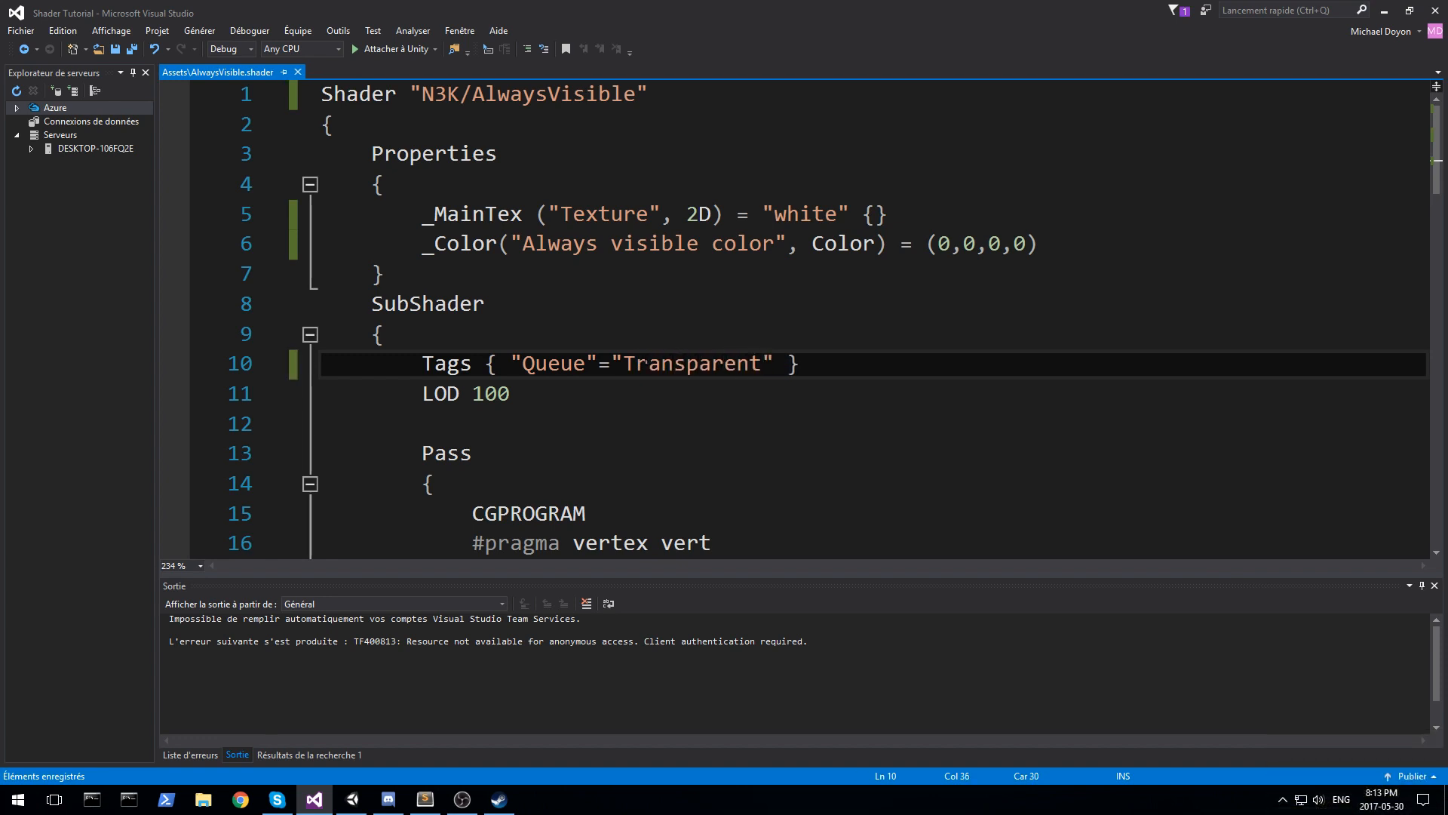
pyautogui.click(792, 362)
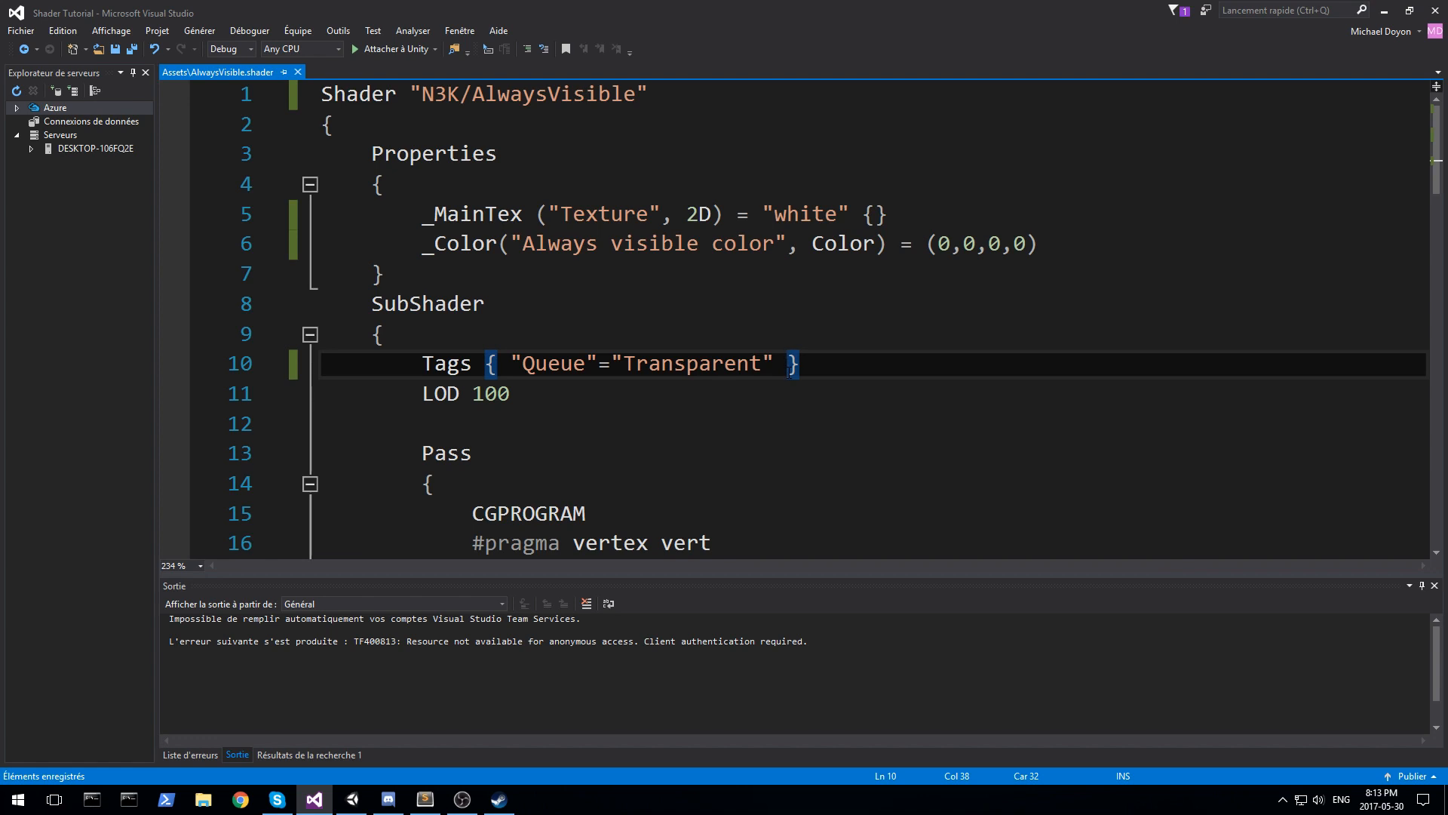
pyautogui.doubleClick(691, 363)
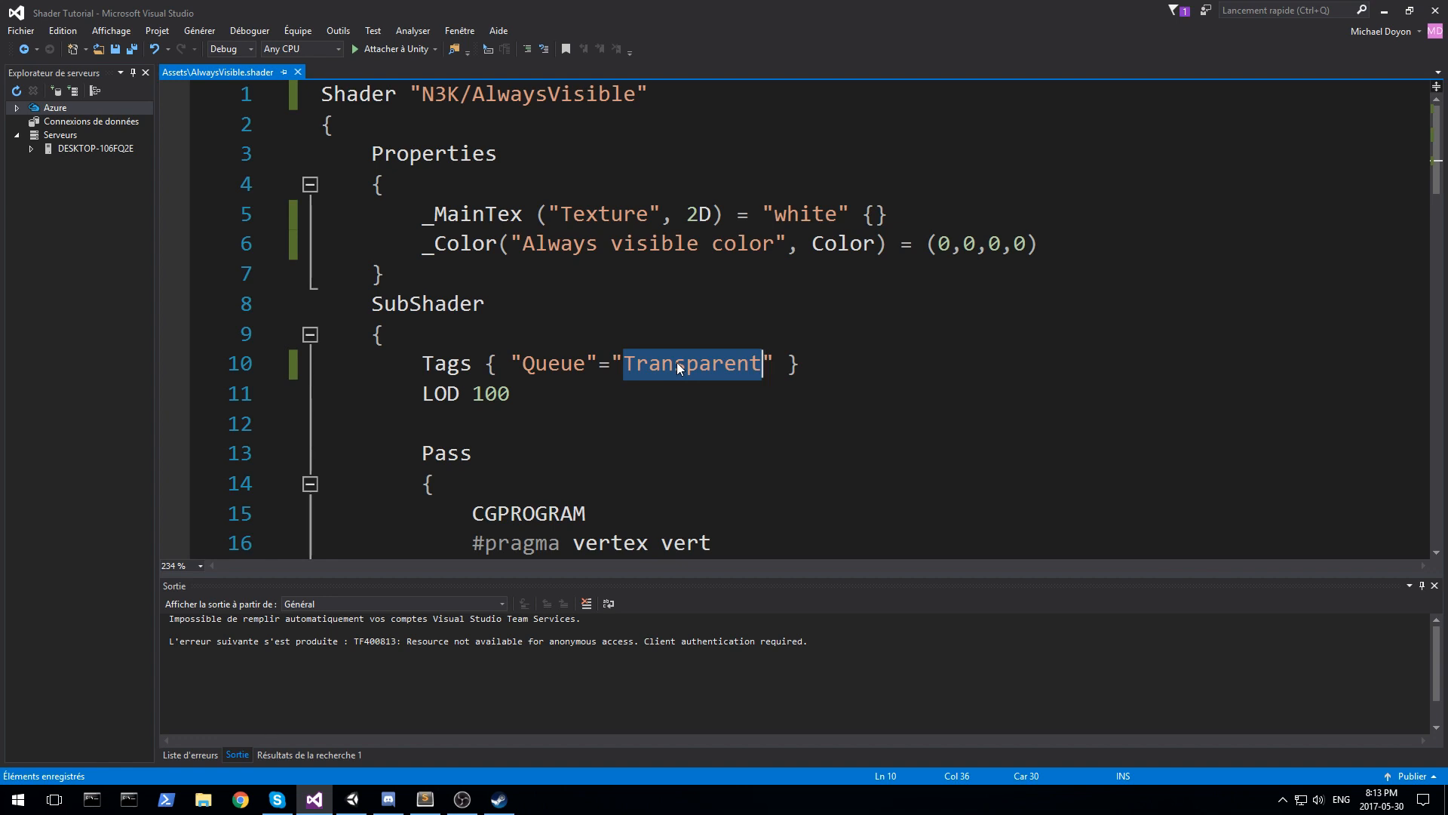
pyautogui.click(428, 303)
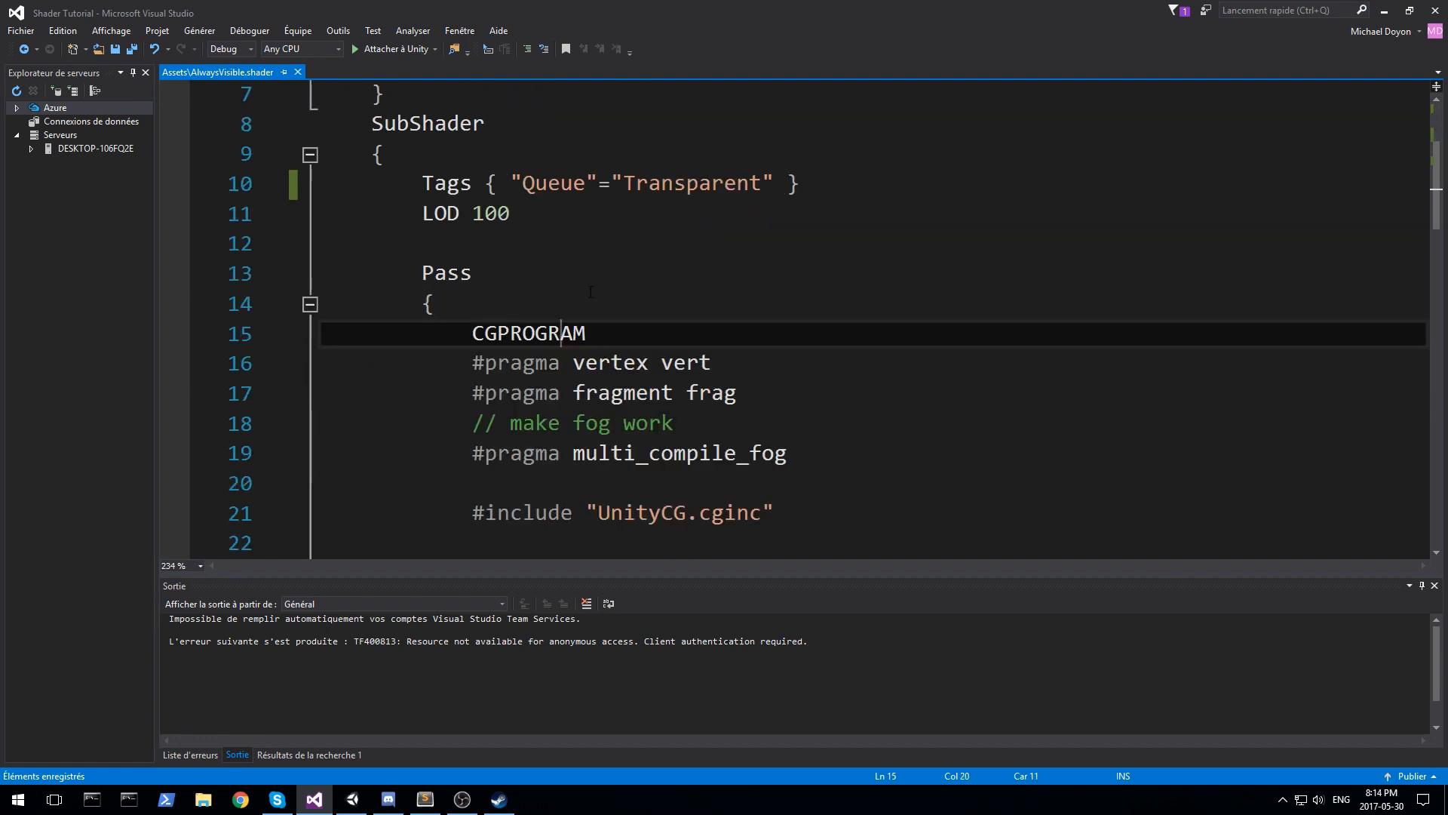
# - Delete the fog comment, multi_compile_fog pragma, blank line and UNITY_FOG_COORDS(1) field
pyautogui.click(432, 303)
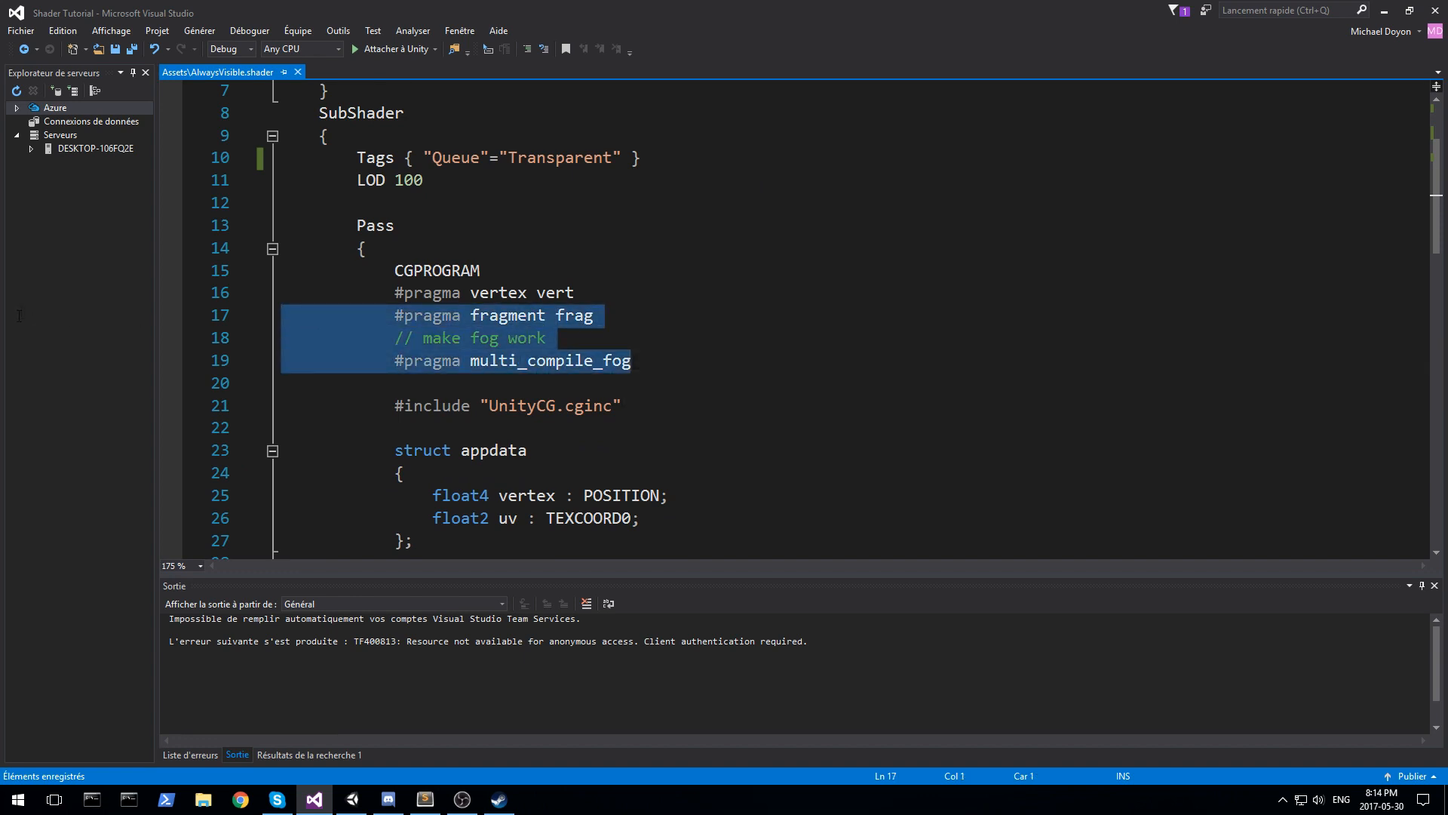
pyautogui.press('Delete')
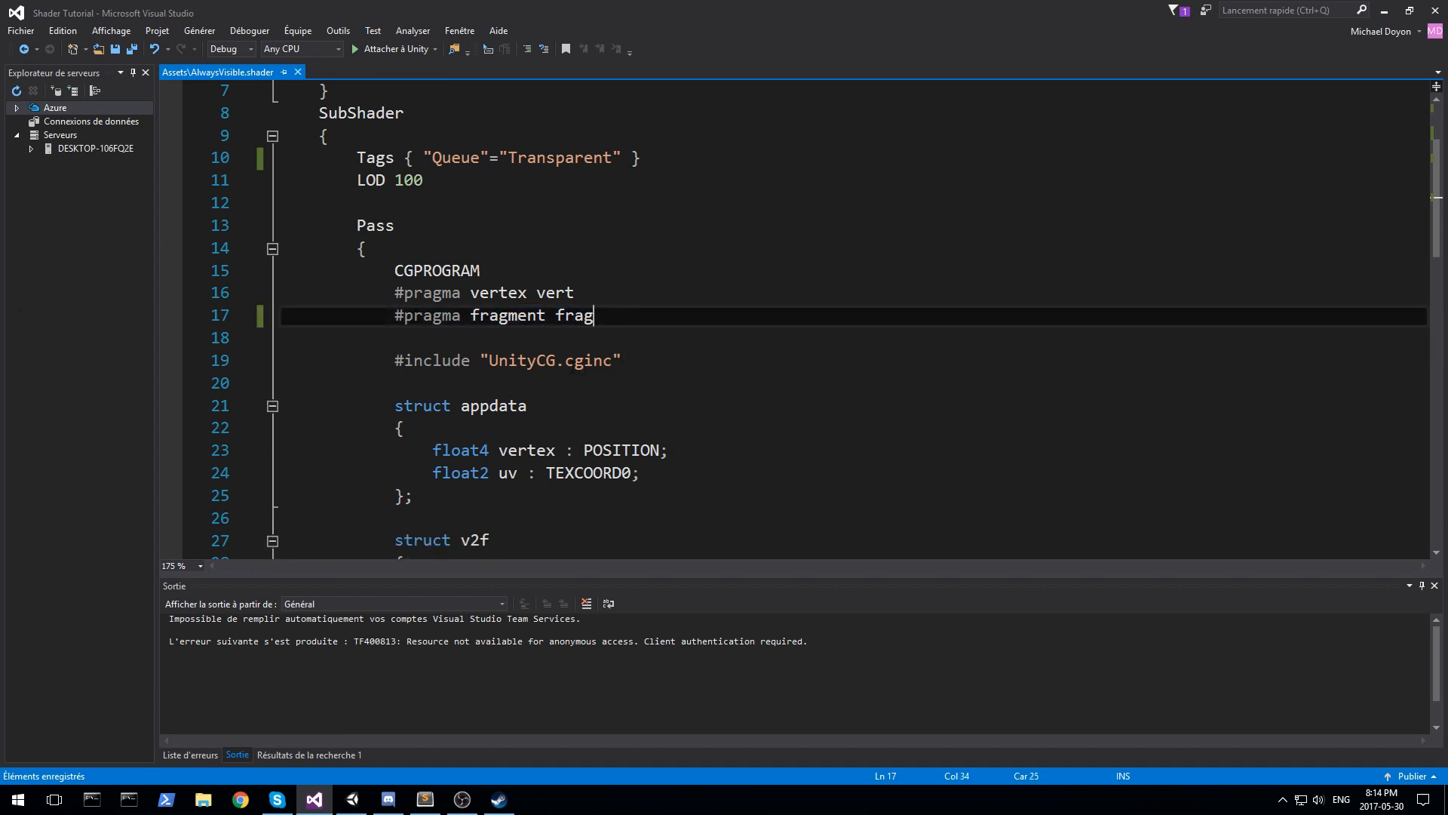
pyautogui.press('Backspace')
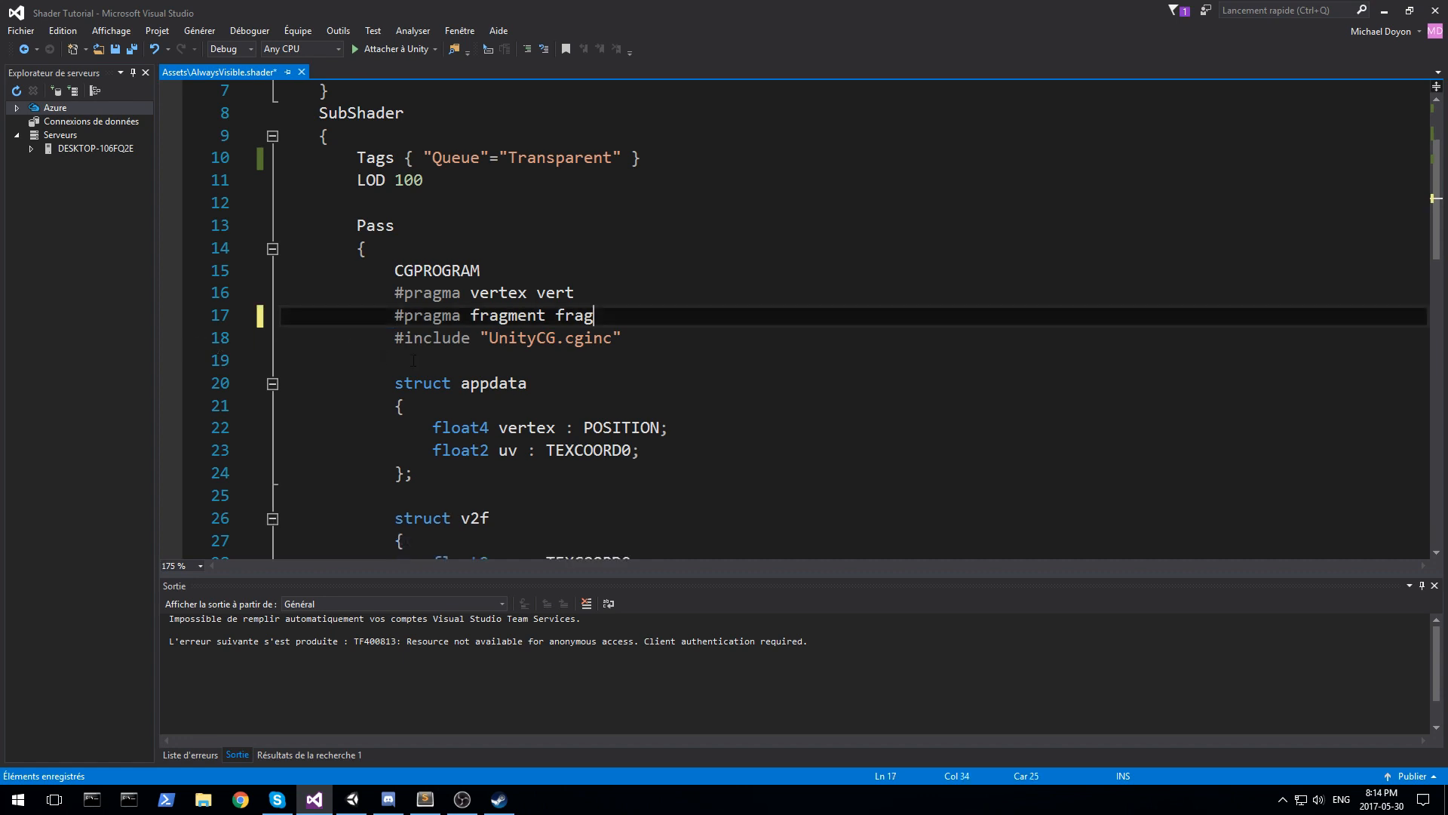
pyautogui.scroll(-3)
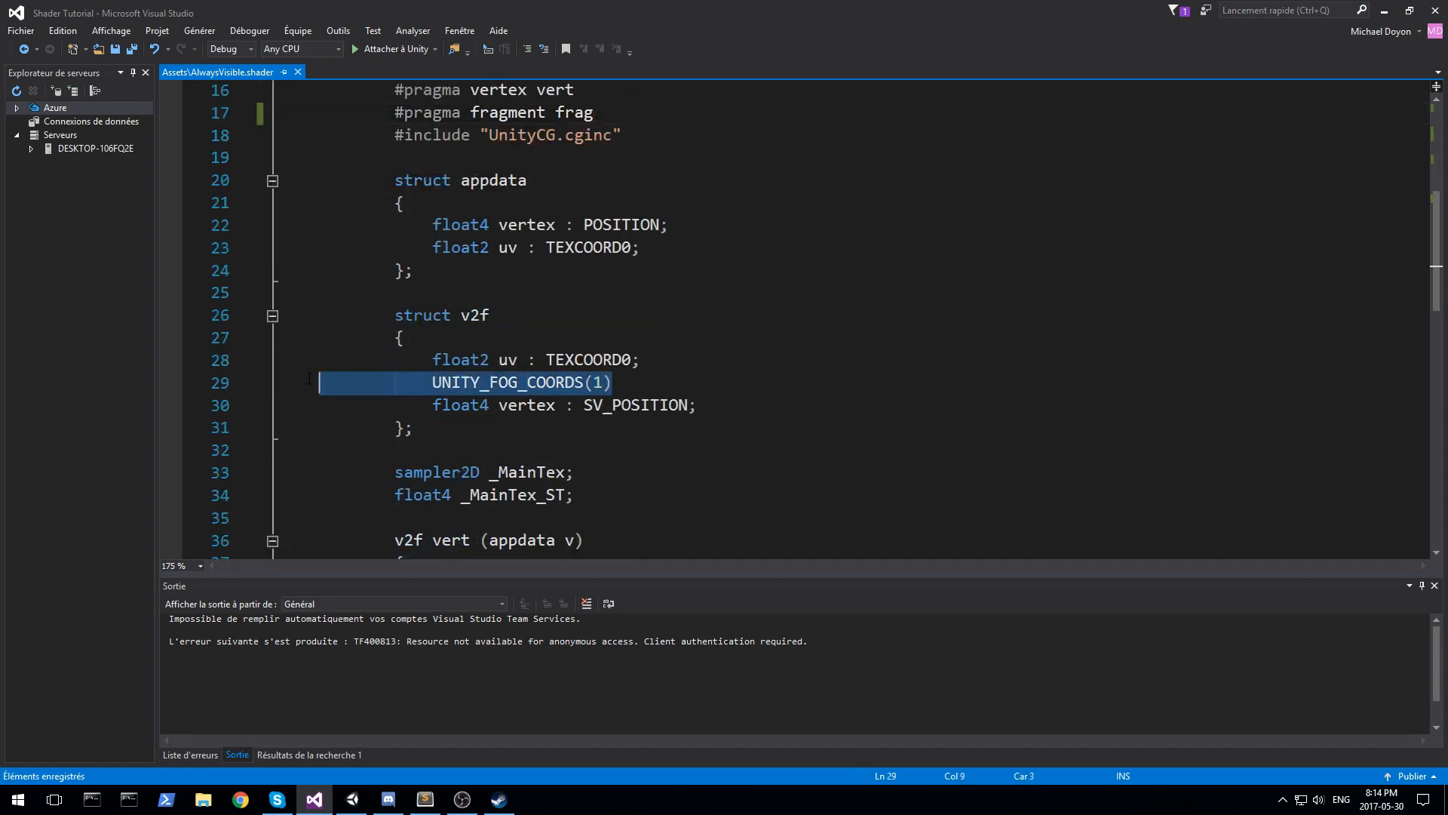
pyautogui.press('Delete')
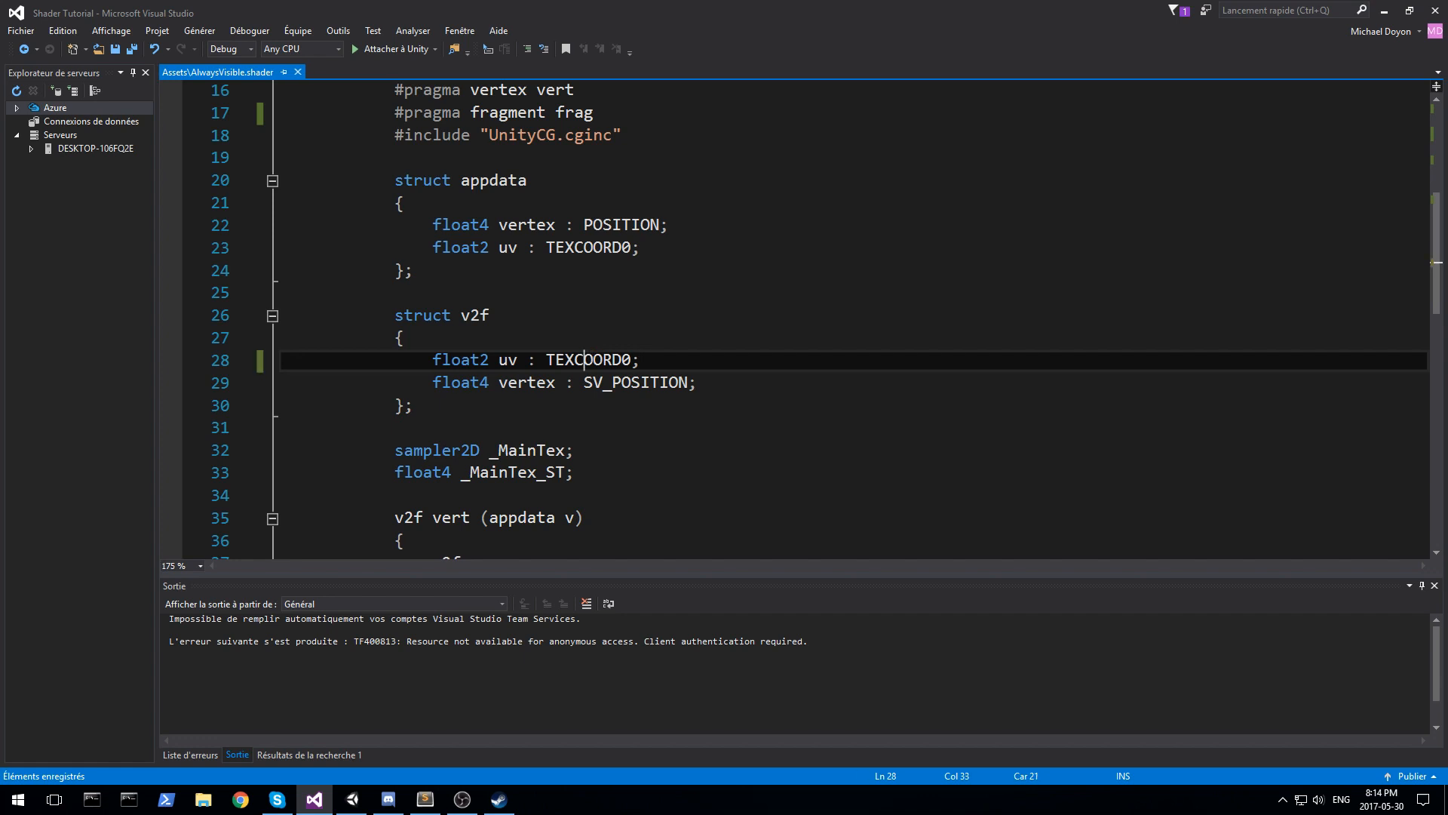
pyautogui.scroll(-3)
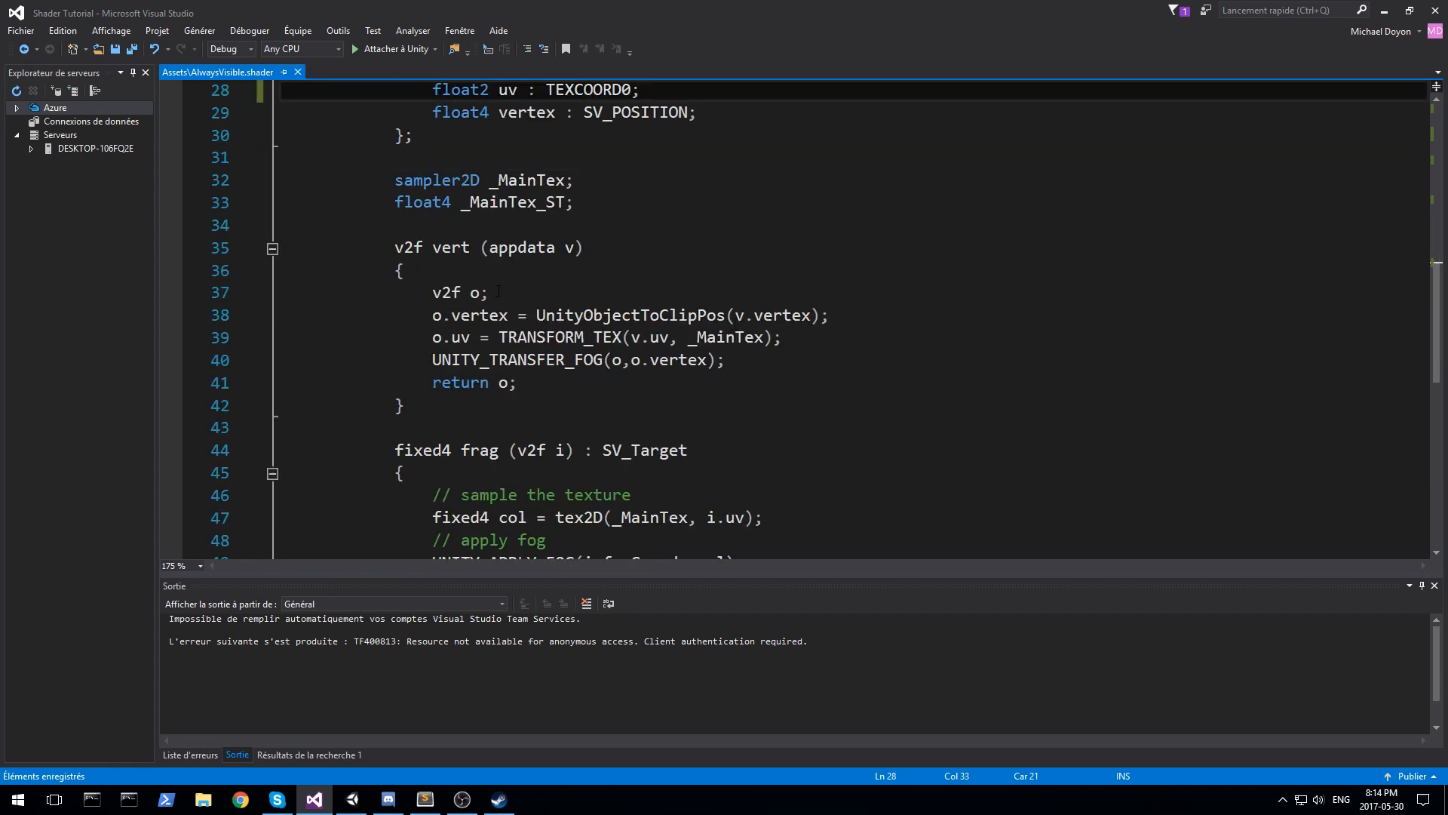
pyautogui.click(480, 292)
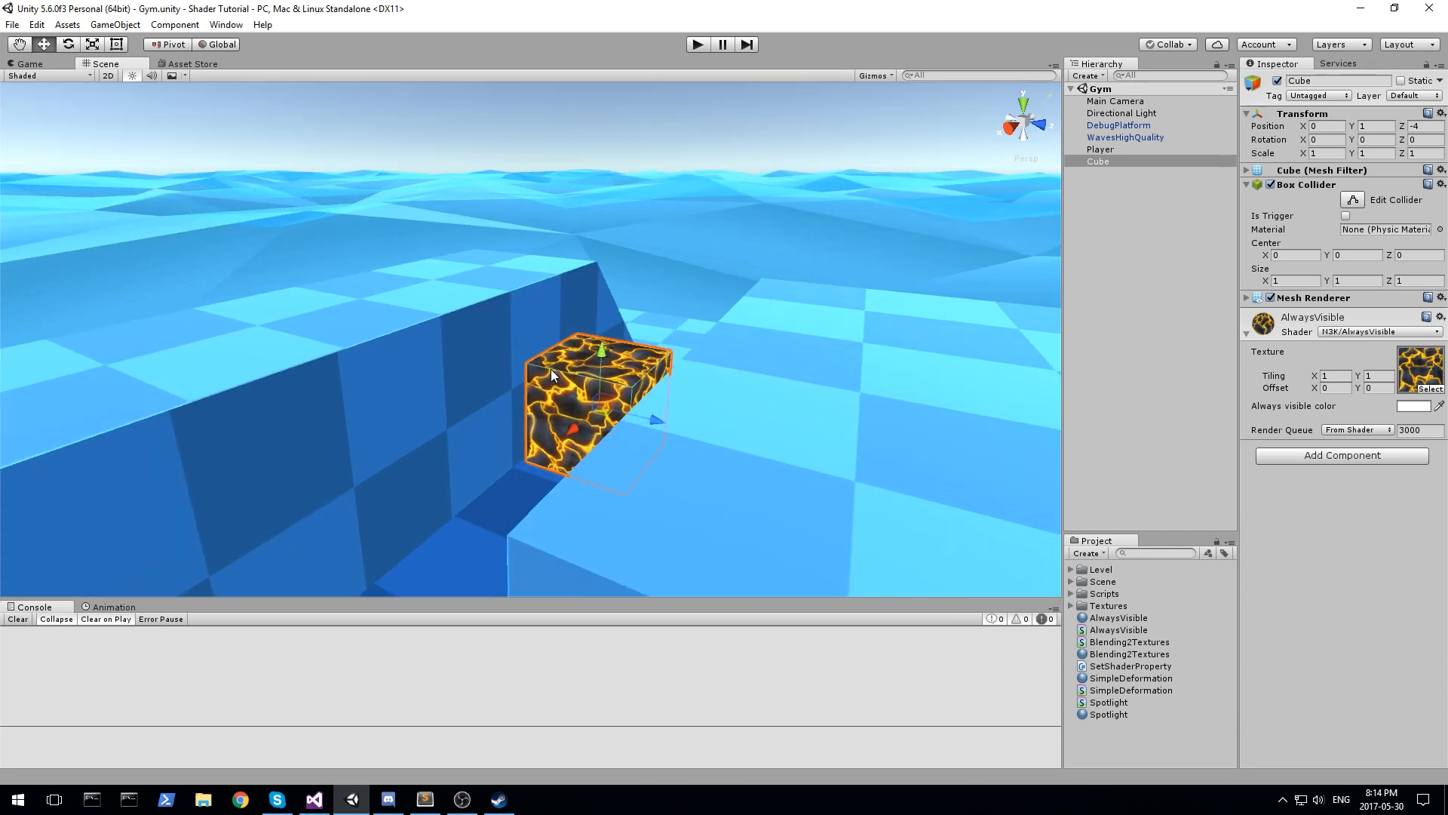
pyautogui.moveTo(466, 387)
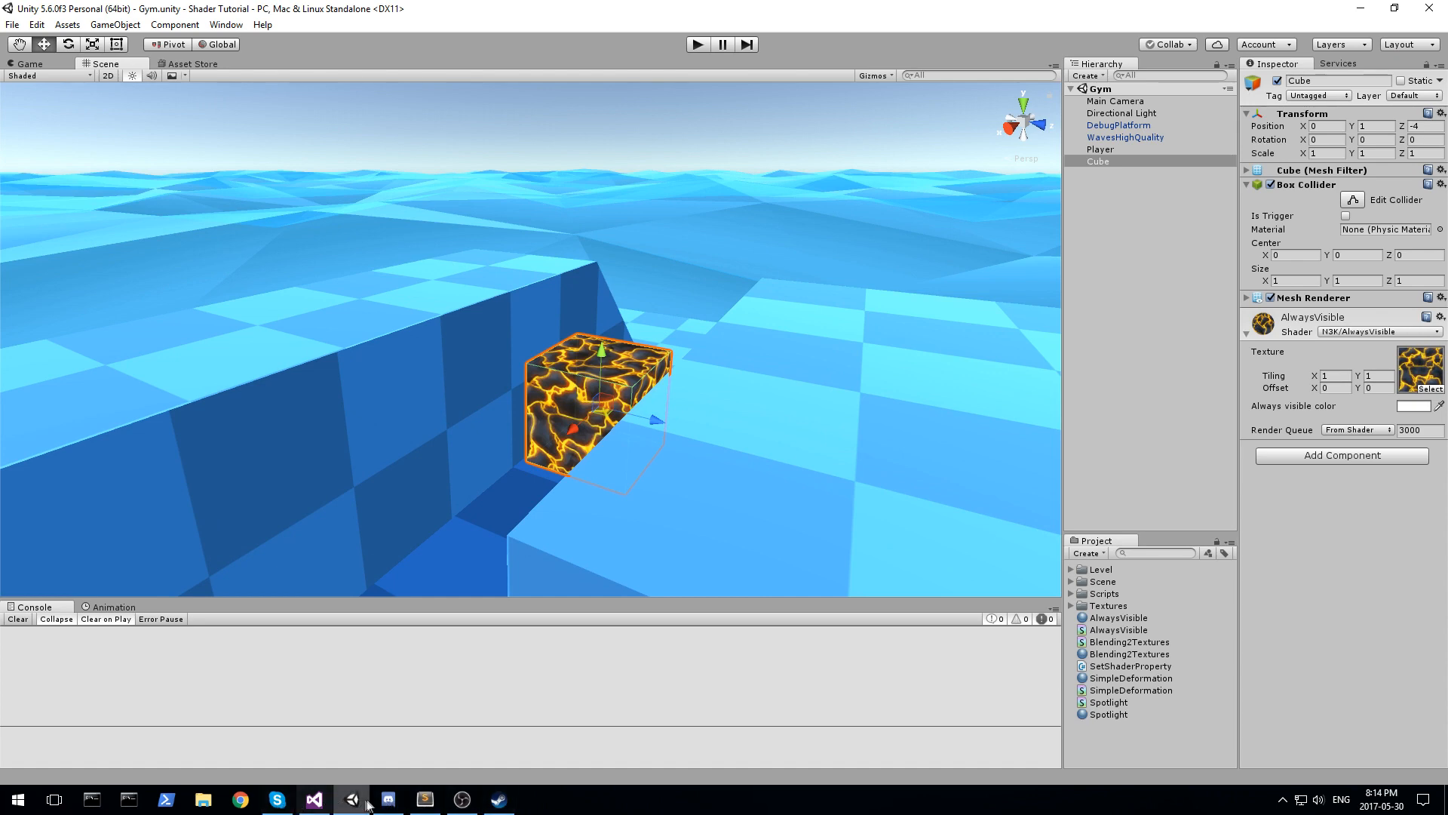
# - Confirm the cube's material reports Render Queue 3000, then return to the shader code
pyautogui.click(313, 799)
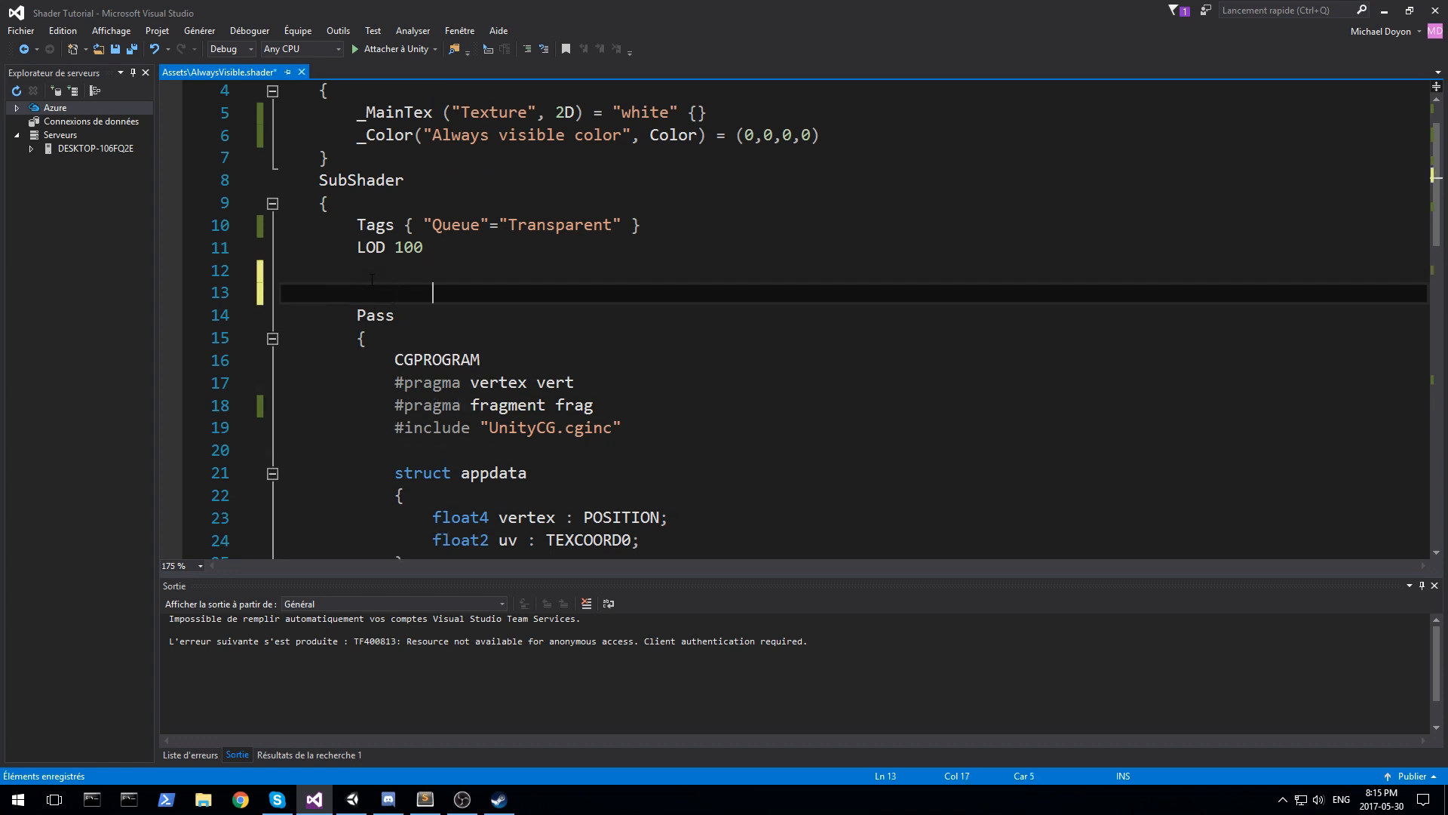
# - Add a new Pass above the original, copying in the CGPROGRAM pragmas, include, structs and ENDCG
pyautogui.write('Pass')
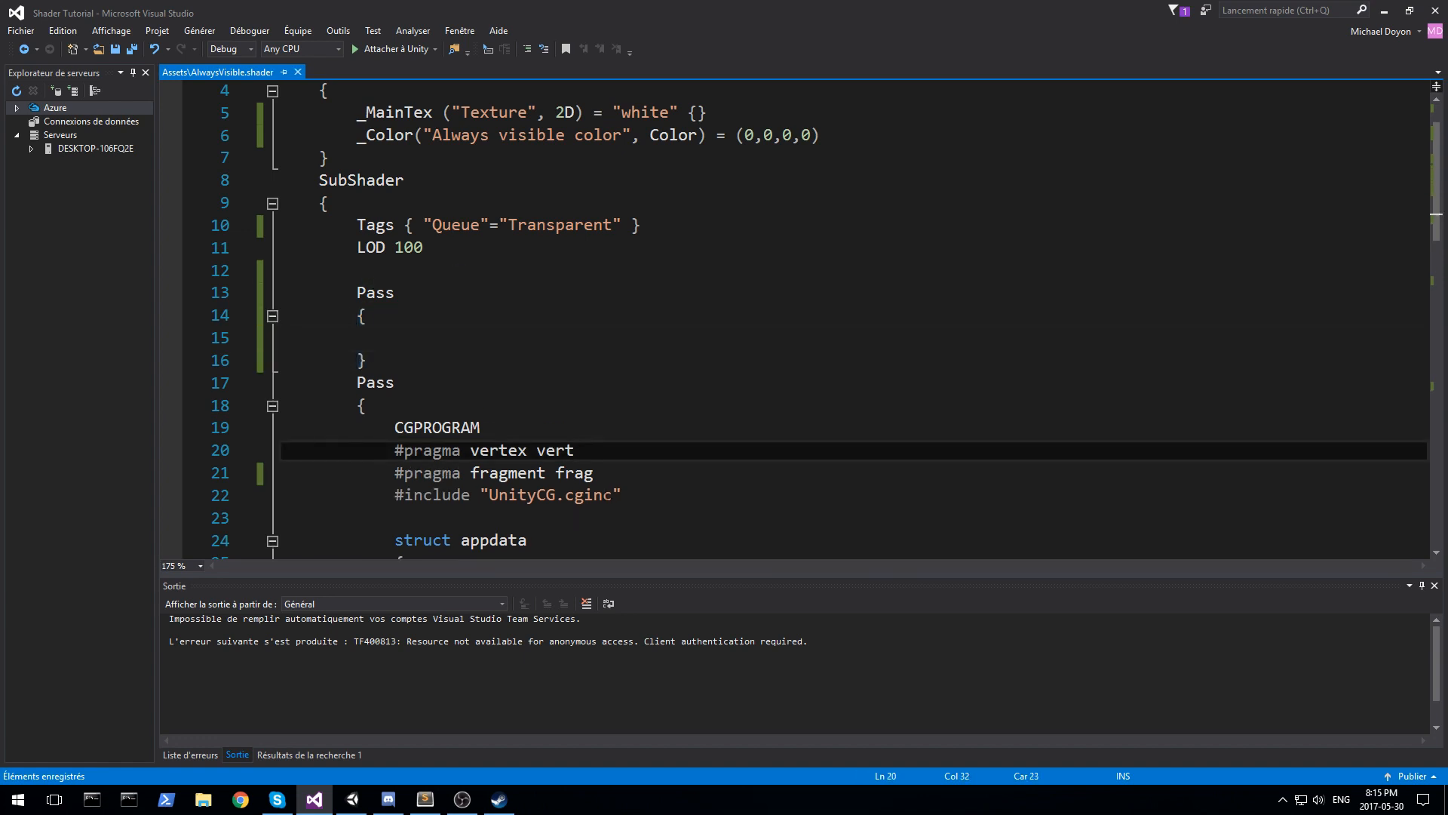
pyautogui.moveTo(395, 427); pyautogui.dragTo(621, 494)
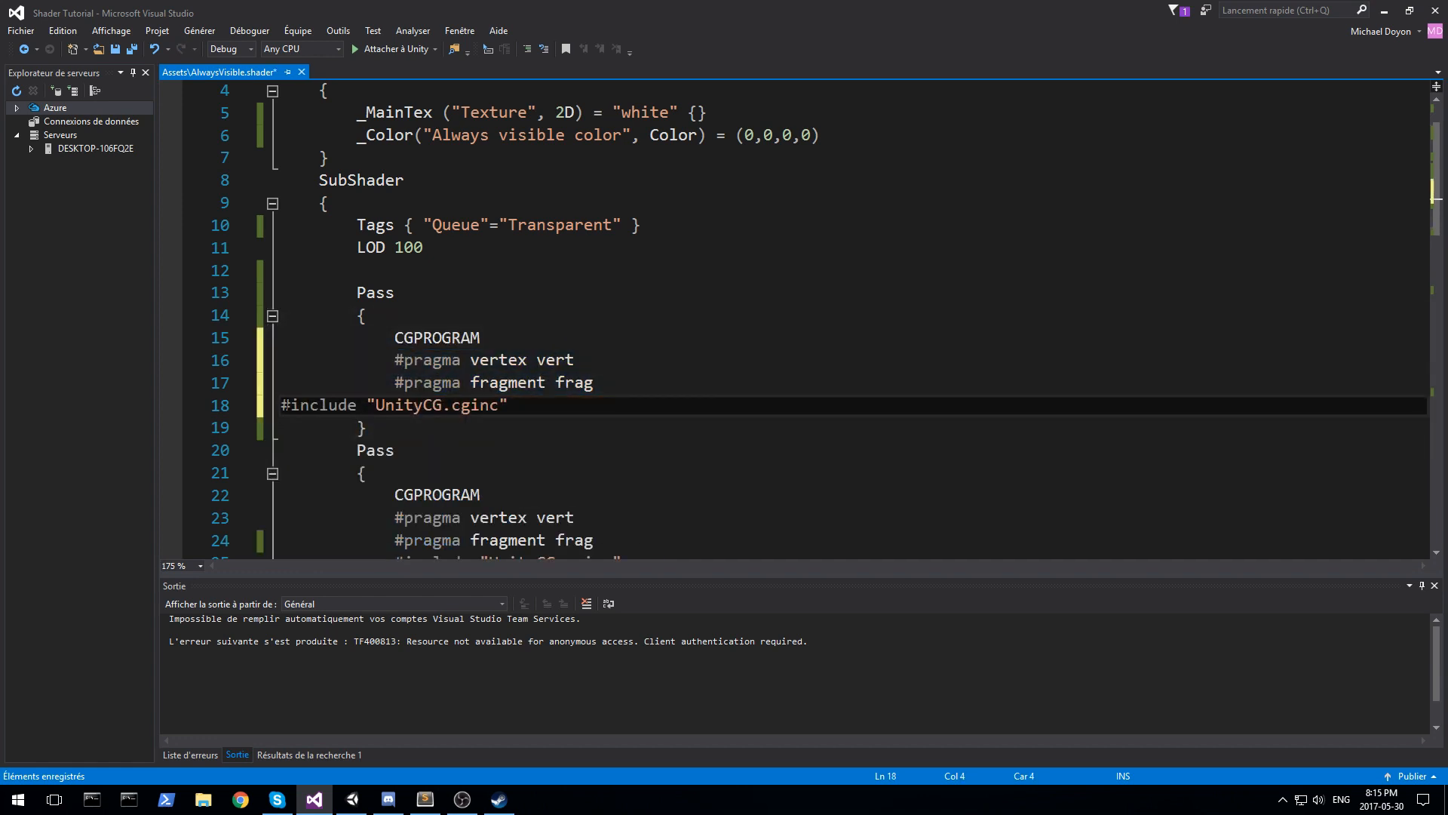
pyautogui.scroll(-3)
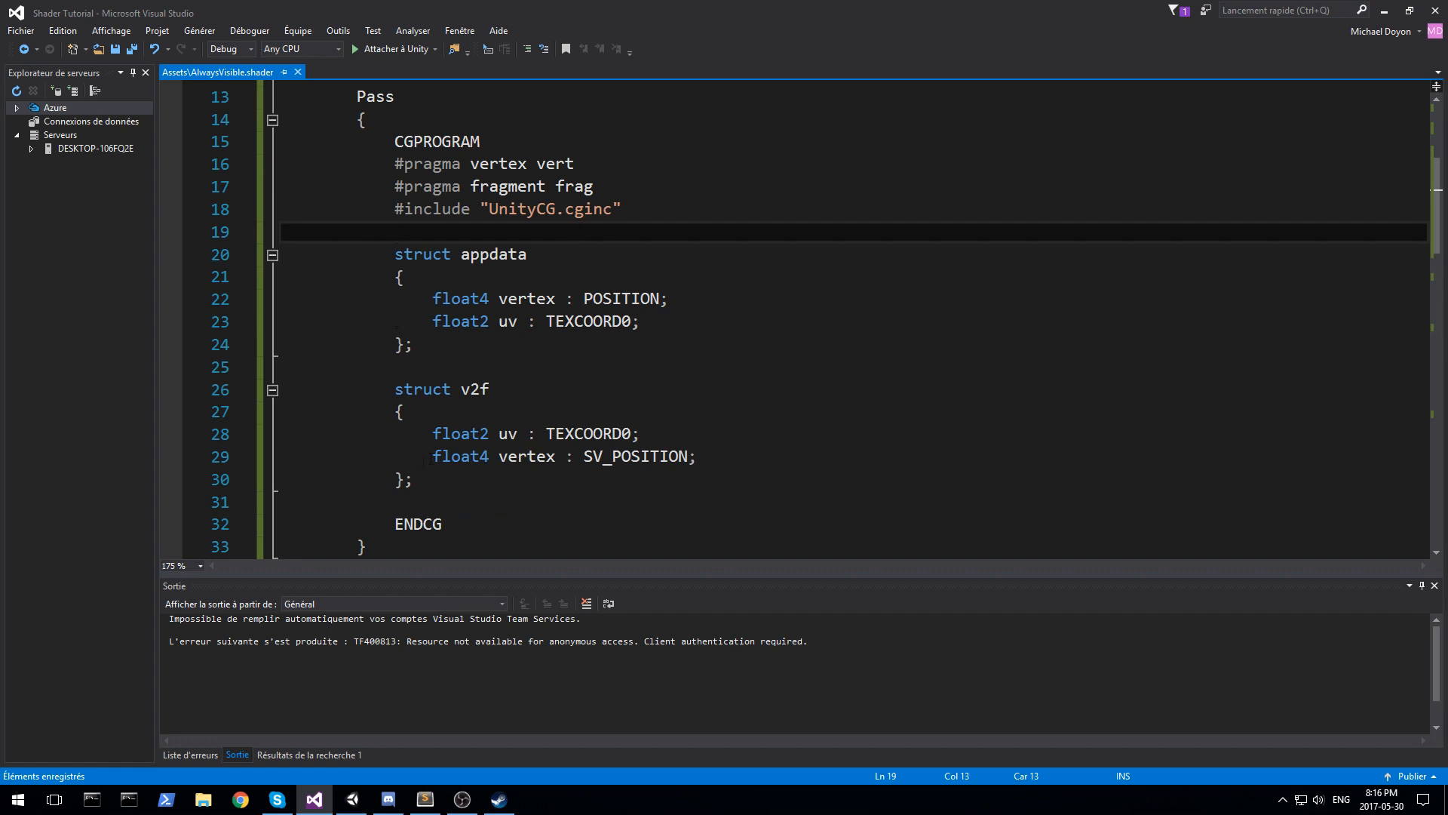
# - Delete the float2 uv : TEXCOORD0 fields from the new pass's appdata and v2f structs
pyautogui.click(400, 277)
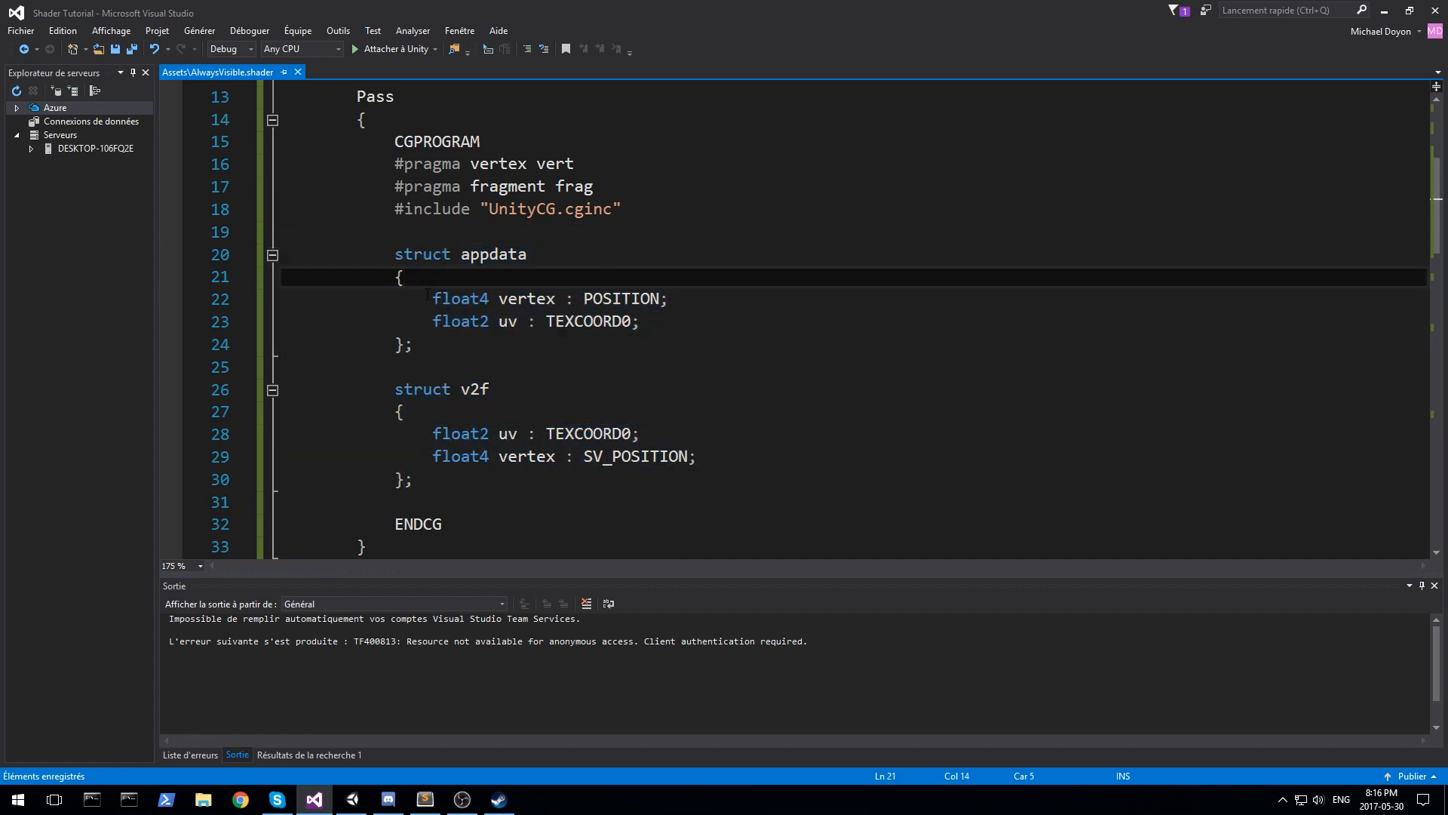
pyautogui.moveTo(398, 276); pyautogui.dragTo(667, 299)
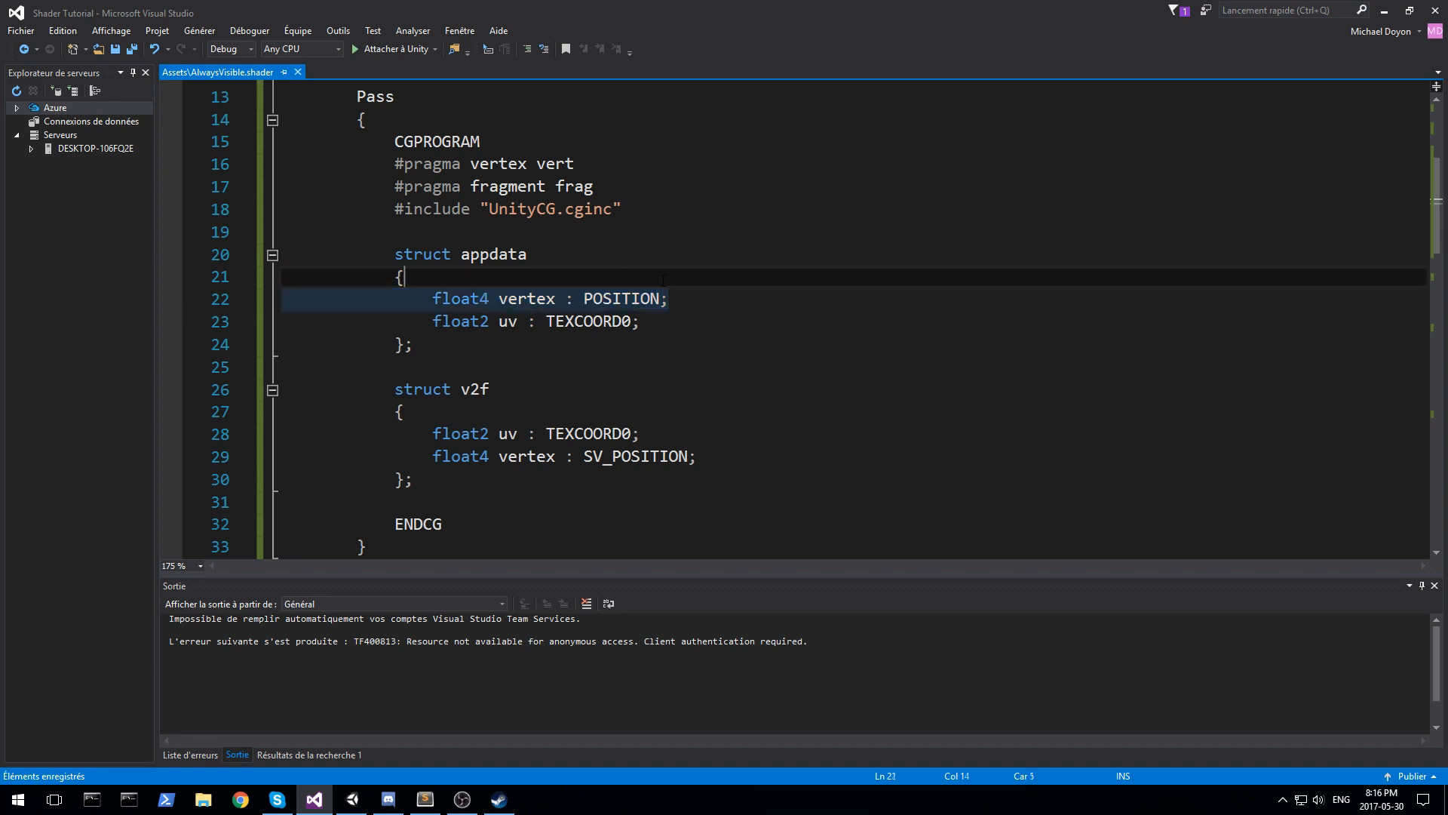
pyautogui.moveTo(670, 297); pyautogui.dragTo(637, 321)
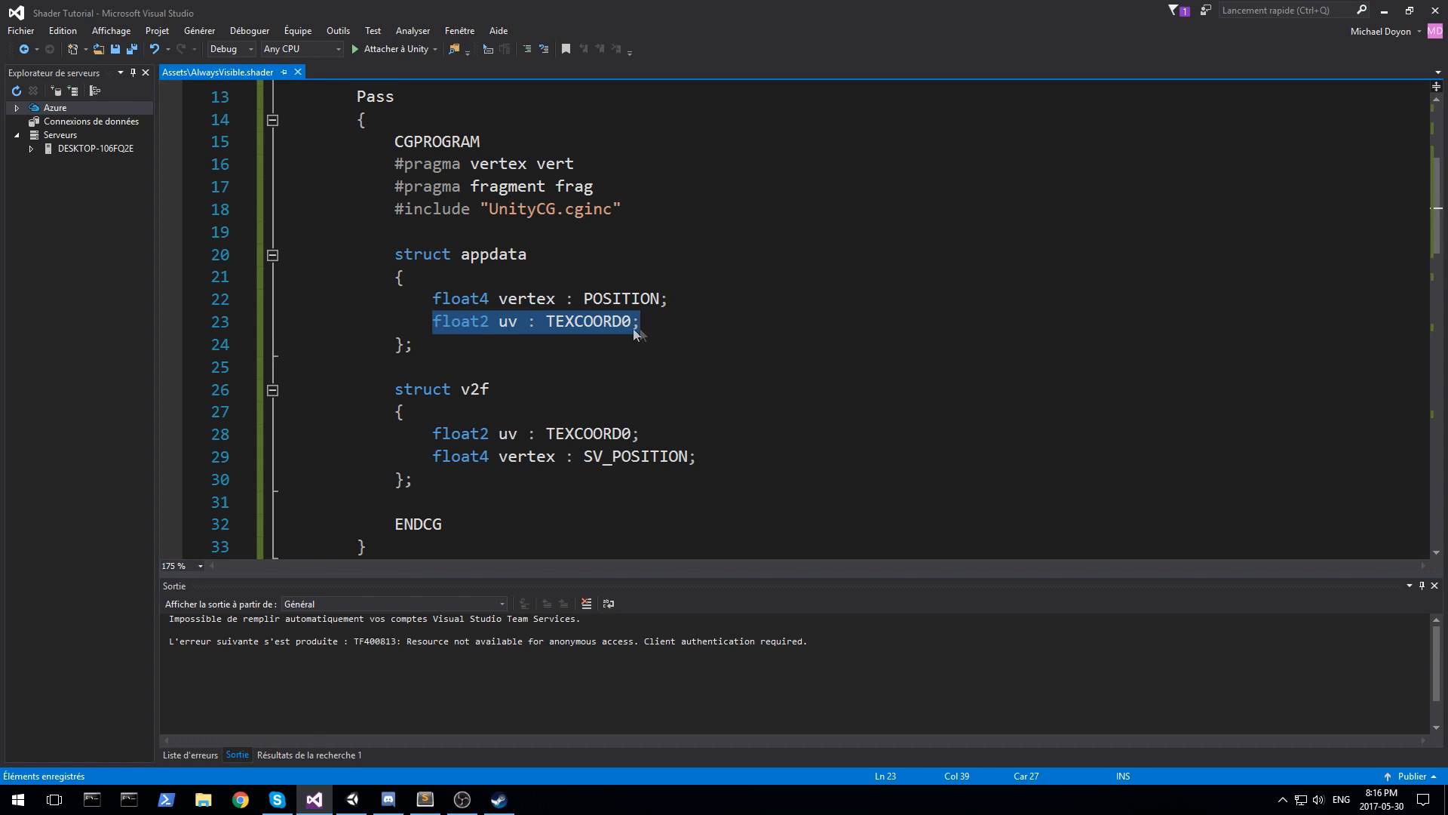
pyautogui.press('Delete')
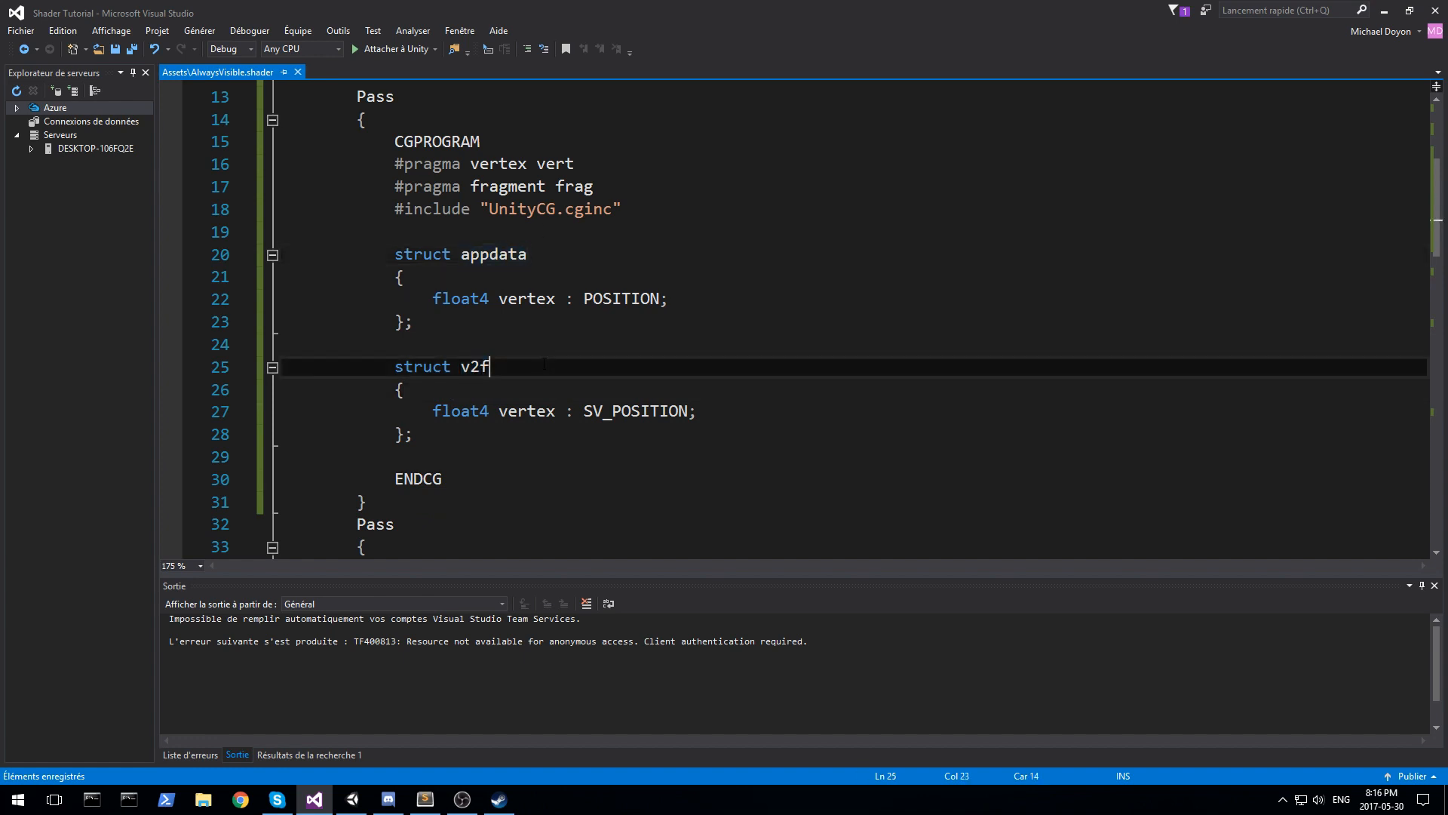
pyautogui.doubleClick(634, 411)
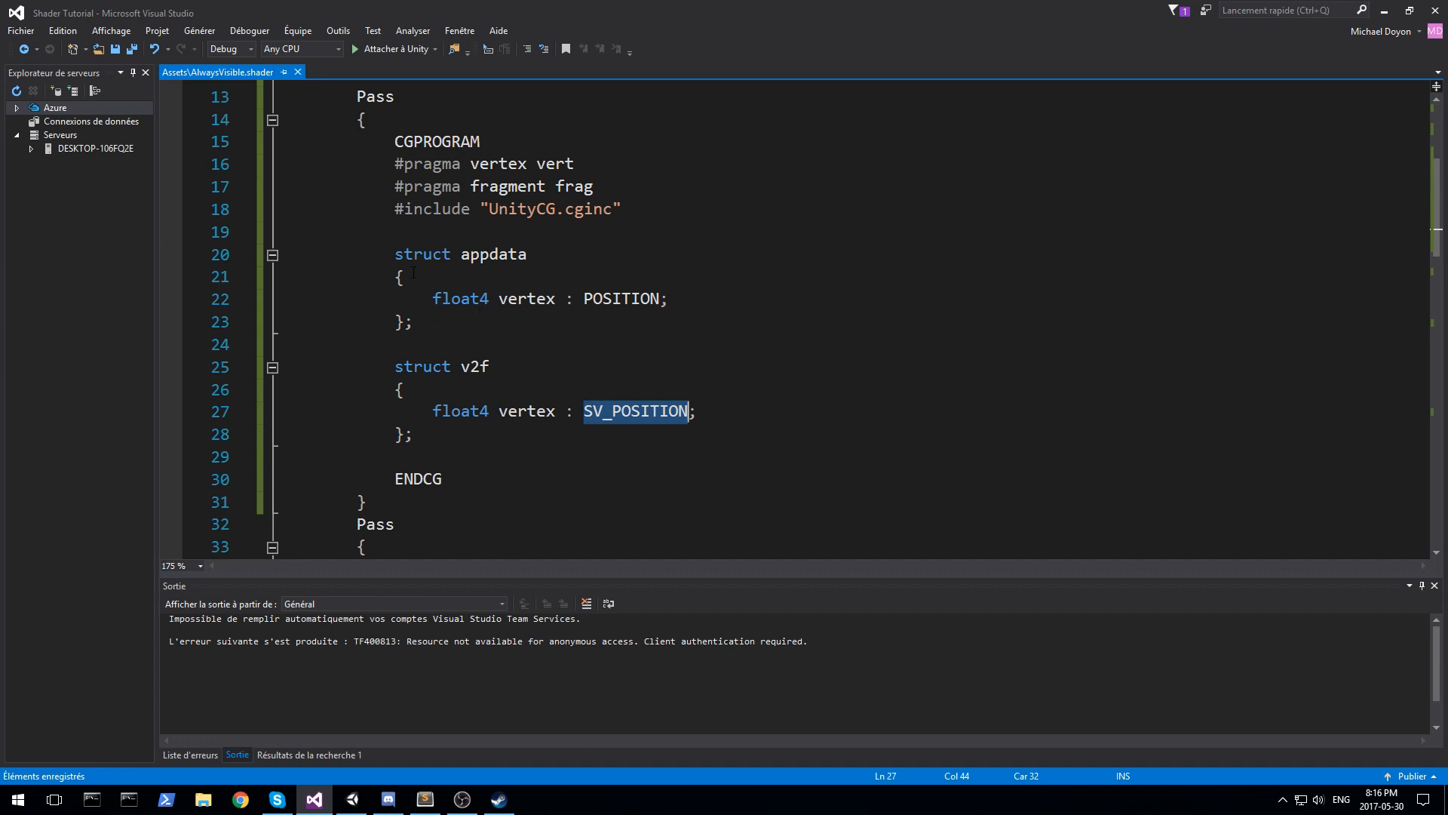
pyautogui.scroll(-3)
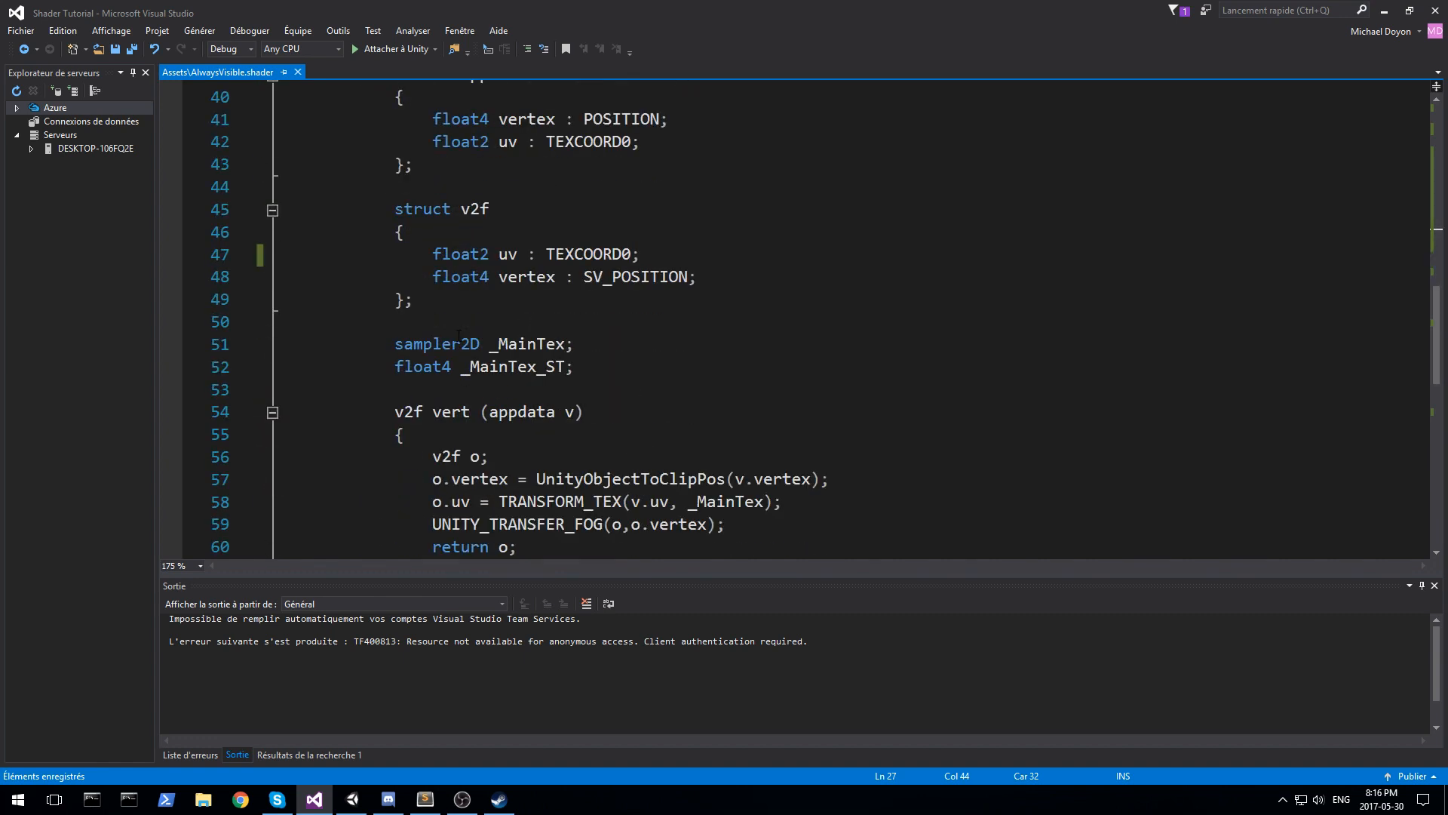
# - Copy the vert and frag functions into the first Pass and remove the o.uv TRANSFORM_TEX line
pyautogui.scroll(-3)
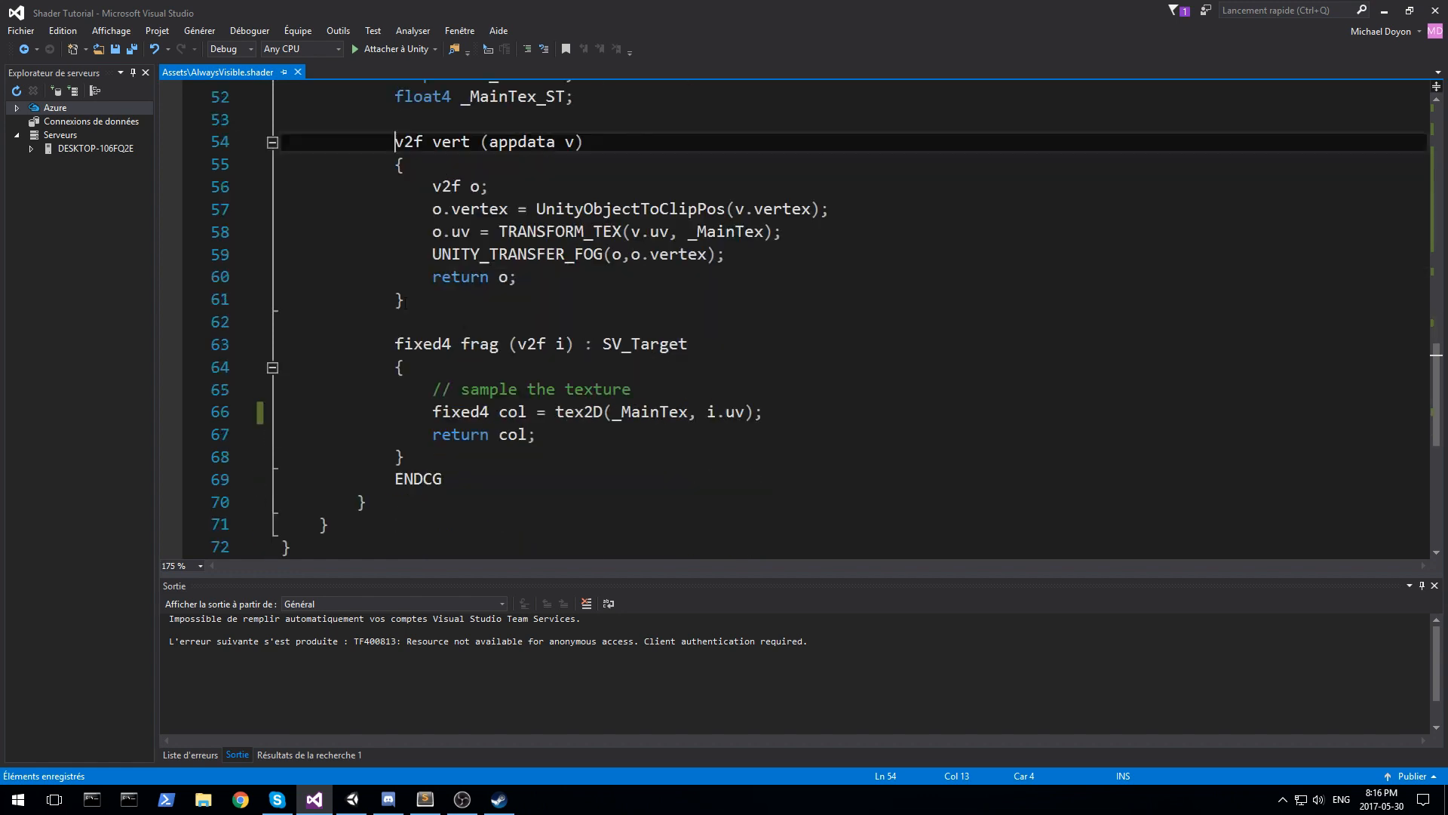
pyautogui.moveTo(394, 141); pyautogui.dragTo(404, 456)
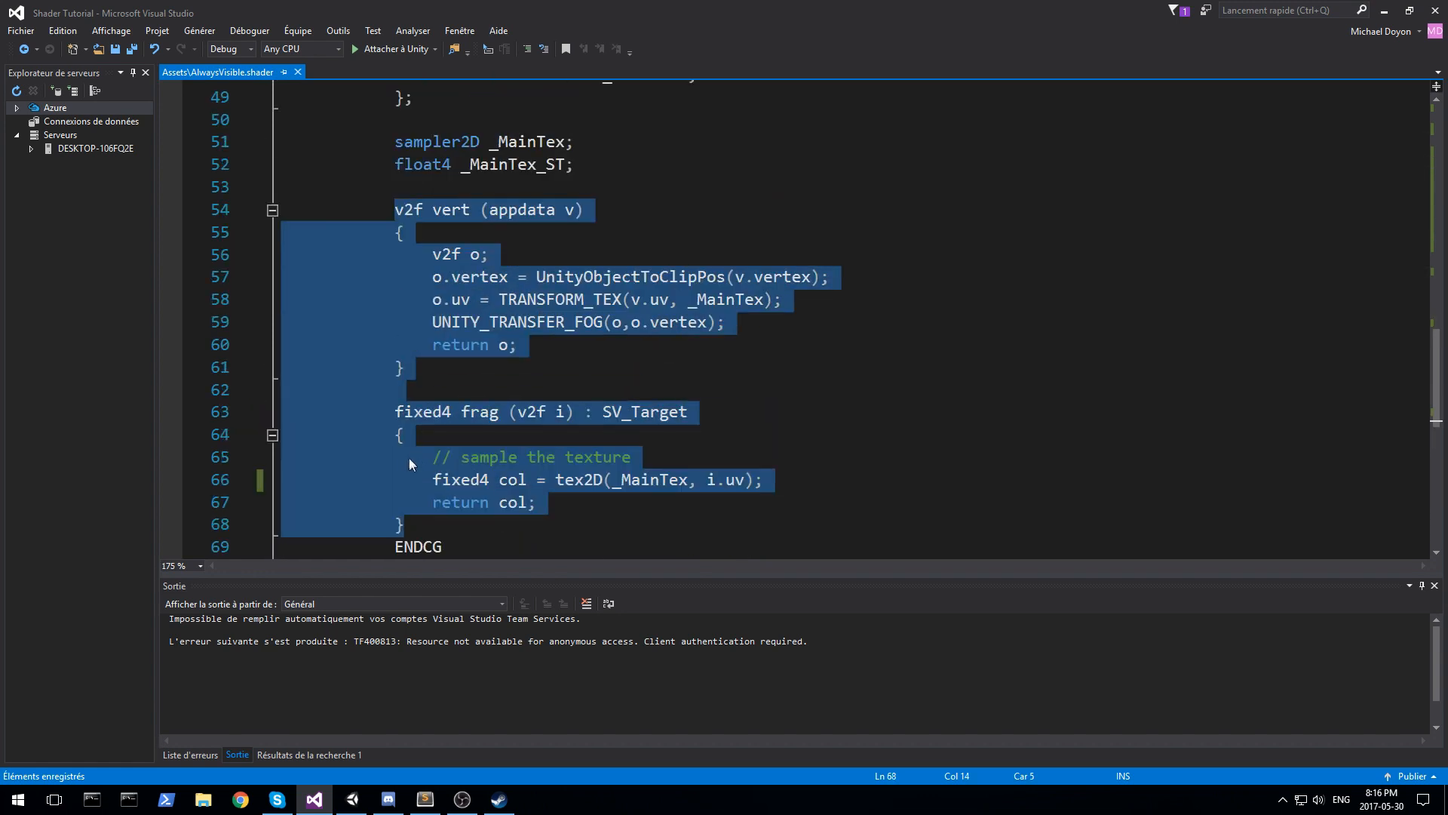
pyautogui.scroll(3)
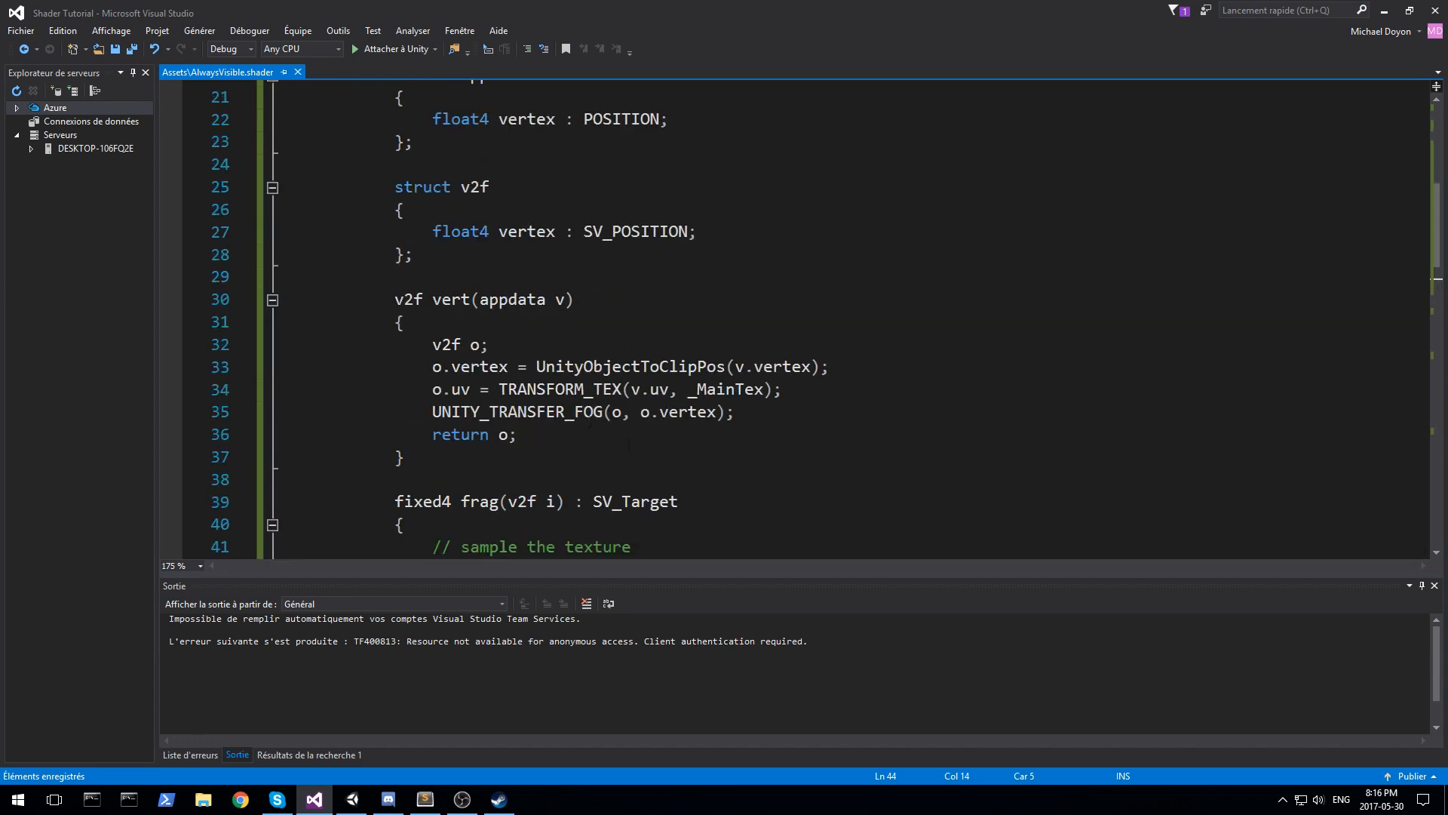
pyautogui.press('Delete')
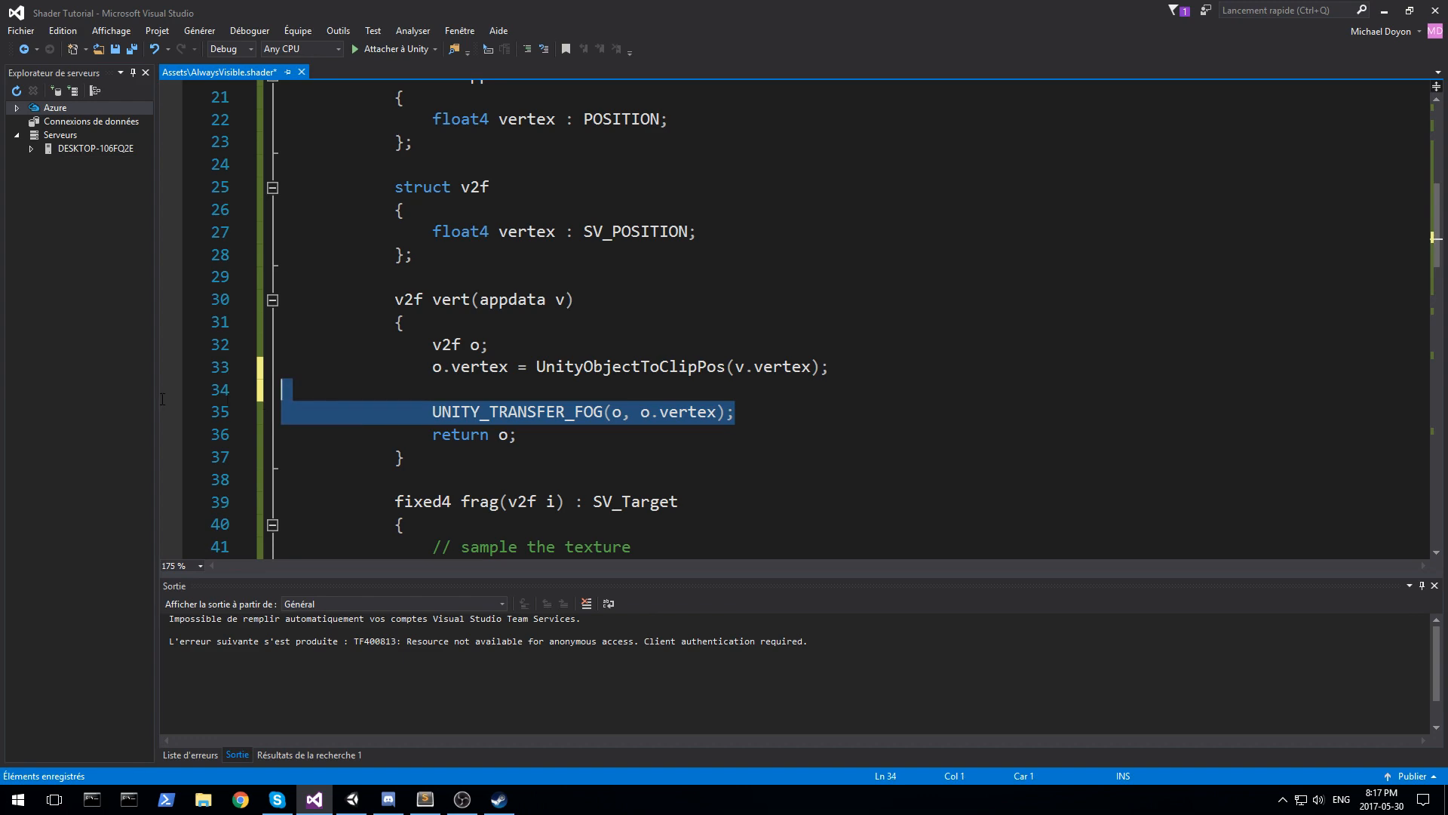
pyautogui.scroll(-3)
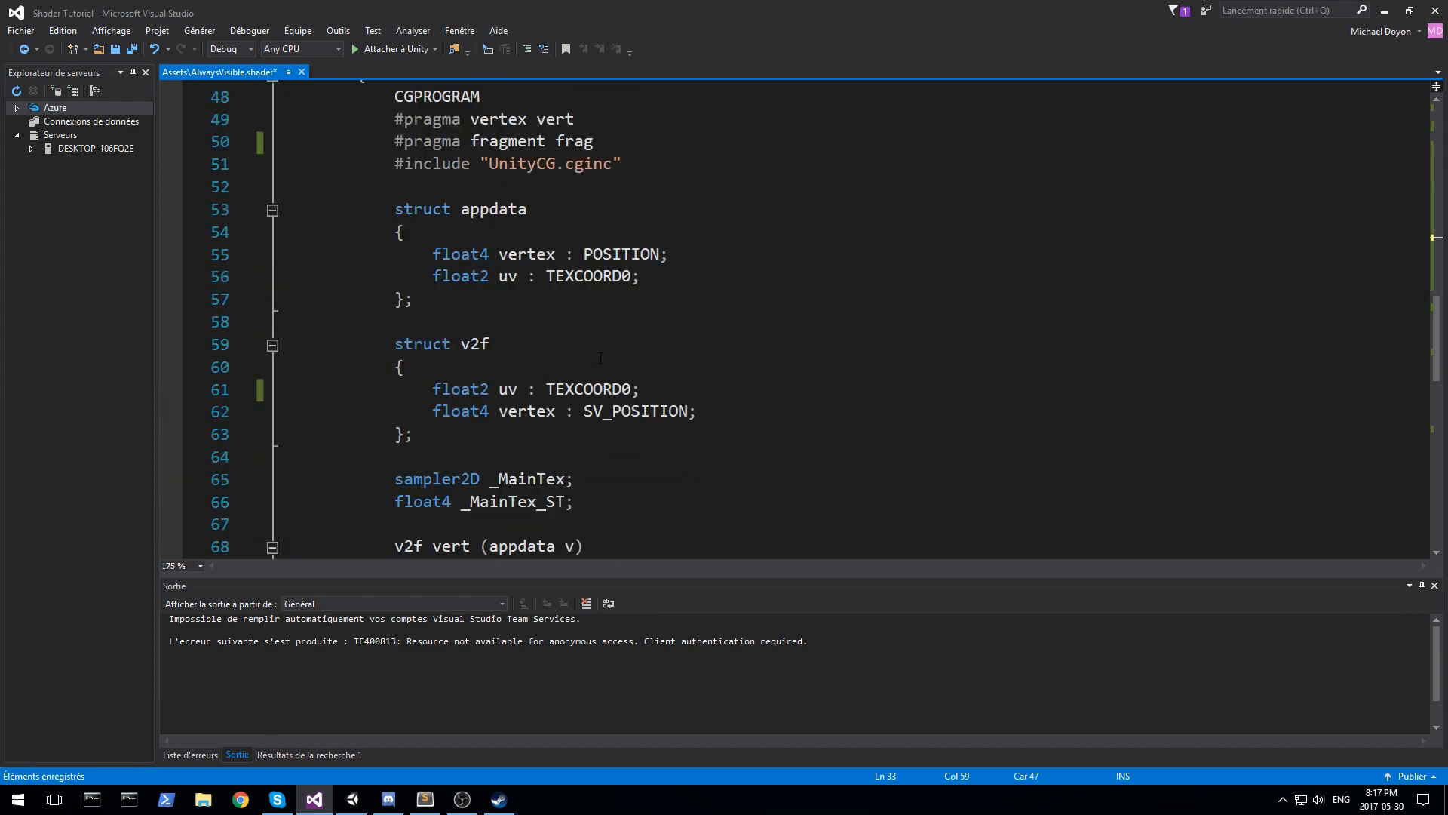
pyautogui.scroll(-3)
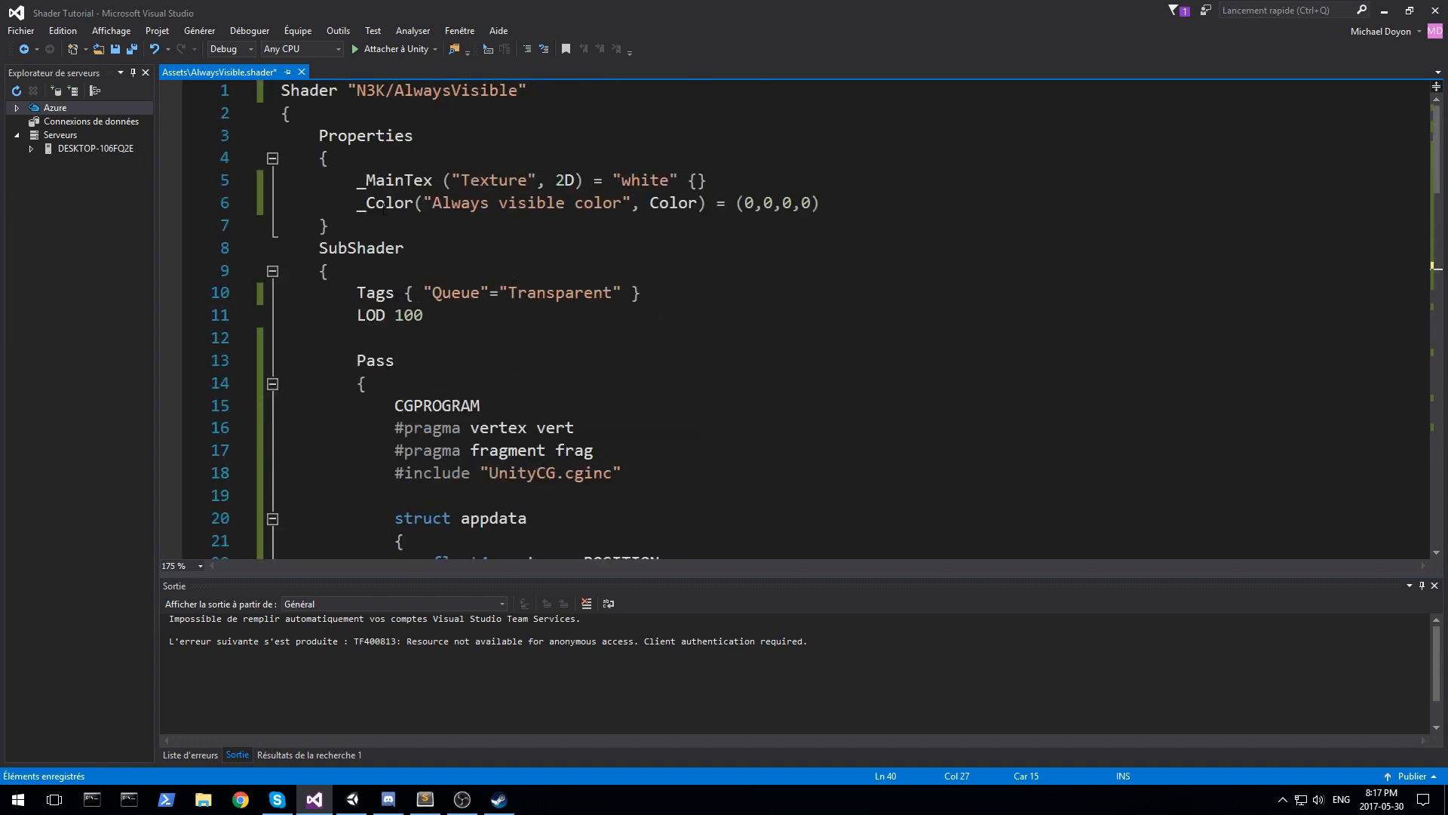
# - Make frag return _Color and declare float4 _Color above vert, then check Unity
pyautogui.scroll(-3)
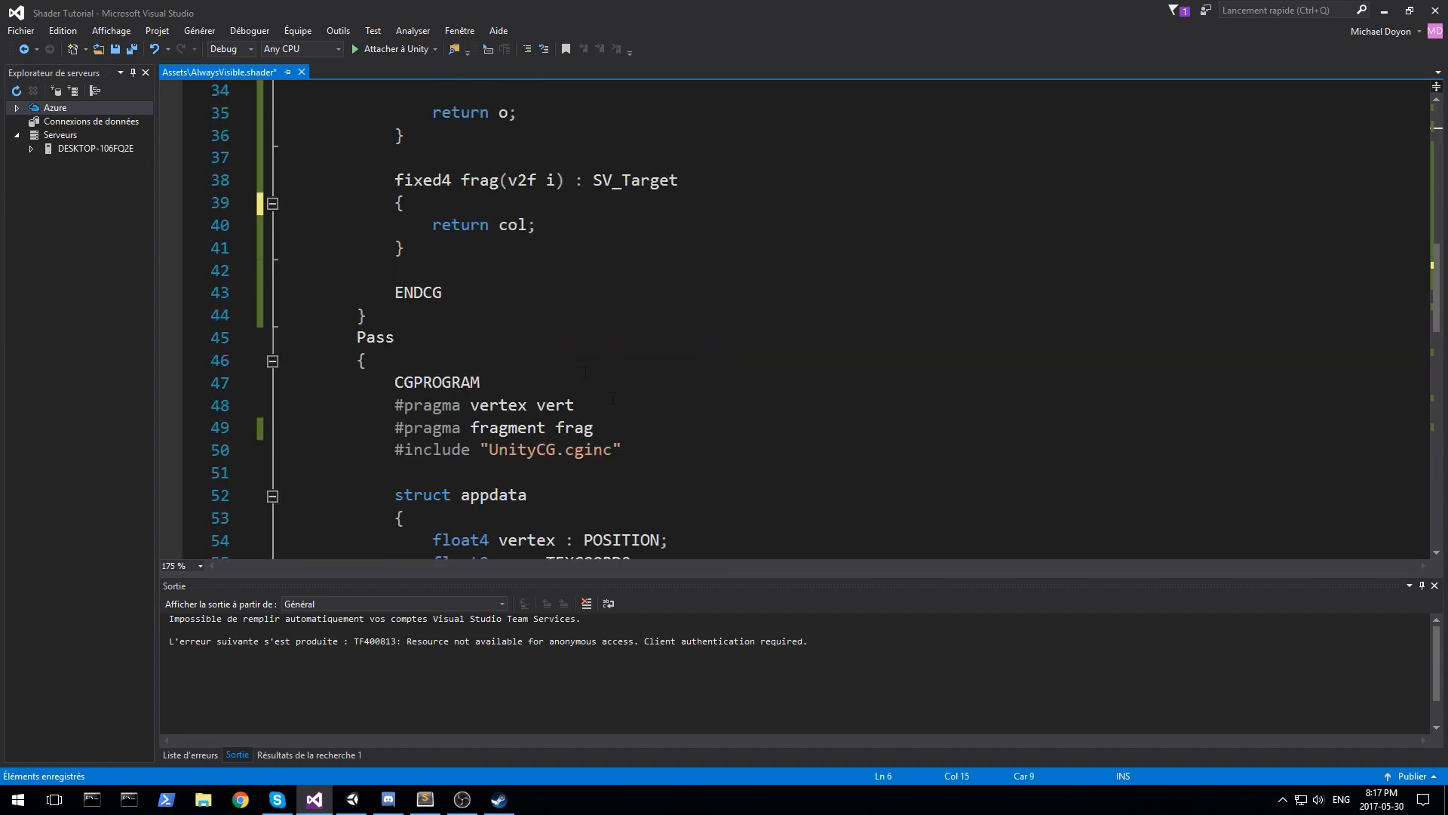
pyautogui.write('_Color')
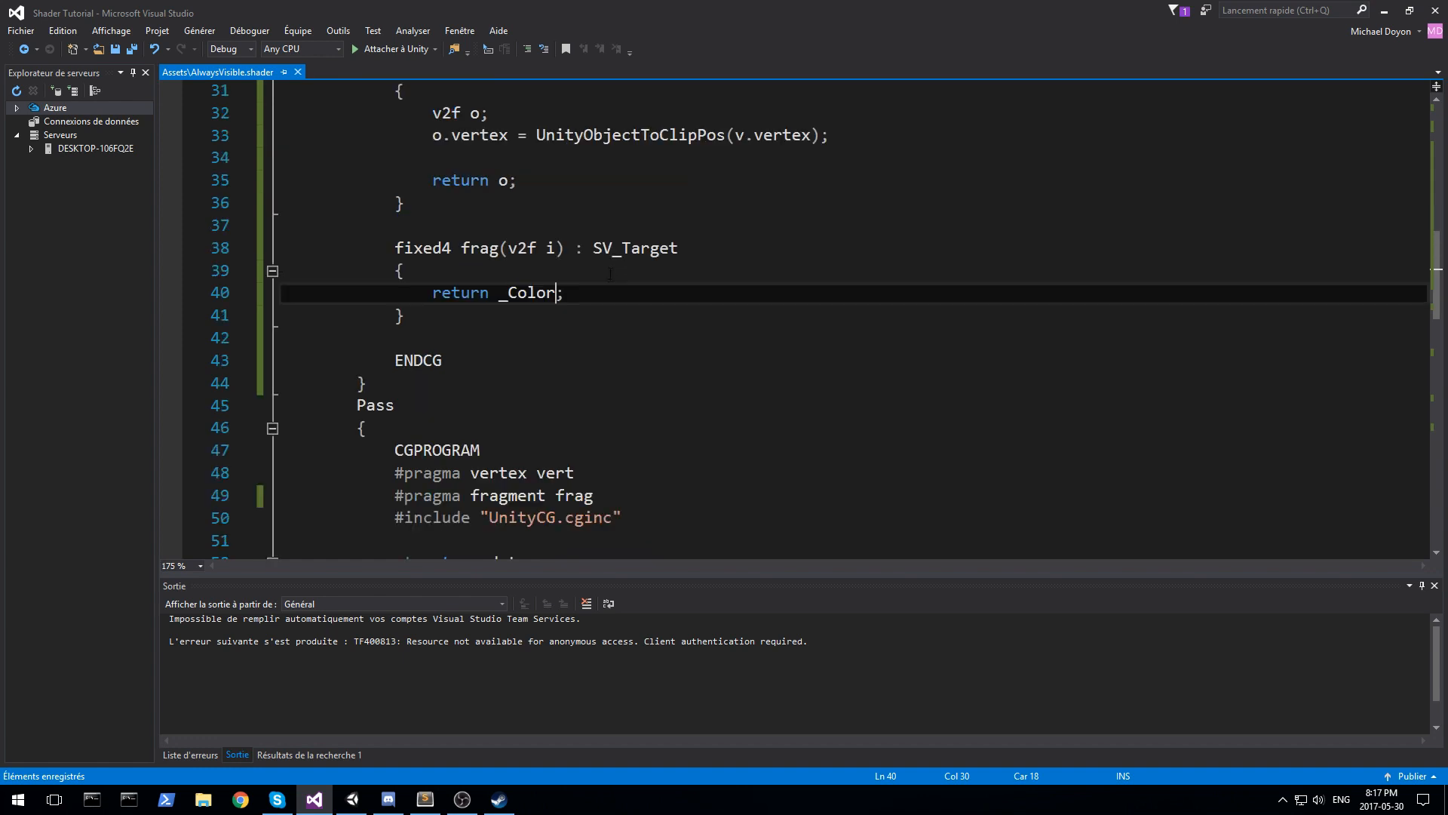
pyautogui.doubleClick(527, 293)
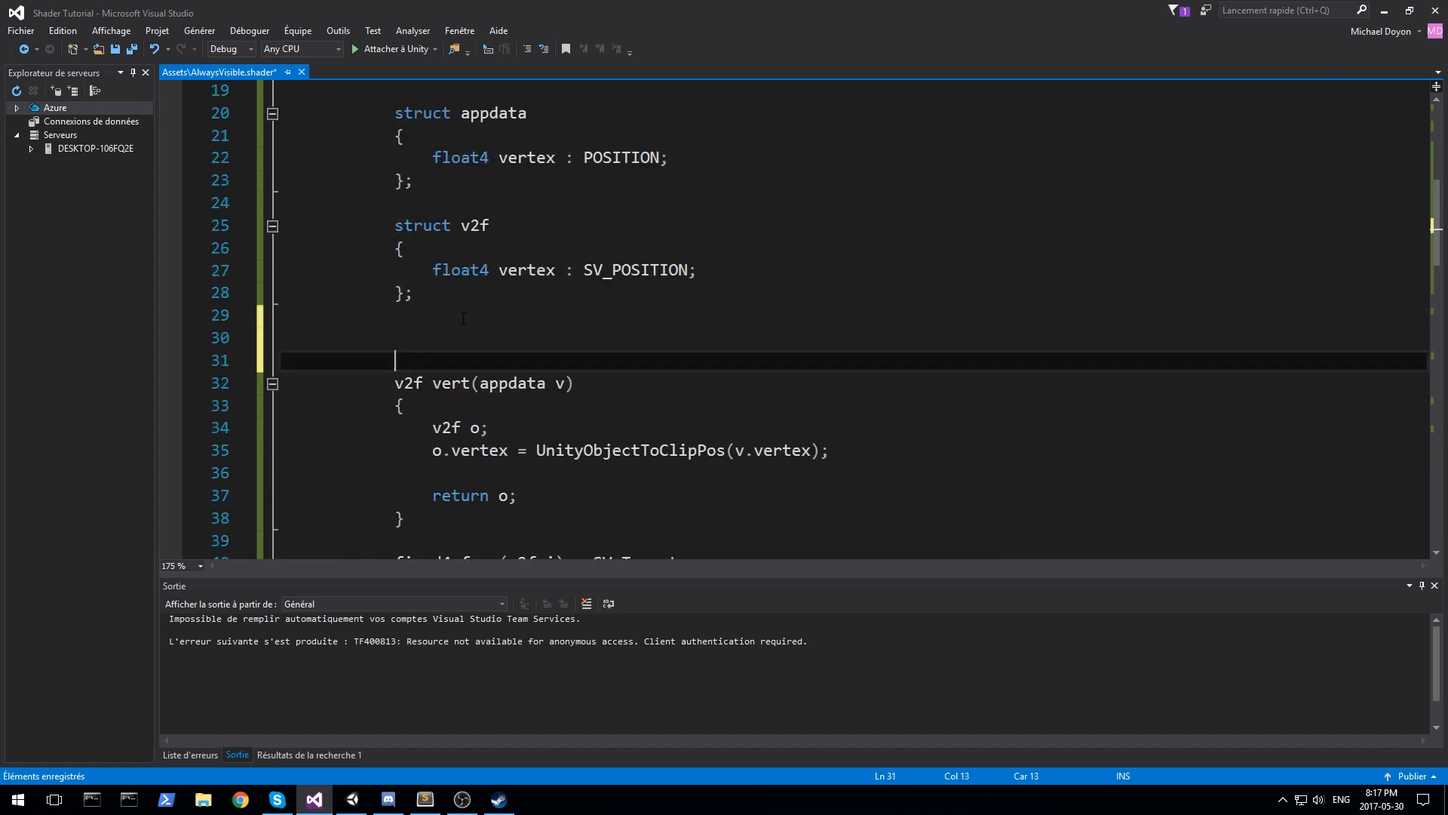
pyautogui.write('float')
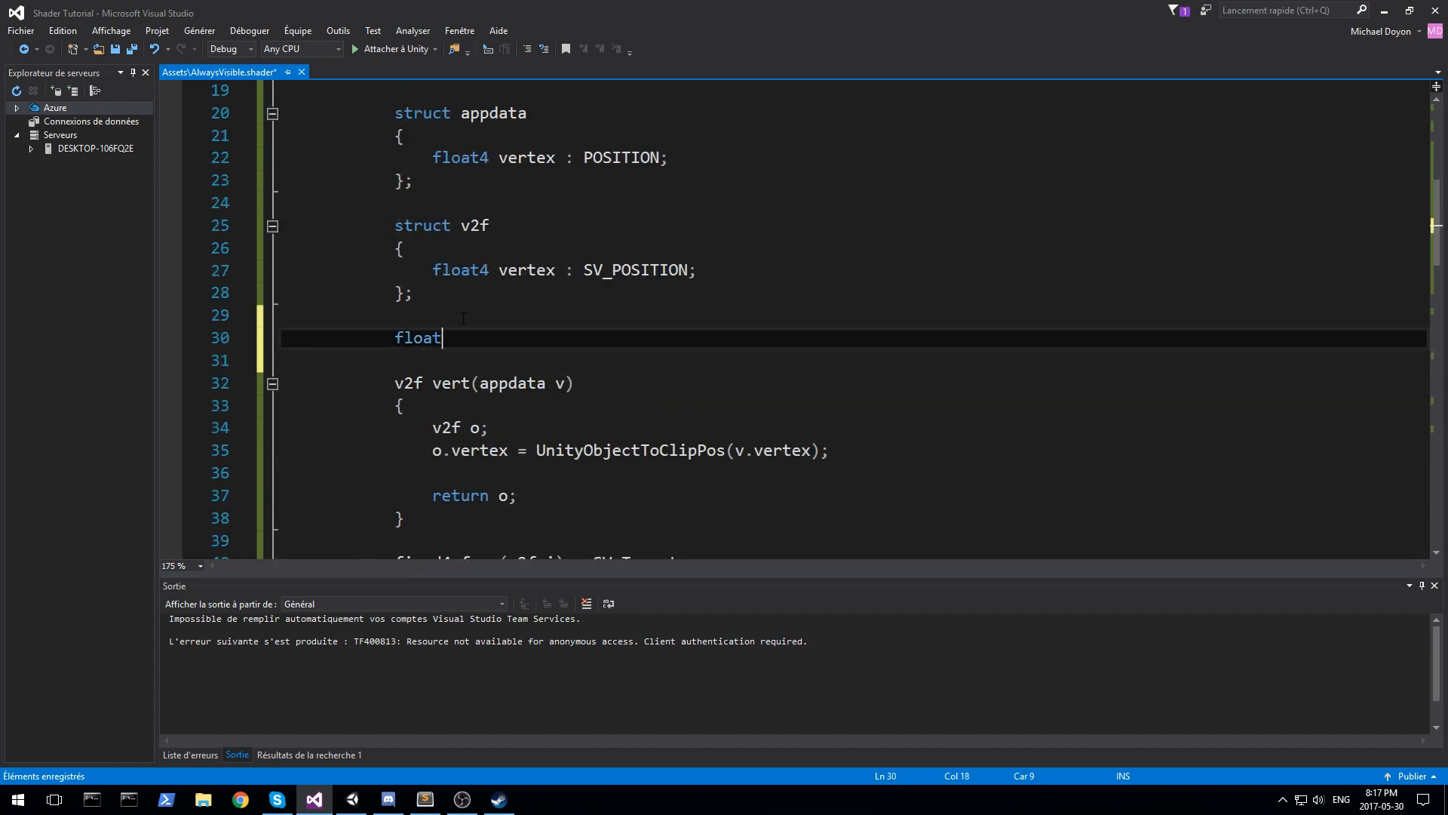
pyautogui.write('4 _Color;')
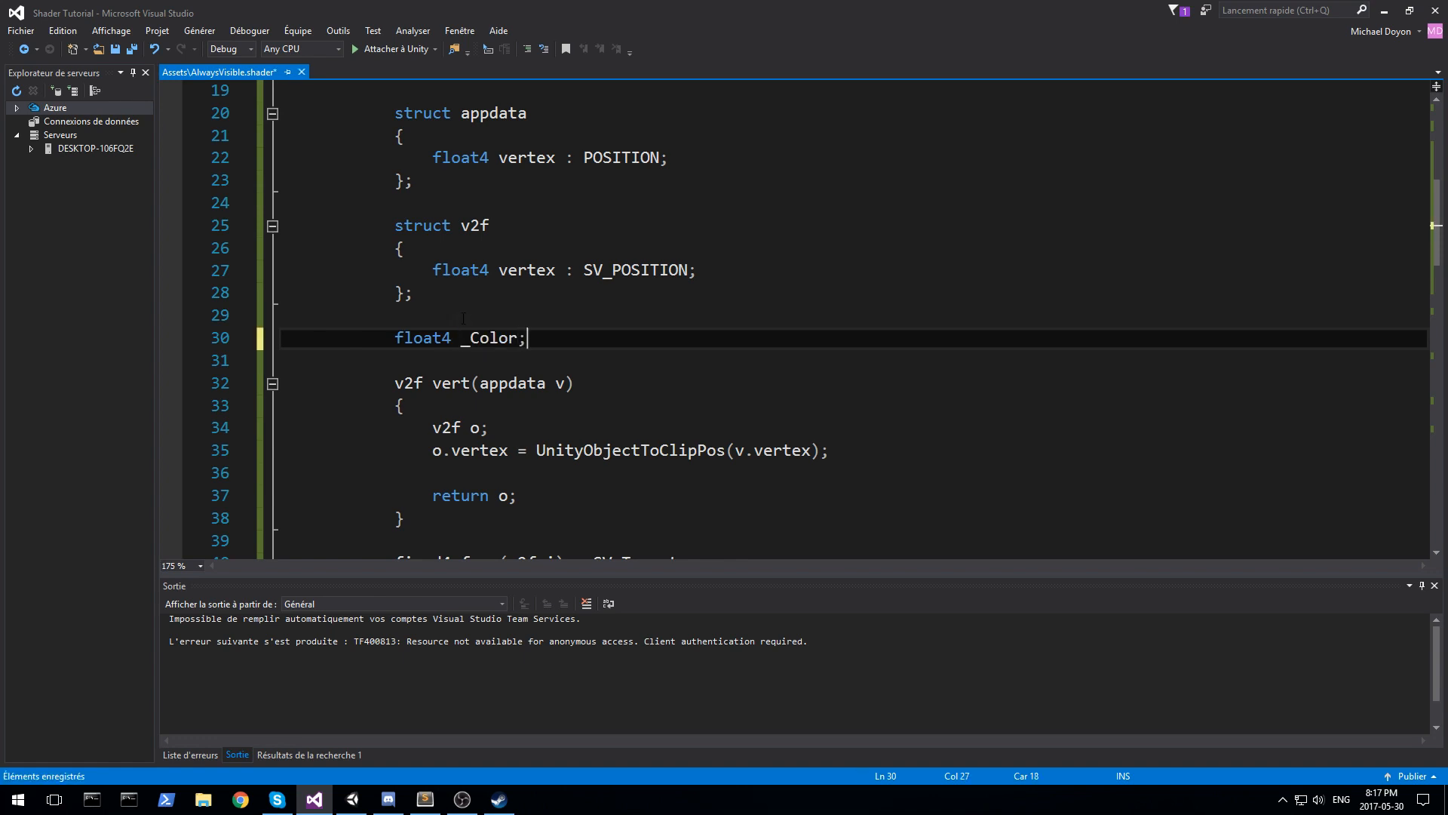
pyautogui.doubleClick(423, 337)
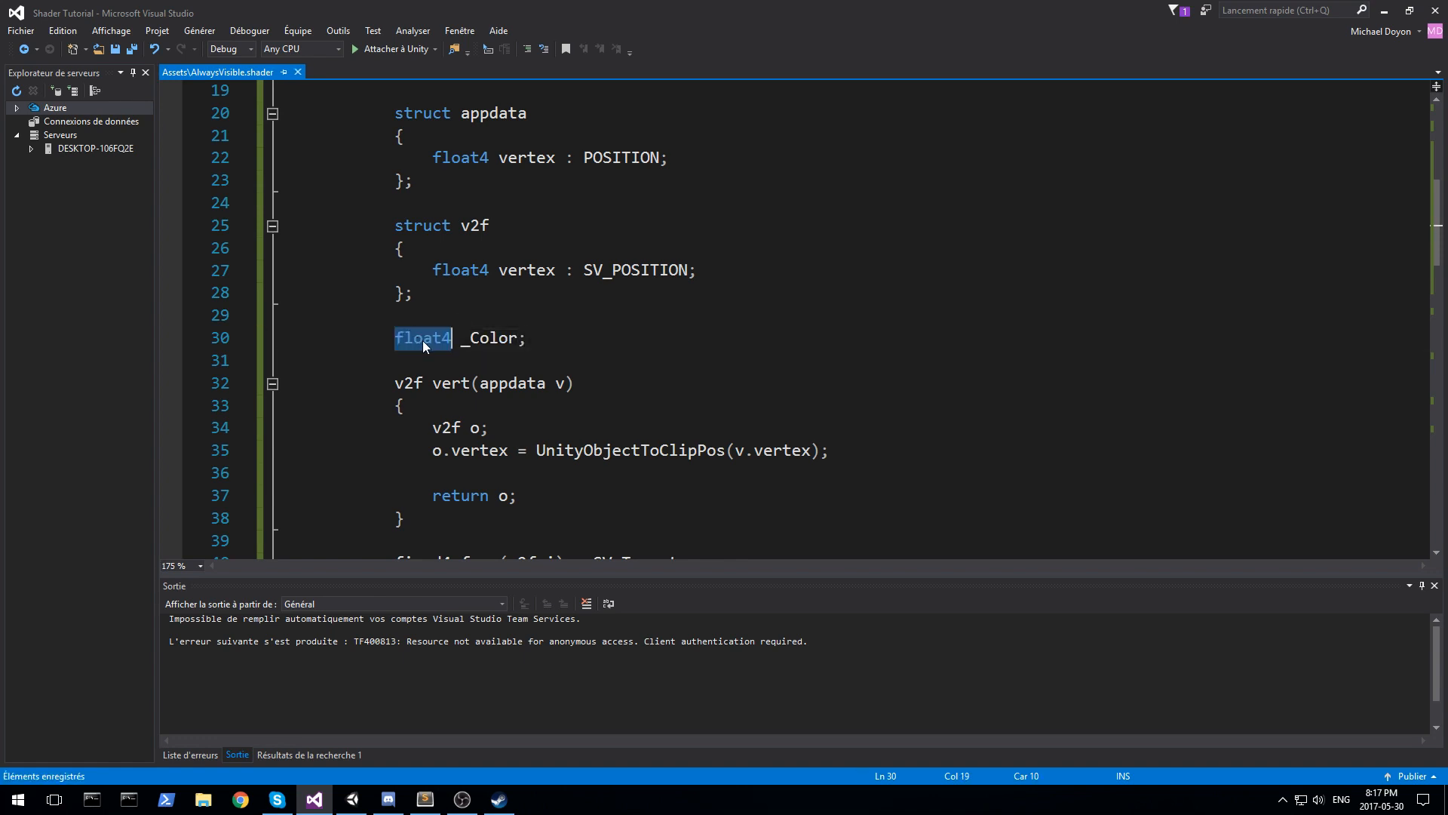
pyautogui.scroll(-3)
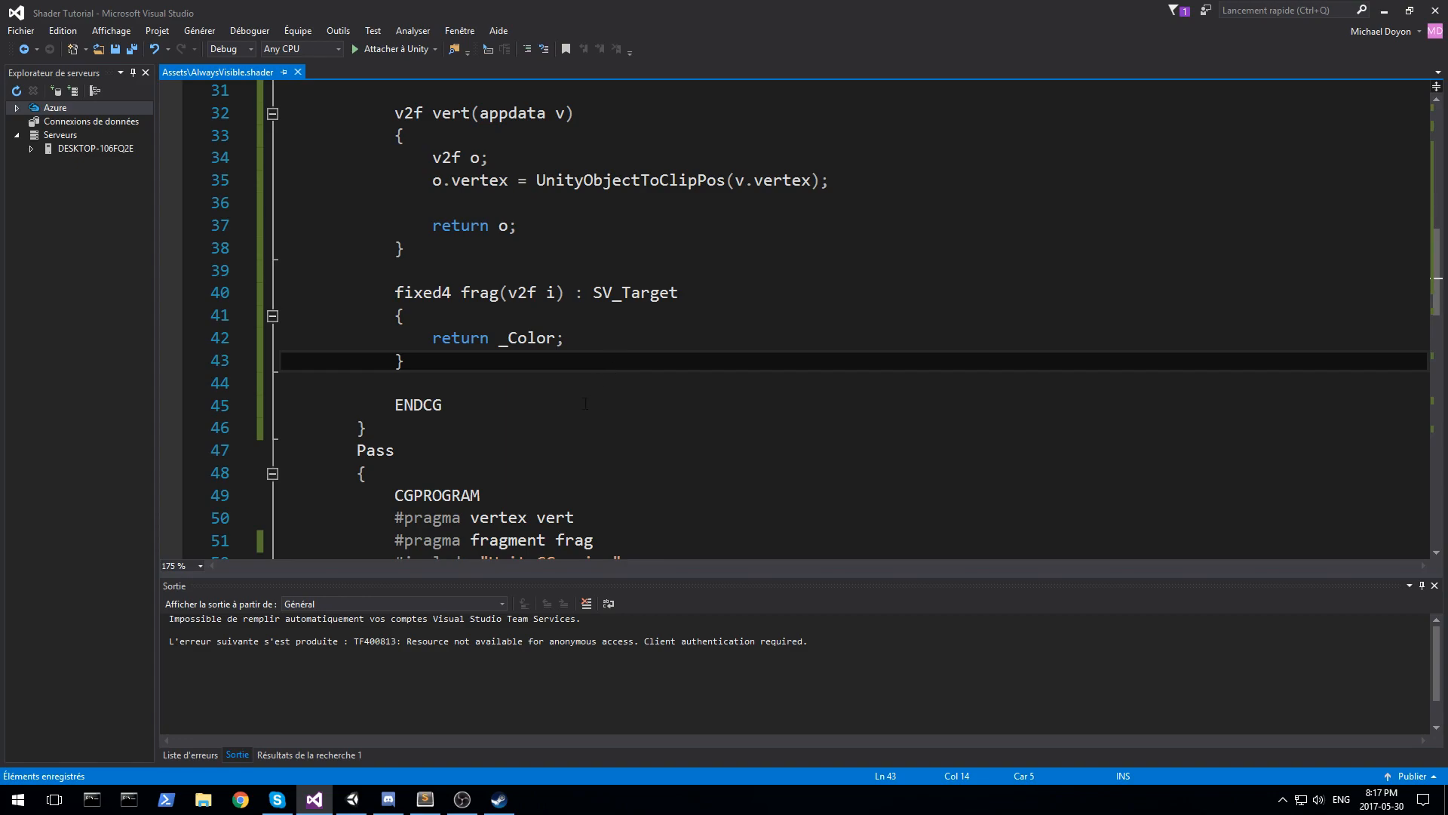
pyautogui.click(313, 799)
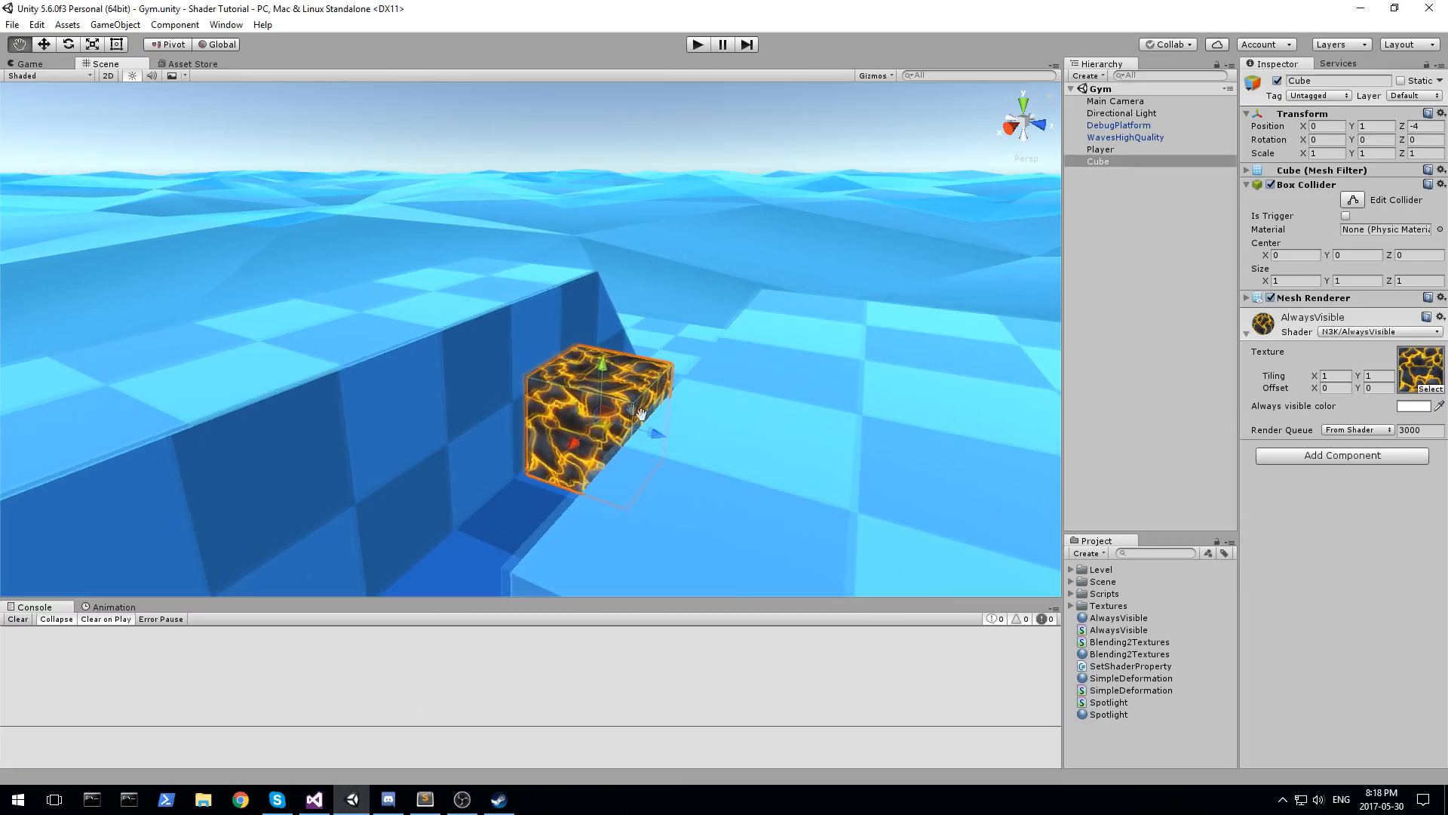
pyautogui.moveTo(642, 411); pyautogui.dragTo(663, 485)
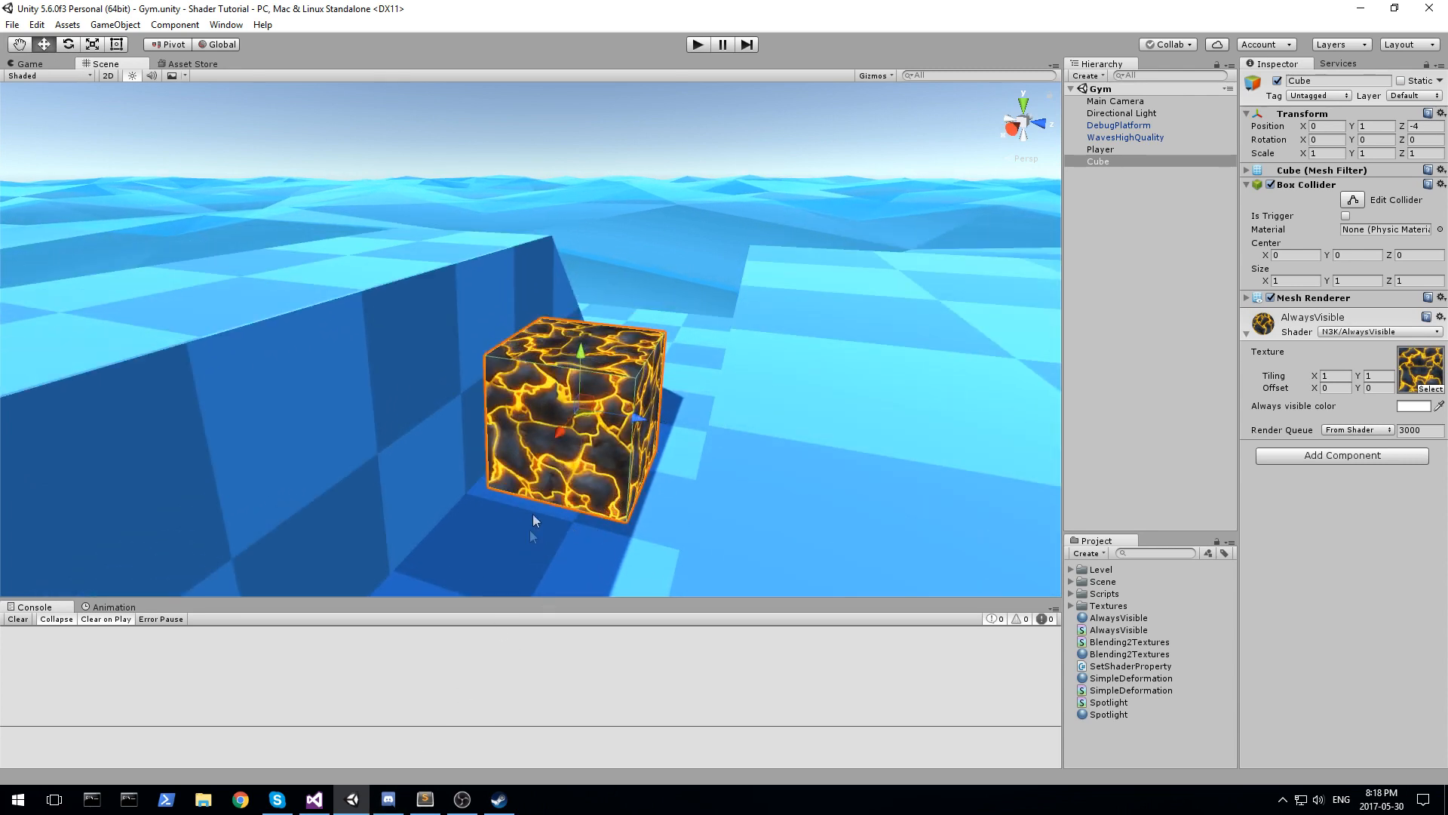
pyautogui.moveTo(609, 424)
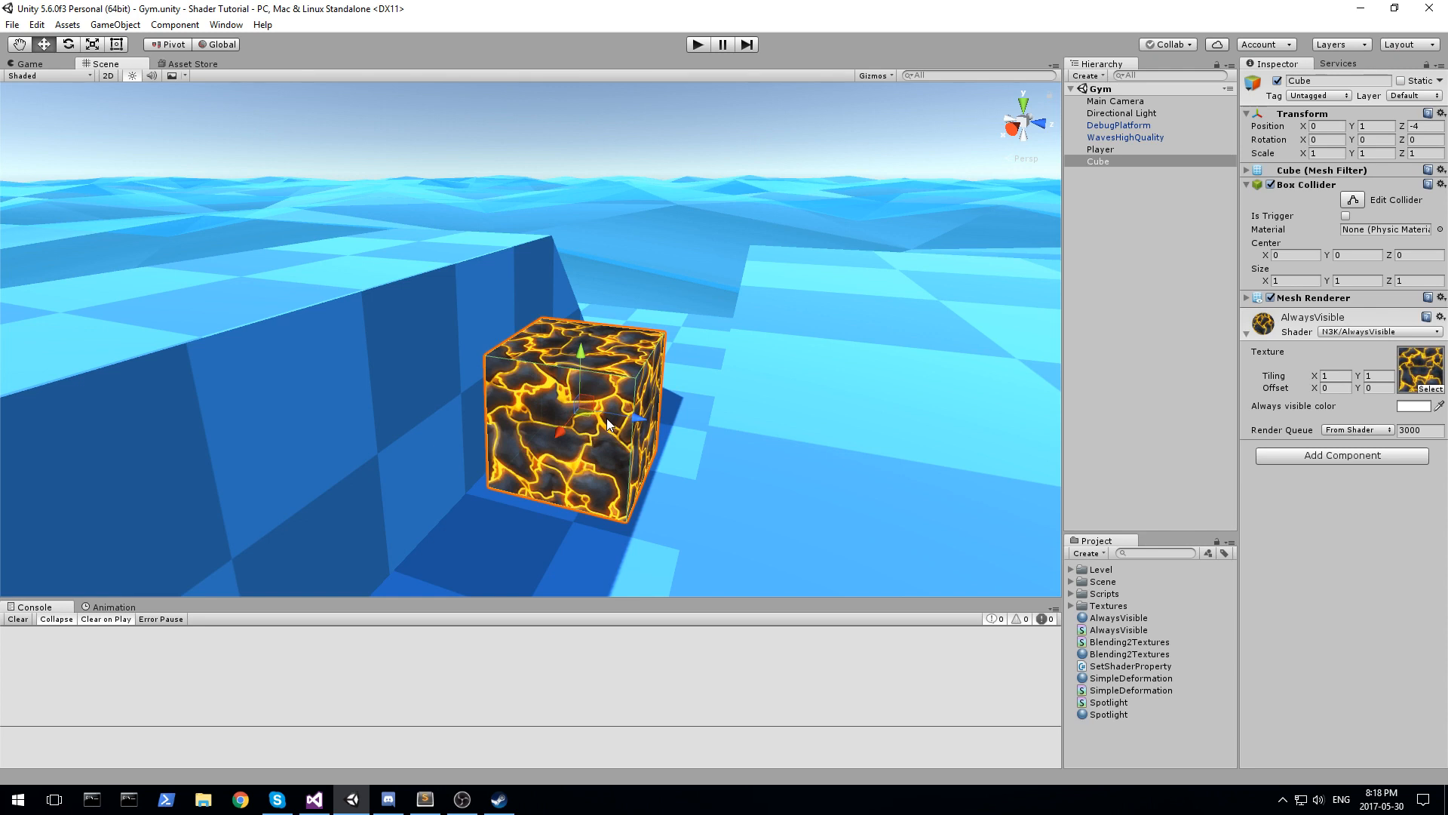
pyautogui.click(1402, 407)
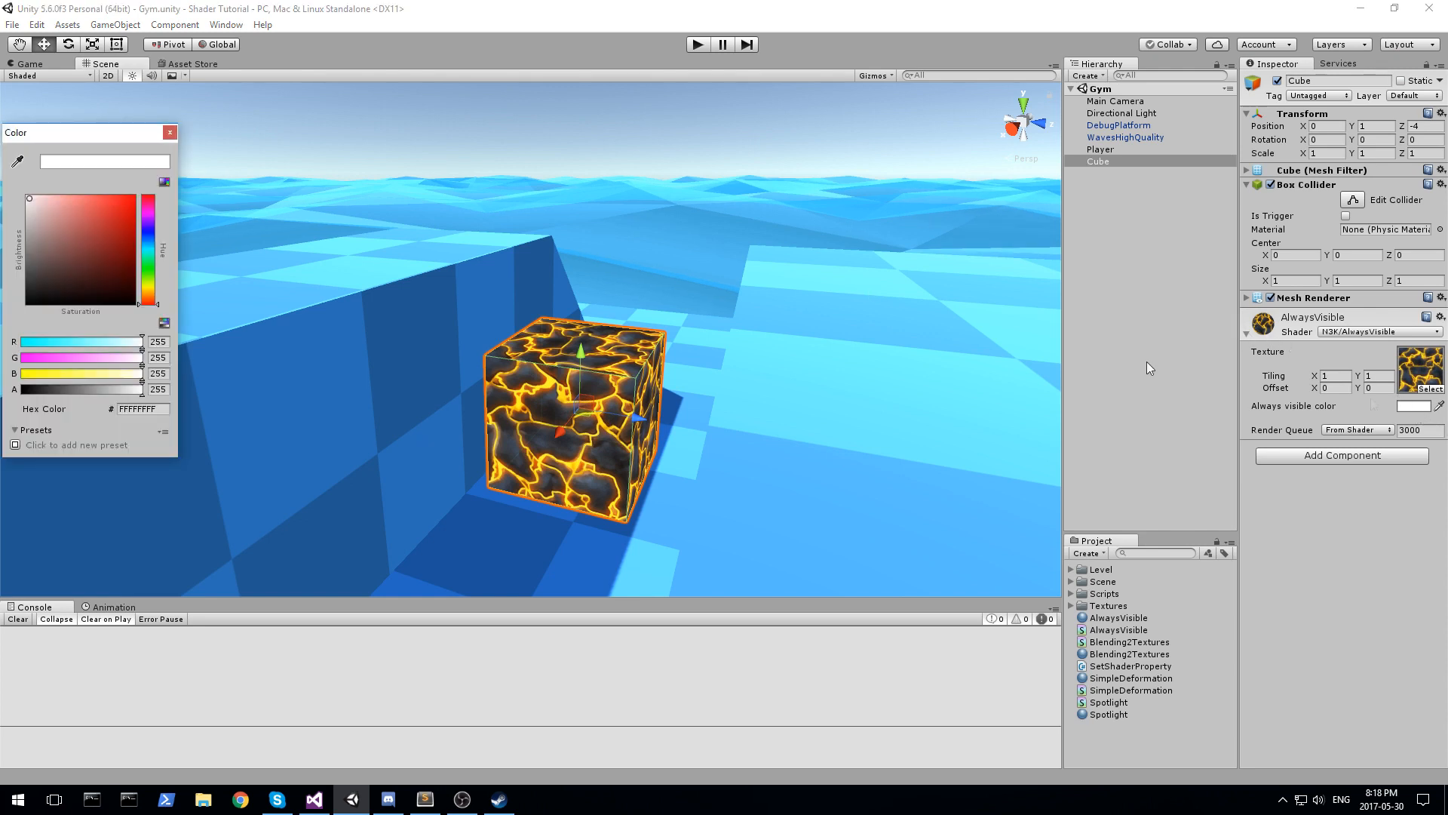
pyautogui.click(48, 250)
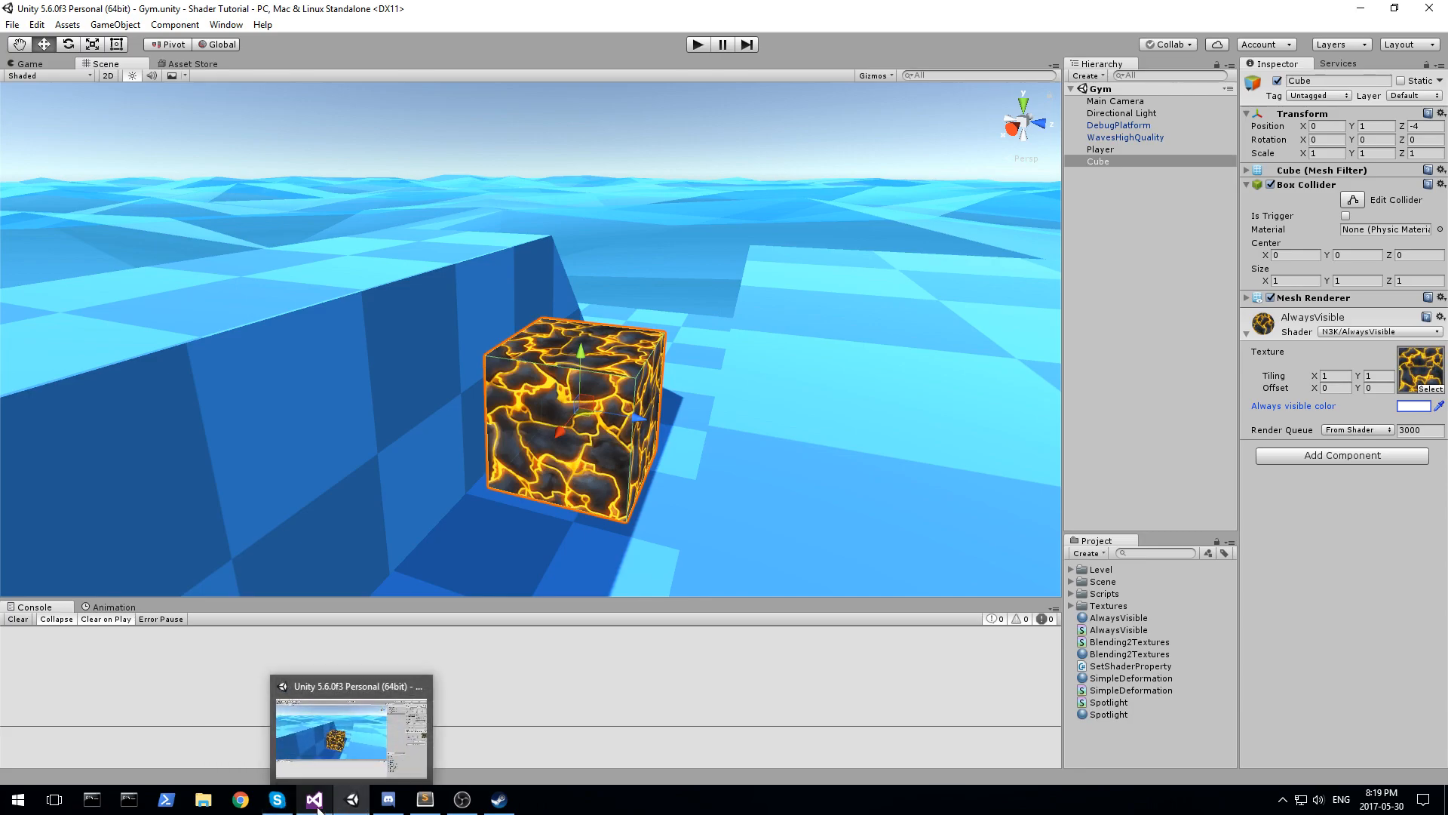
pyautogui.click(313, 798)
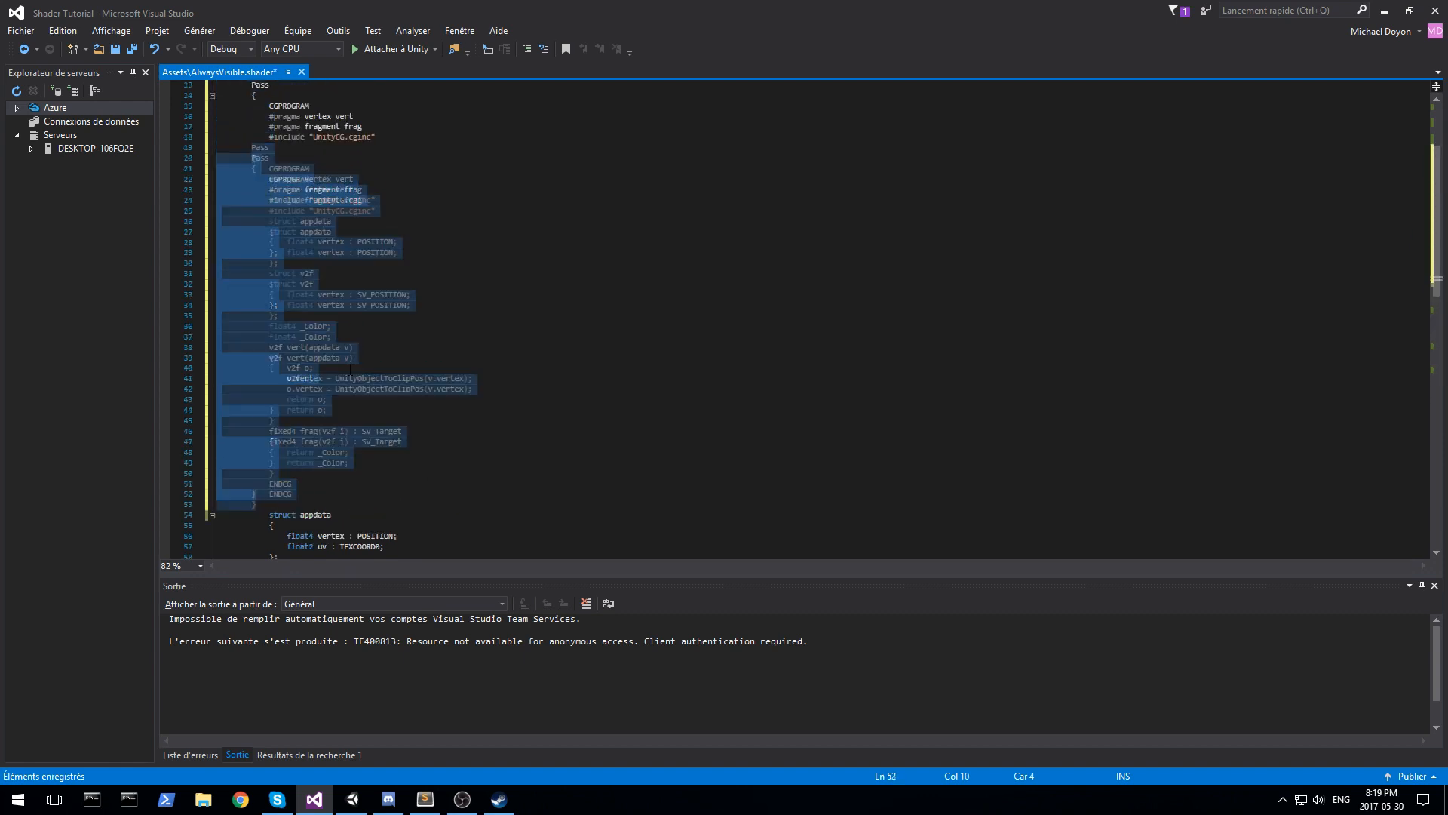
# - Move the _Color Pass after the texture Pass and check the cube in Unity
pyautogui.scroll(-3)
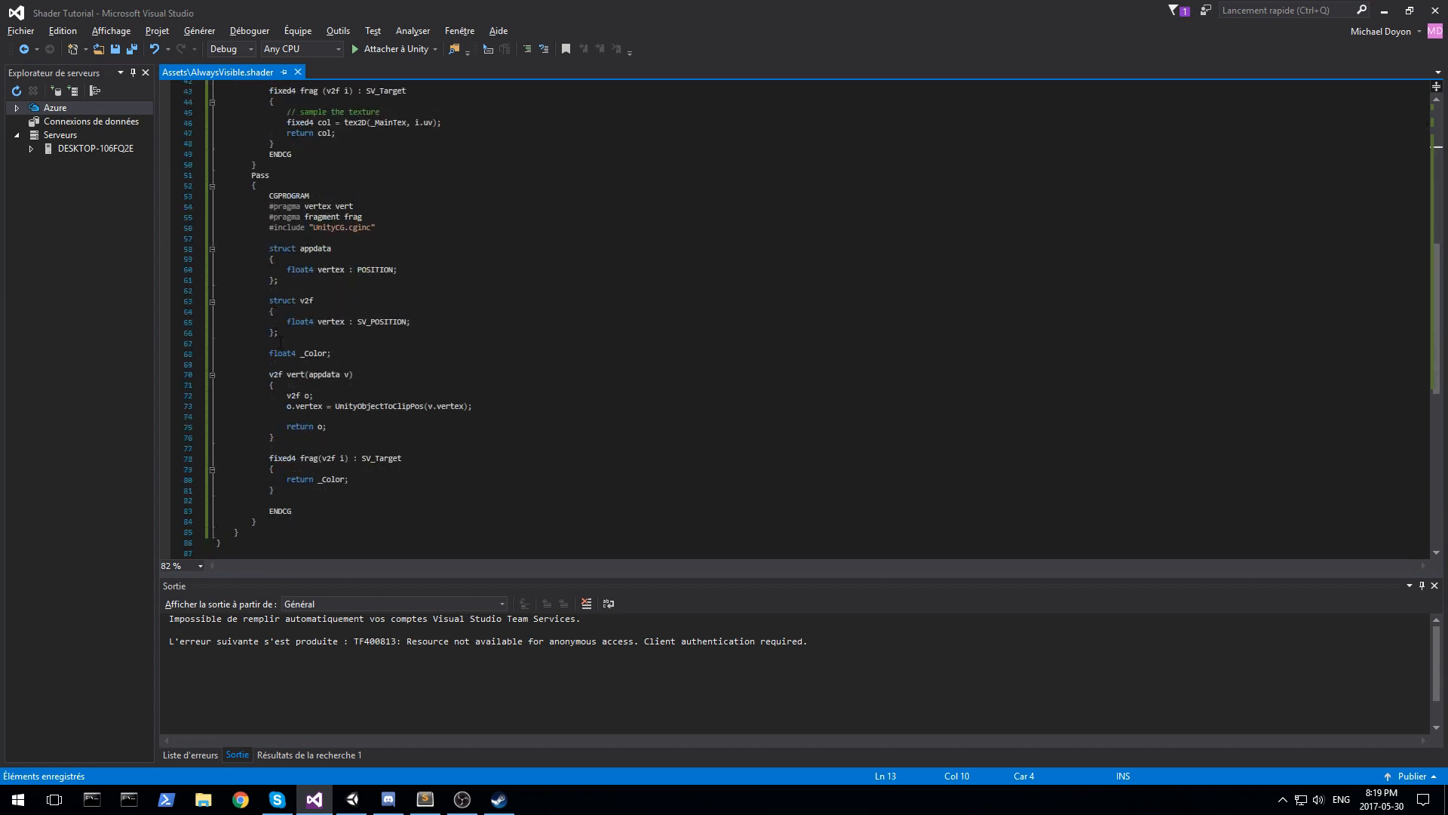
pyautogui.click(313, 798)
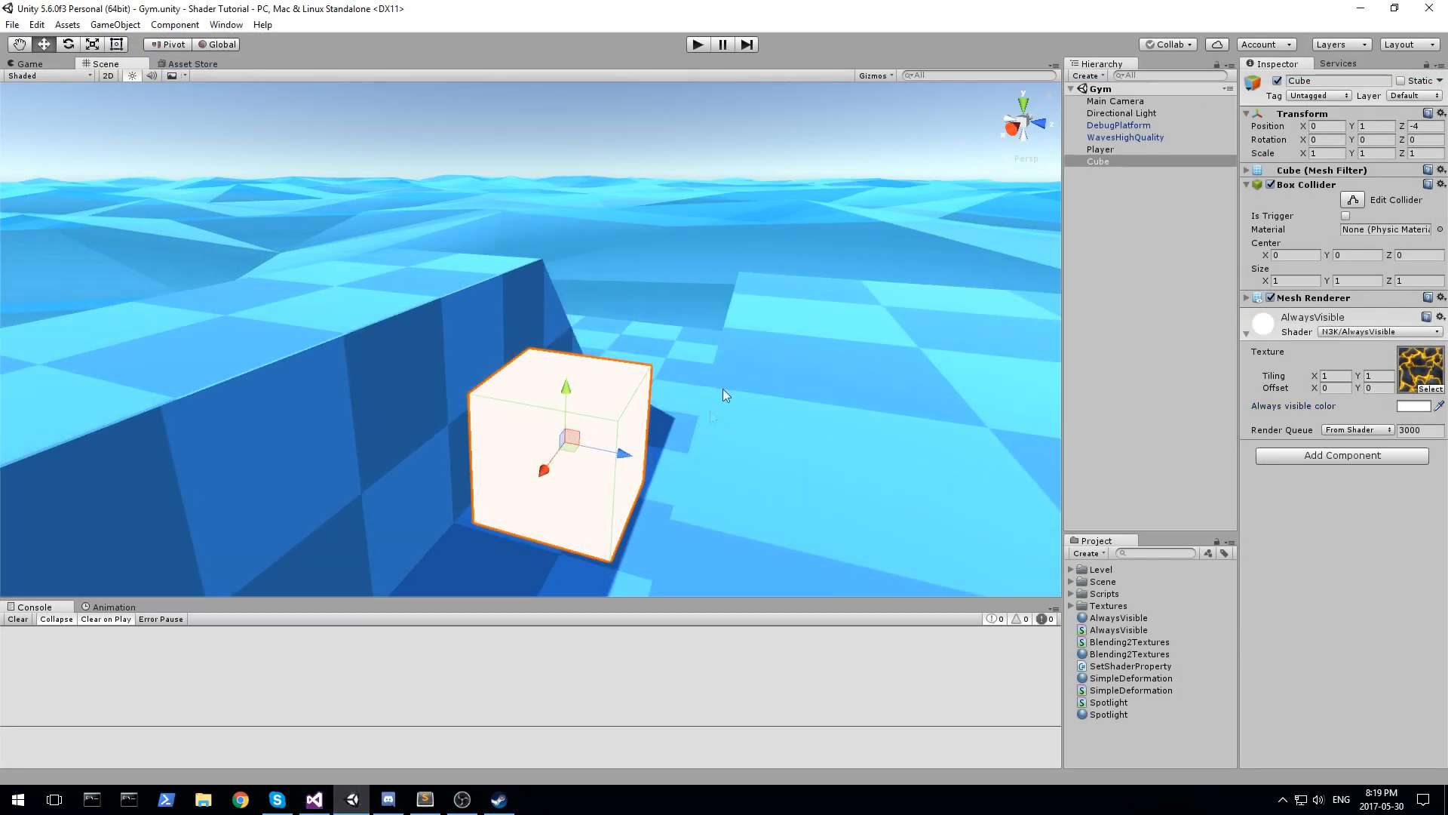
pyautogui.moveTo(725, 395); pyautogui.dragTo(647, 434)
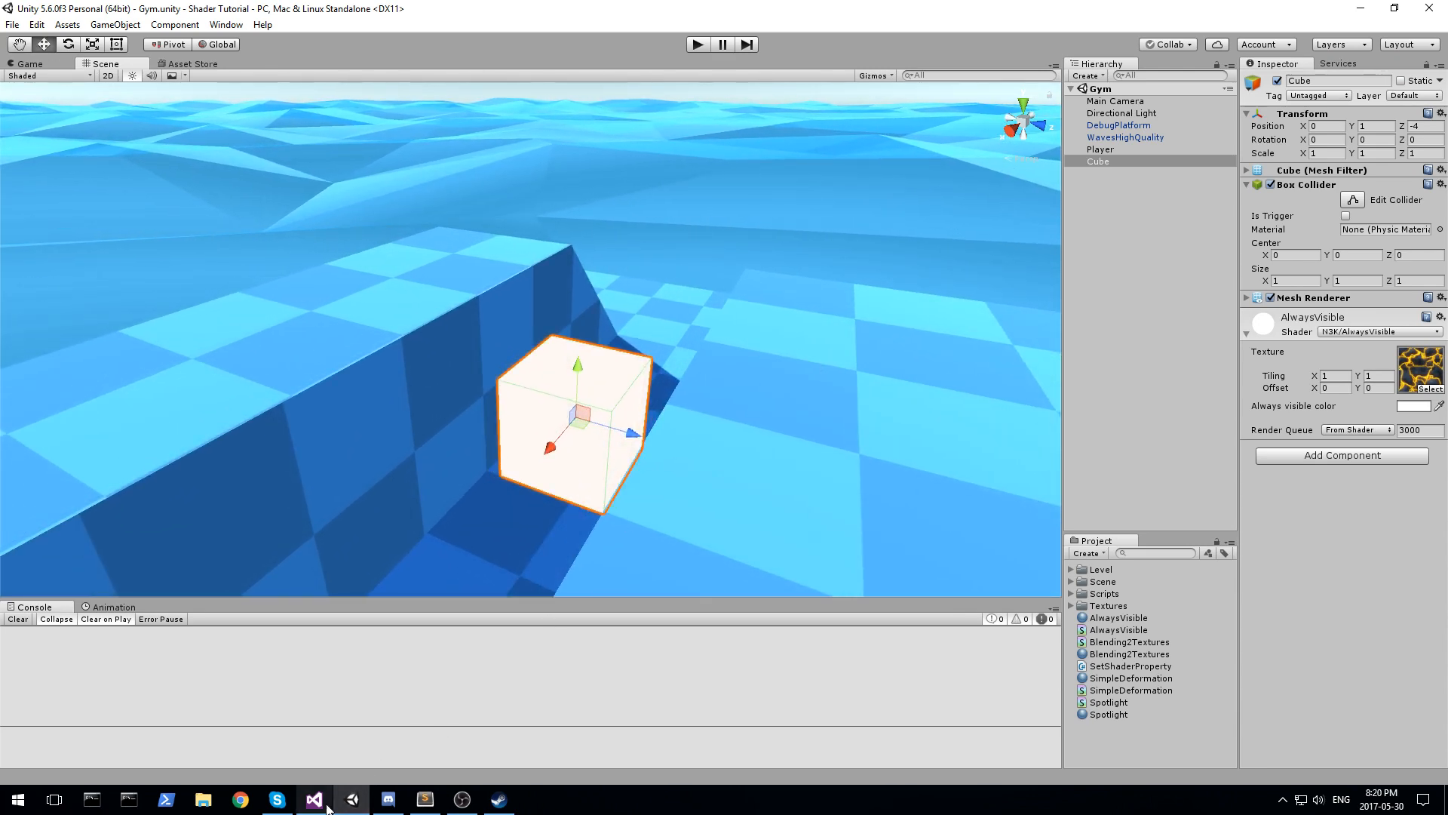
pyautogui.click(313, 798)
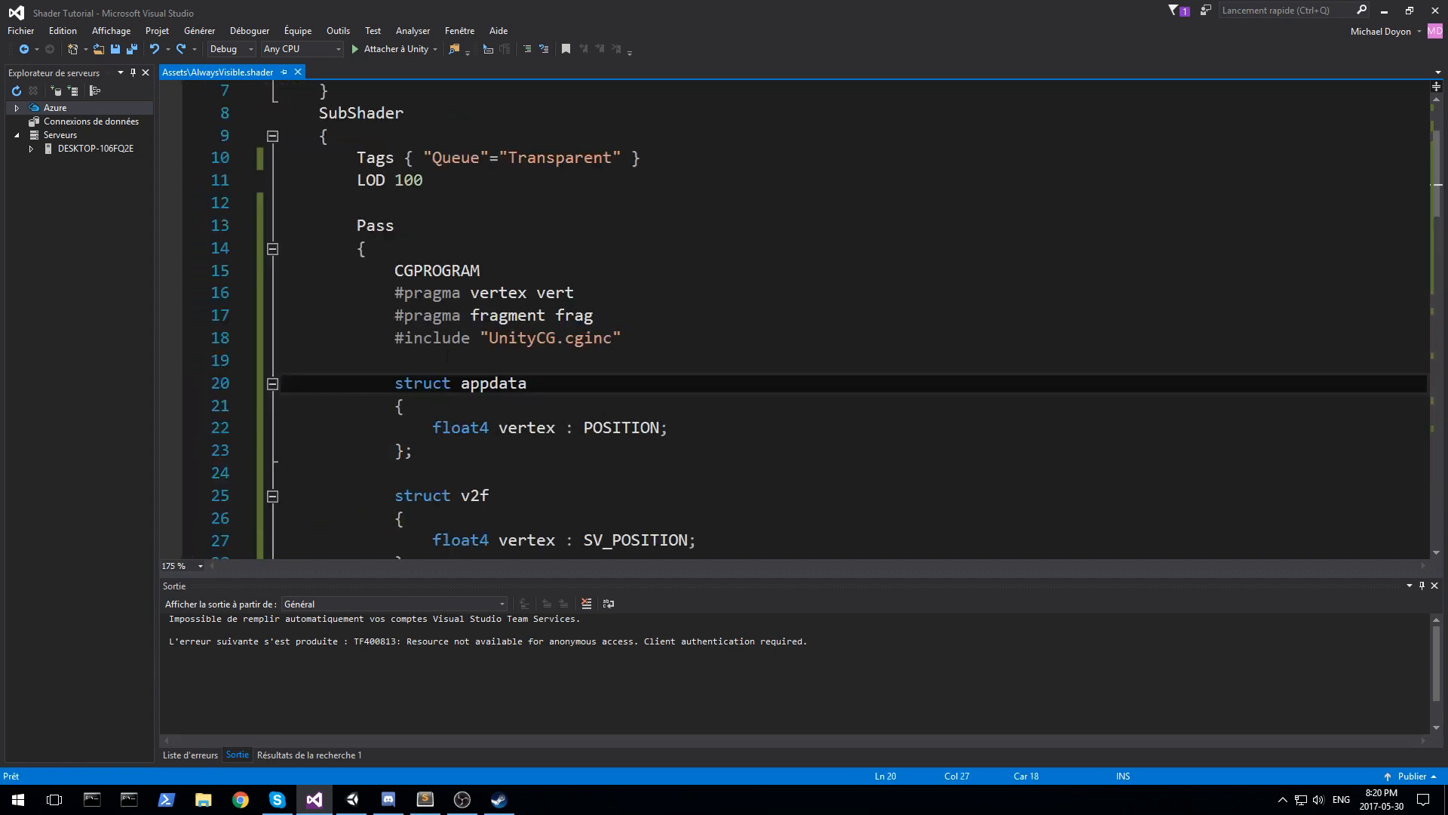
# - Add Cull Off to open the first Pass, trying Front and Back before reverting
pyautogui.scroll(-3)
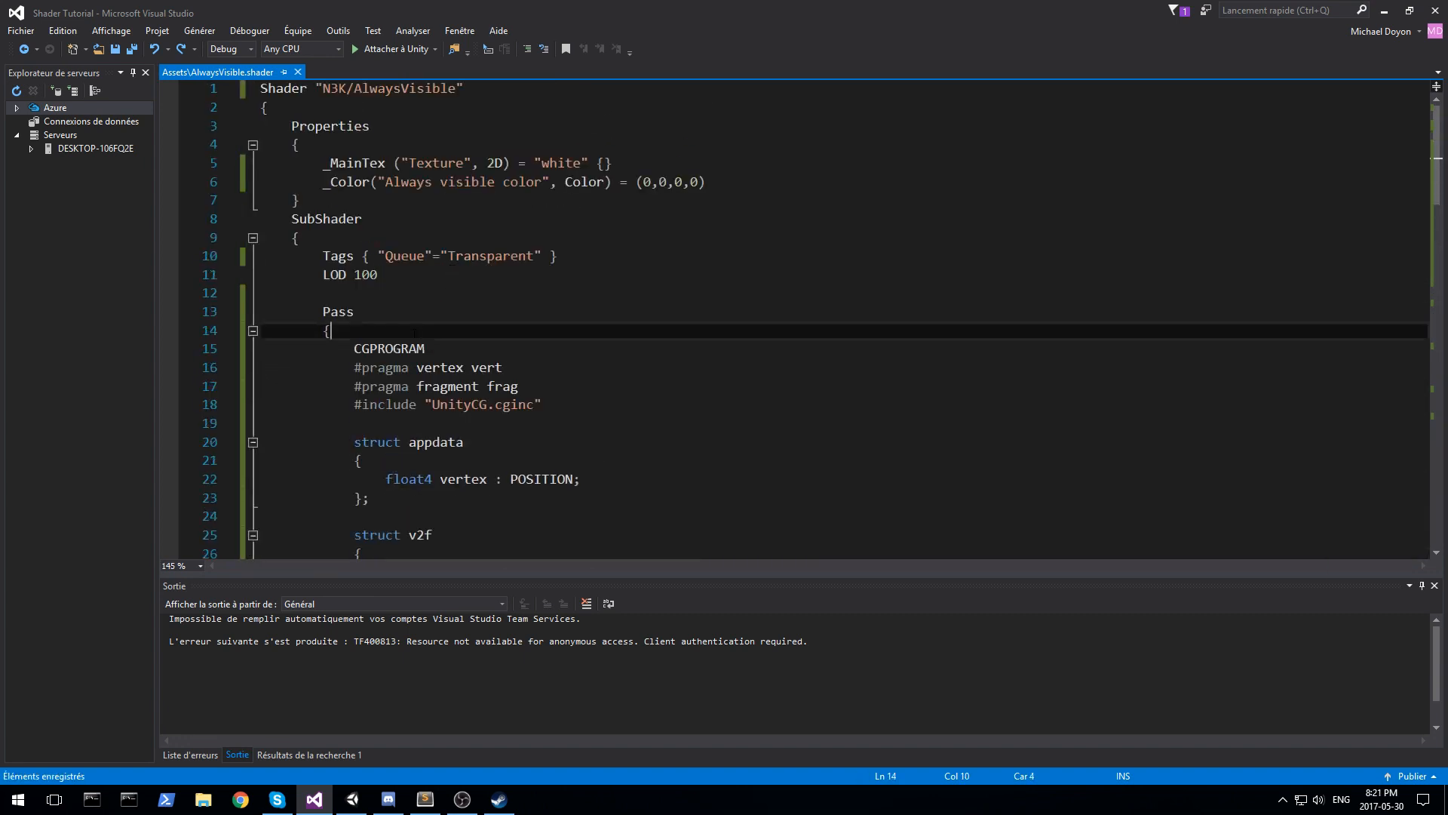
pyautogui.write('\\')
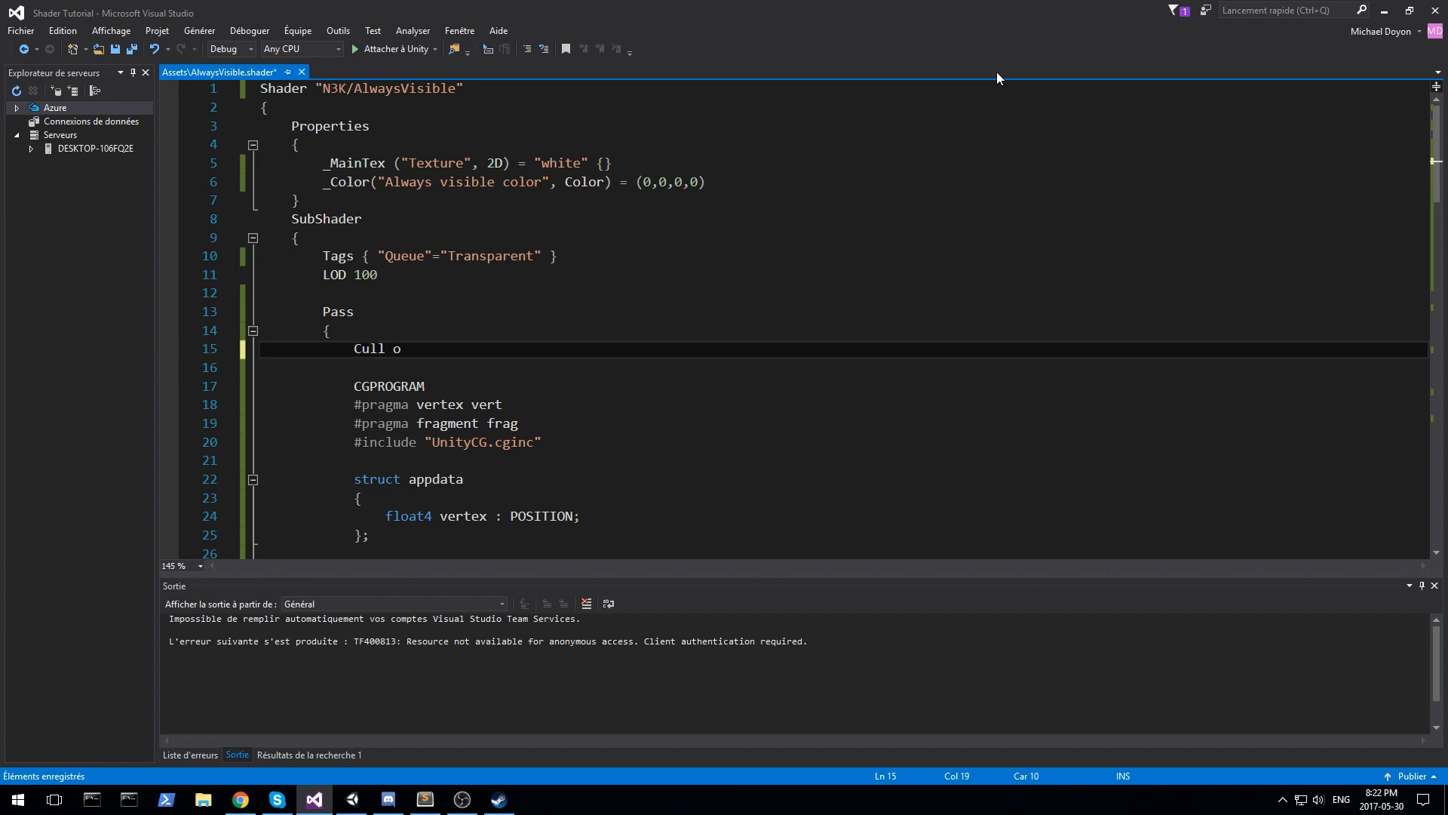
pyautogui.write('ff')
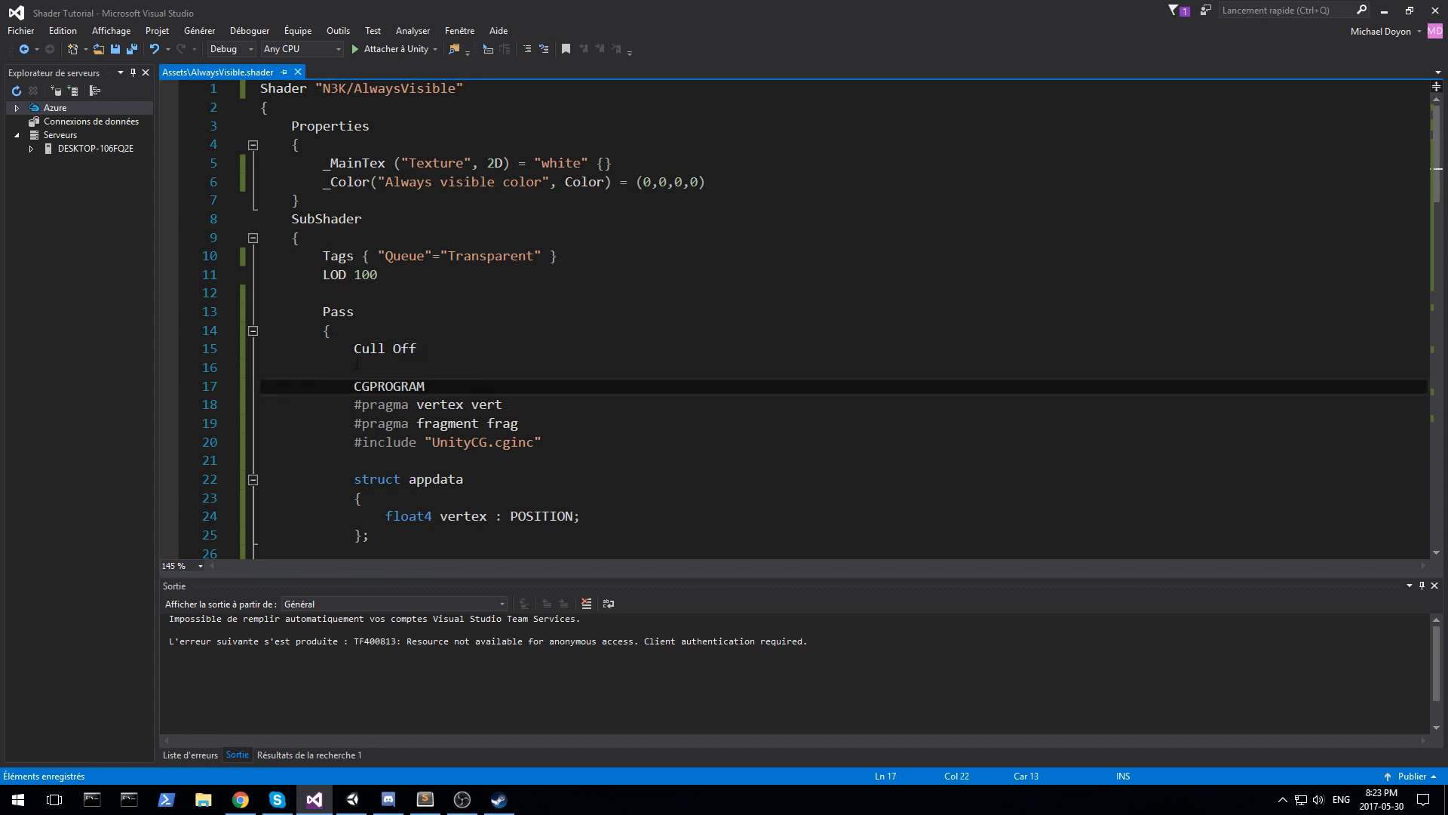
pyautogui.doubleClick(404, 349)
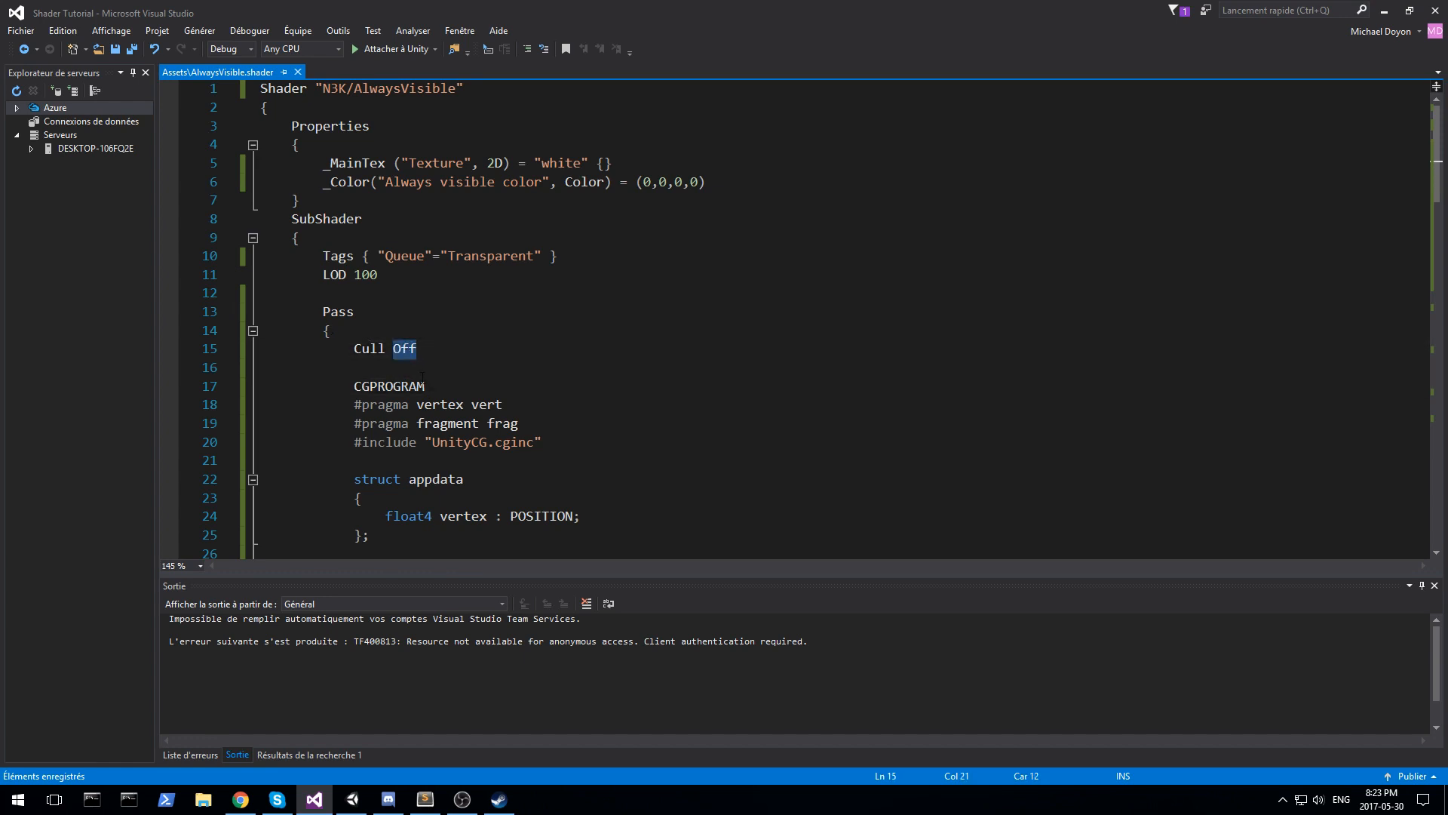
pyautogui.write('Front')
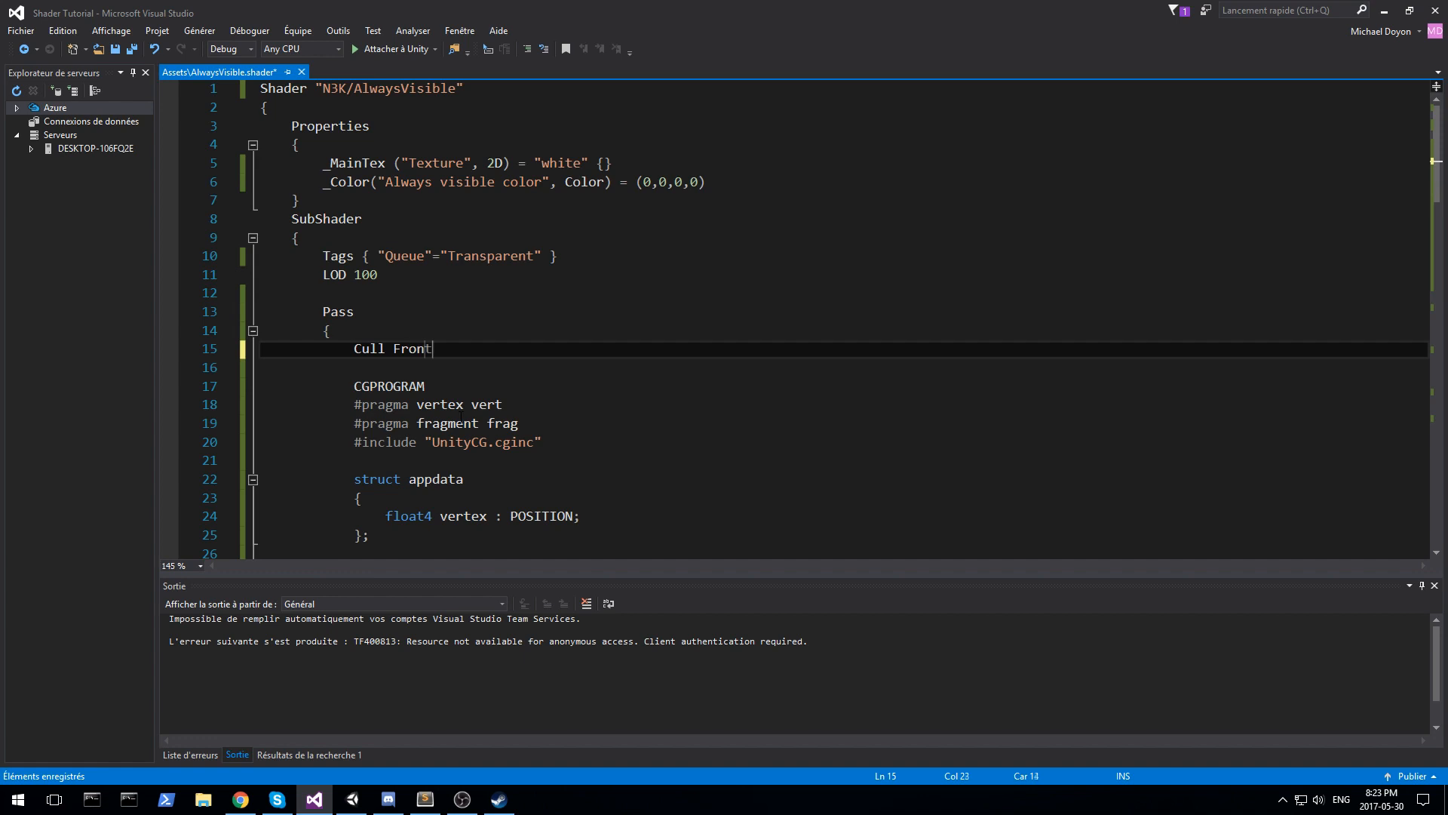
pyautogui.write('Back')
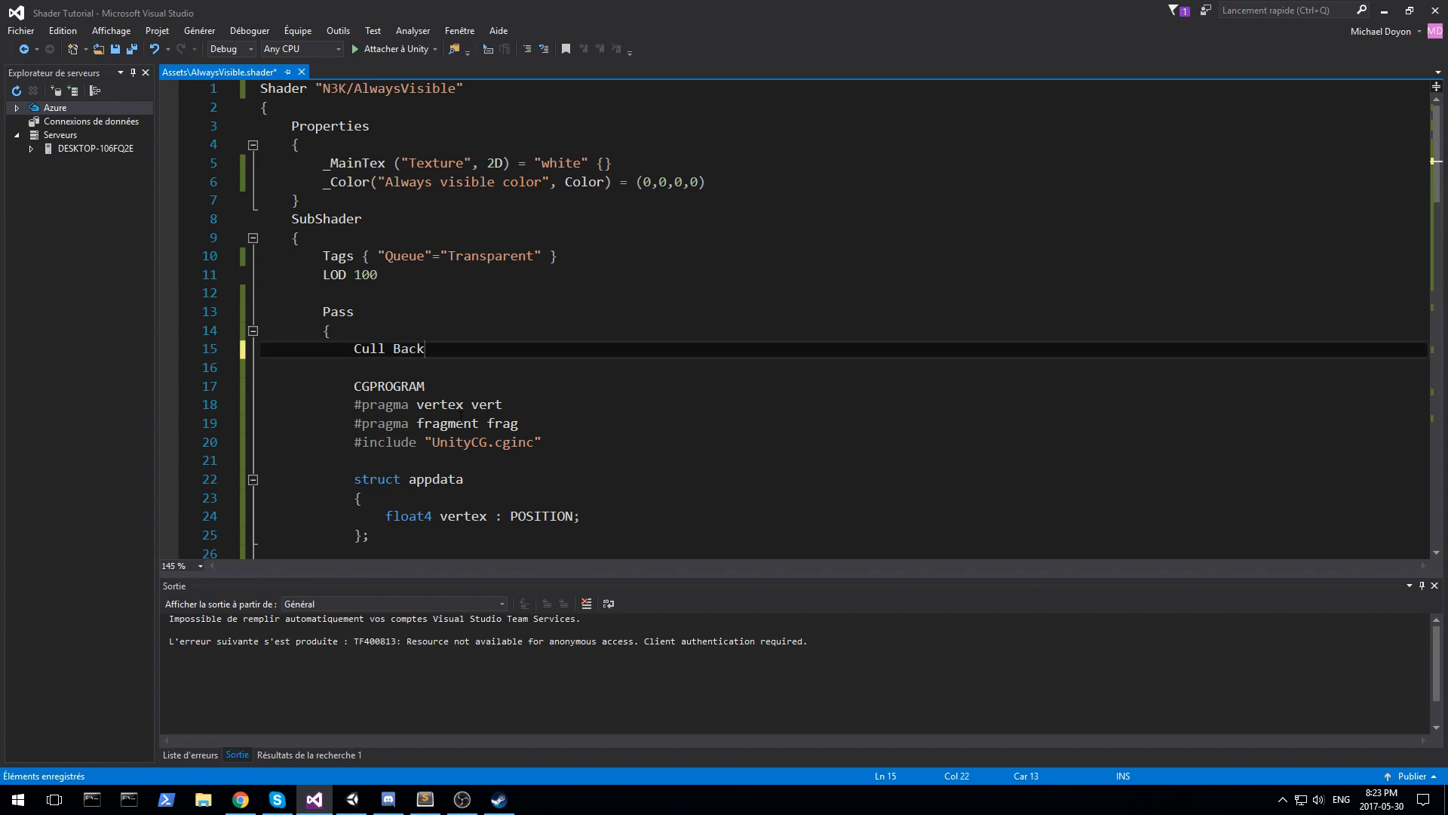
pyautogui.write('oF')
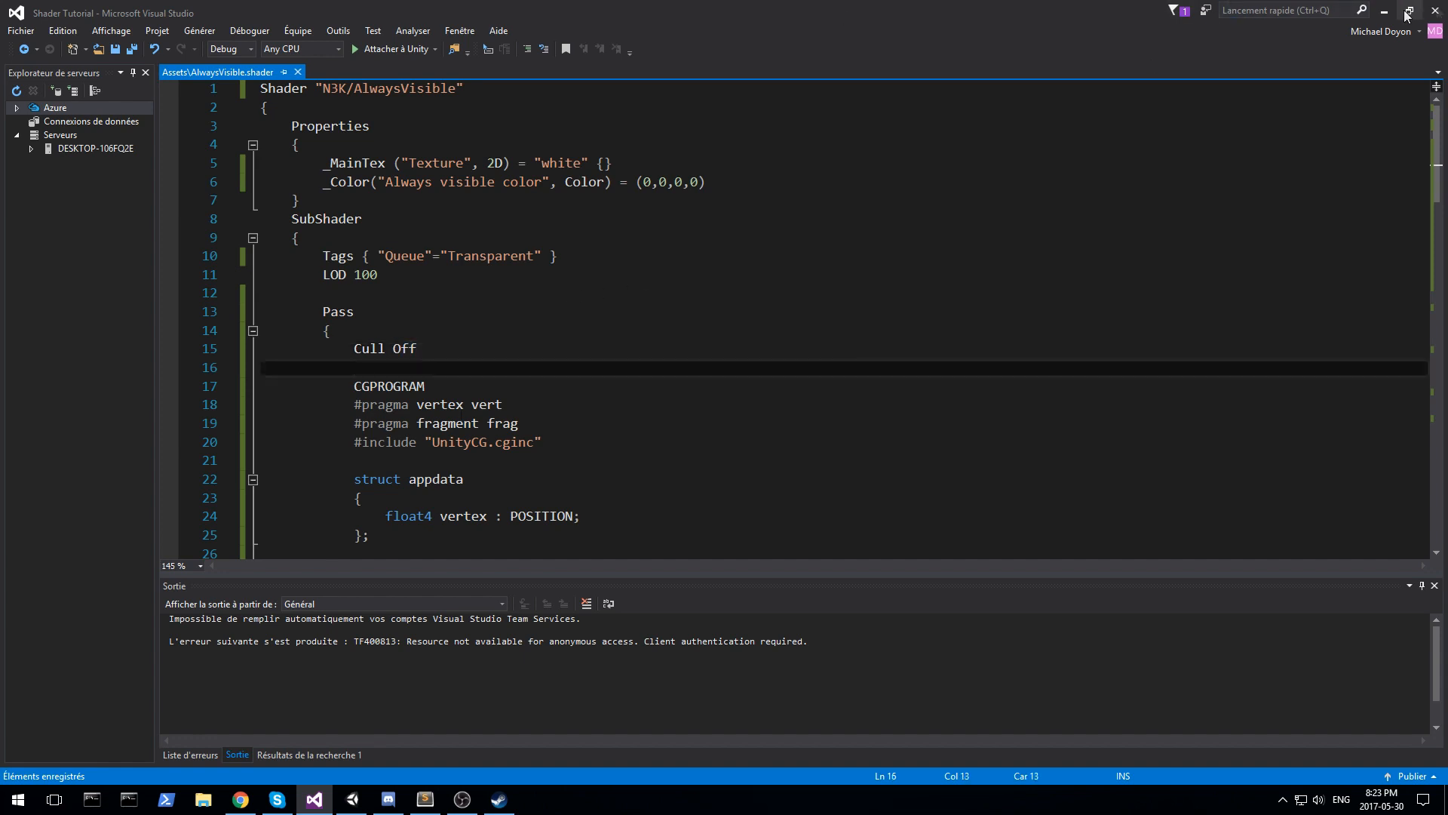
pyautogui.click(313, 799)
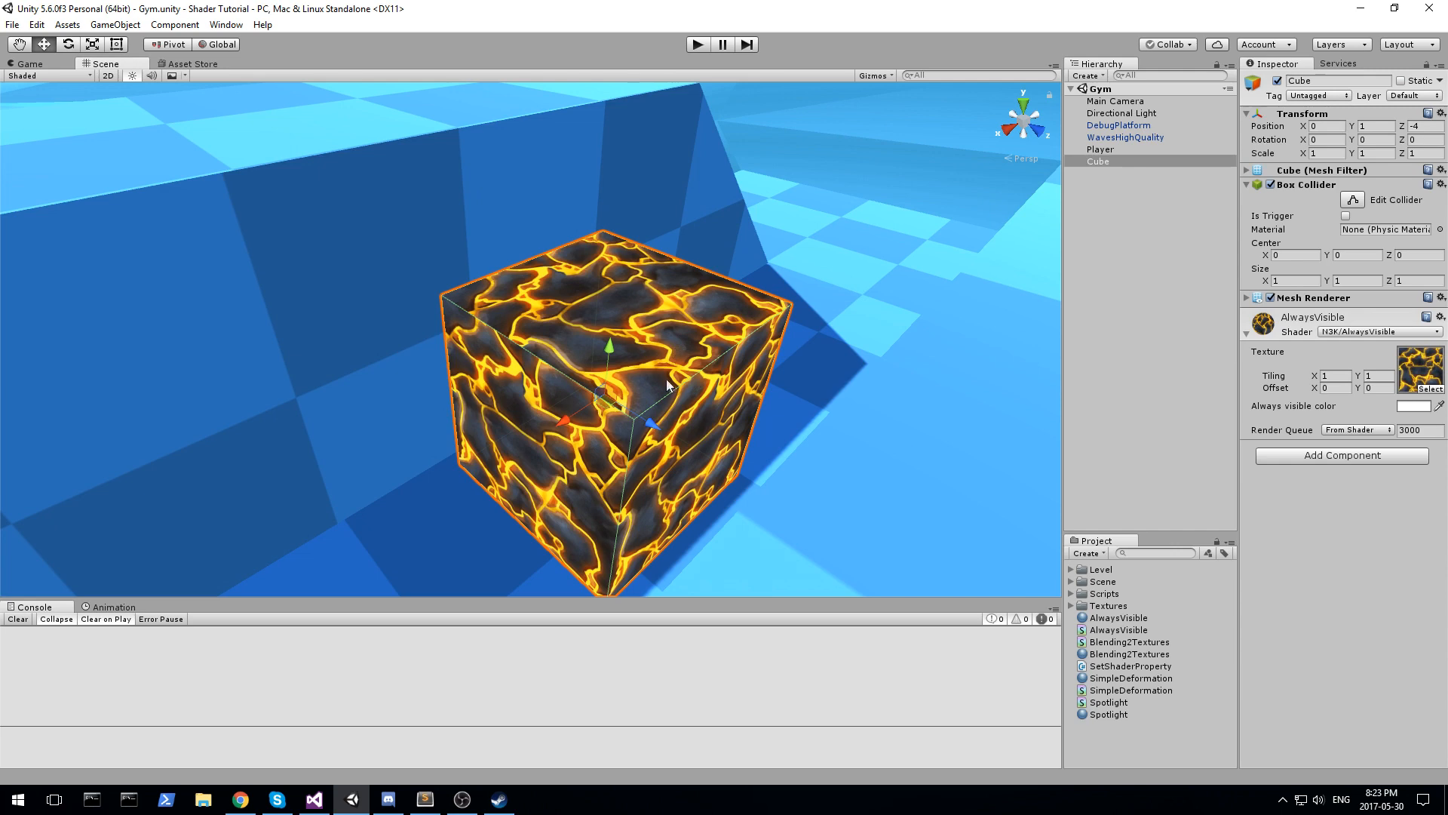
pyautogui.moveTo(683, 501)
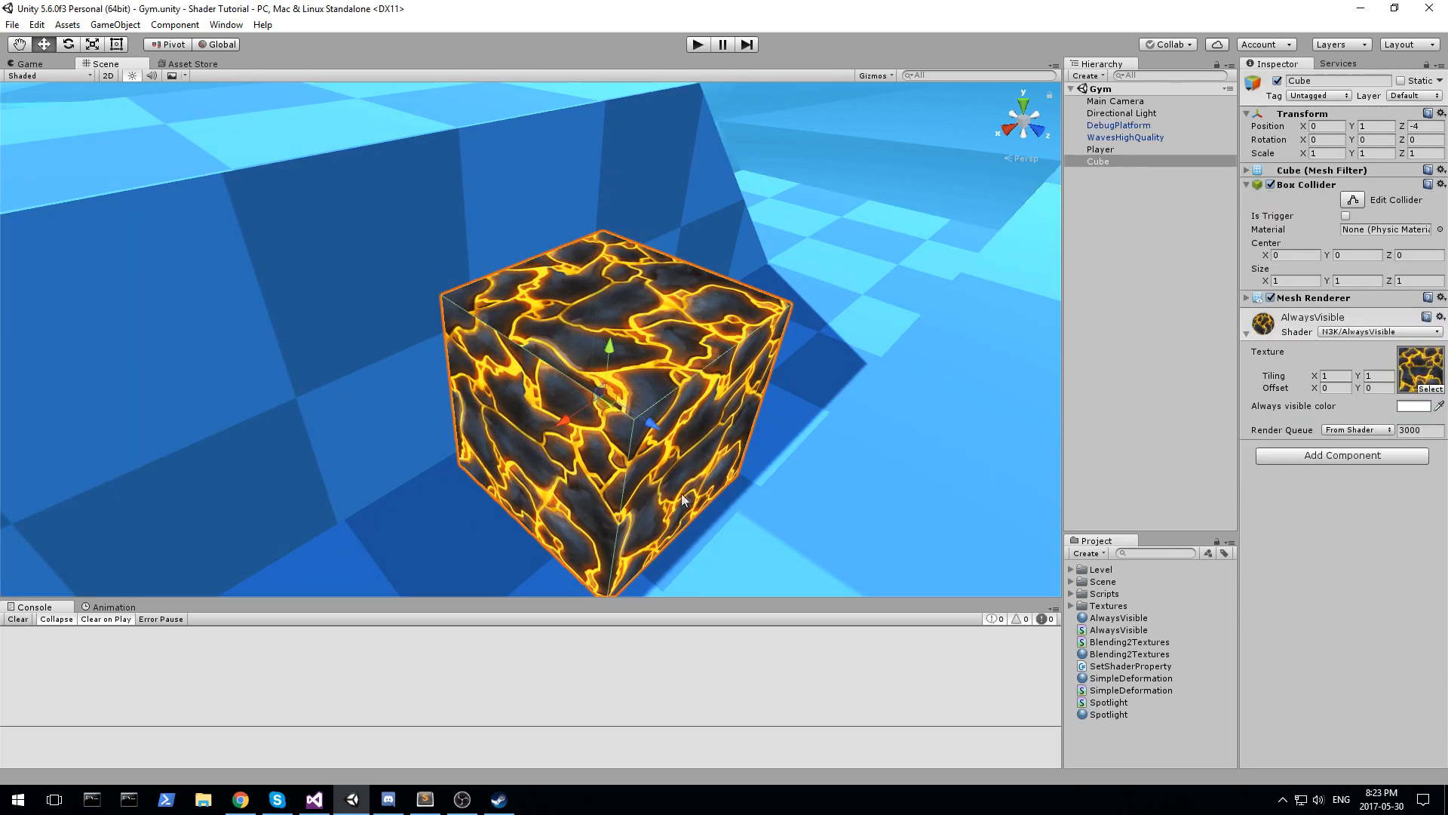
pyautogui.moveTo(651, 360)
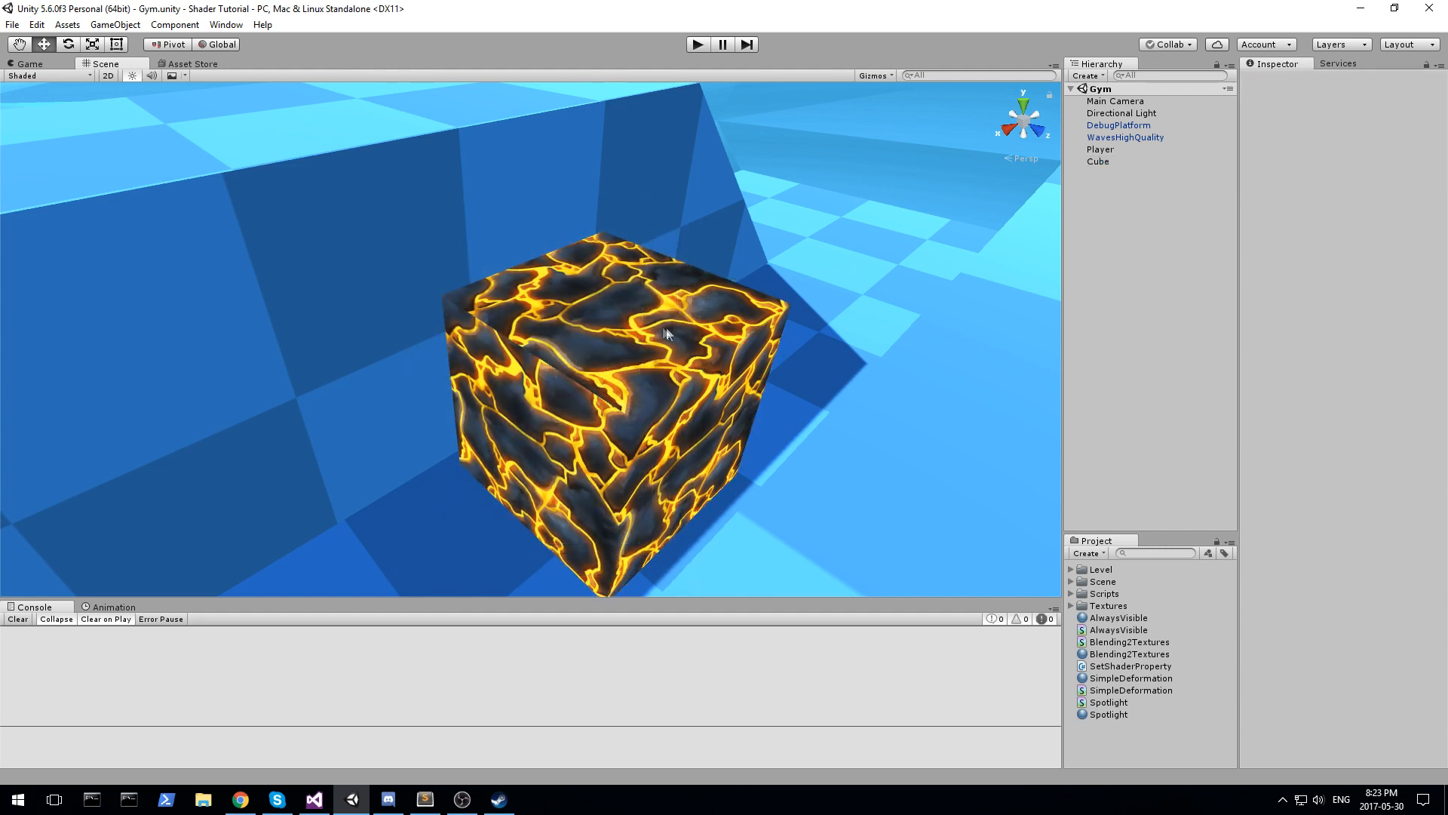
pyautogui.click(1118, 124)
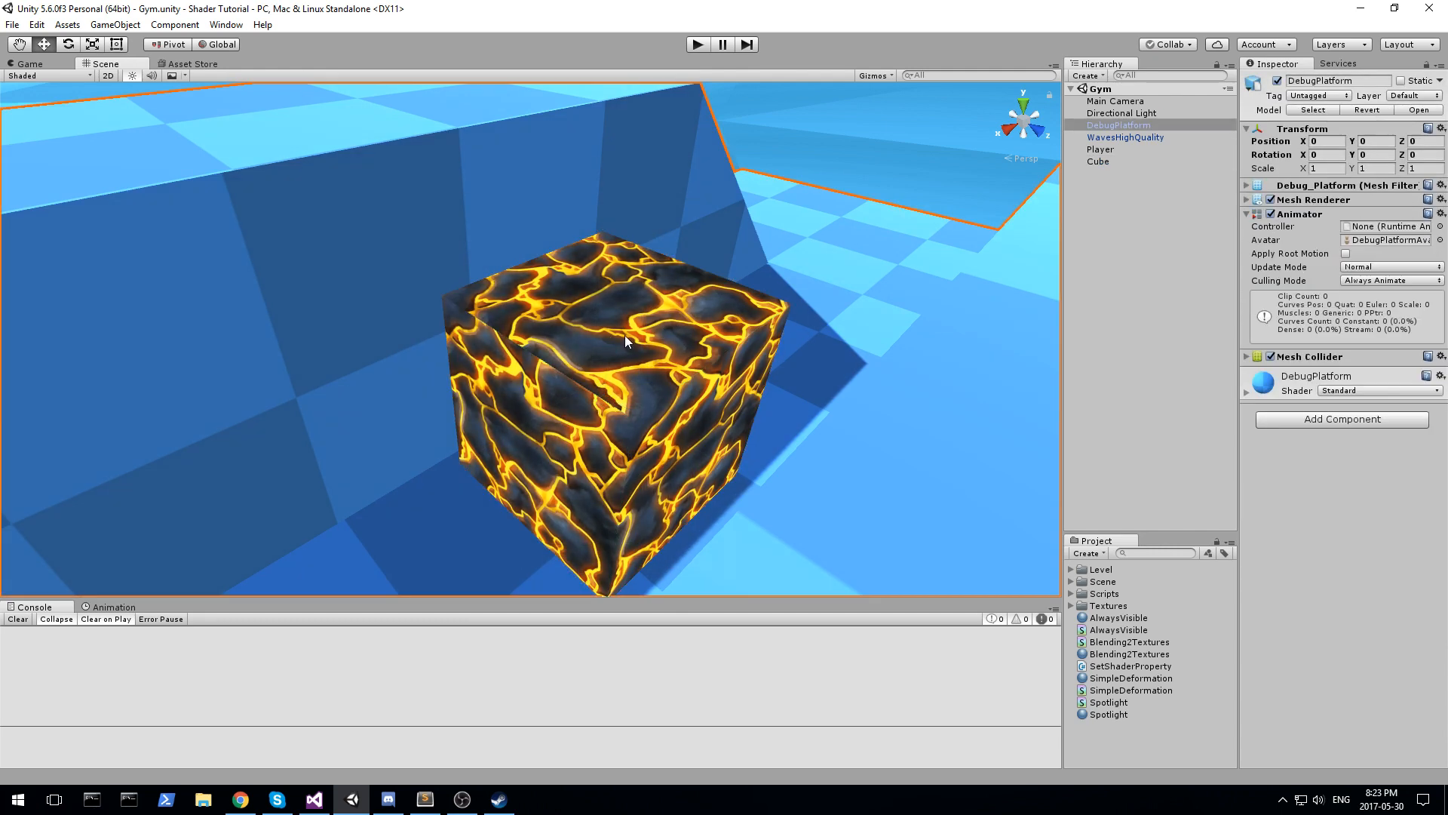
pyautogui.click(1097, 161)
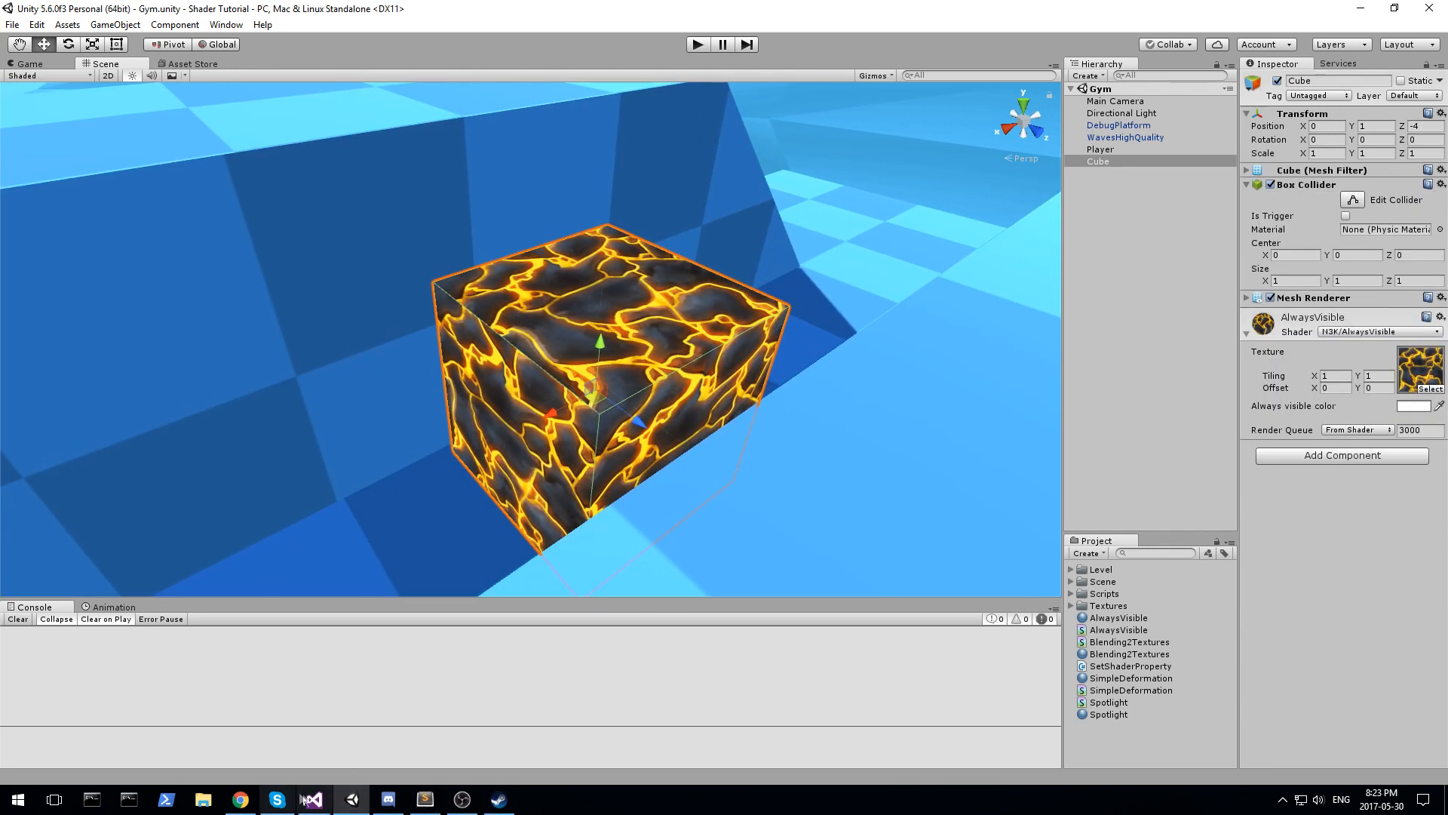
pyautogui.click(312, 799)
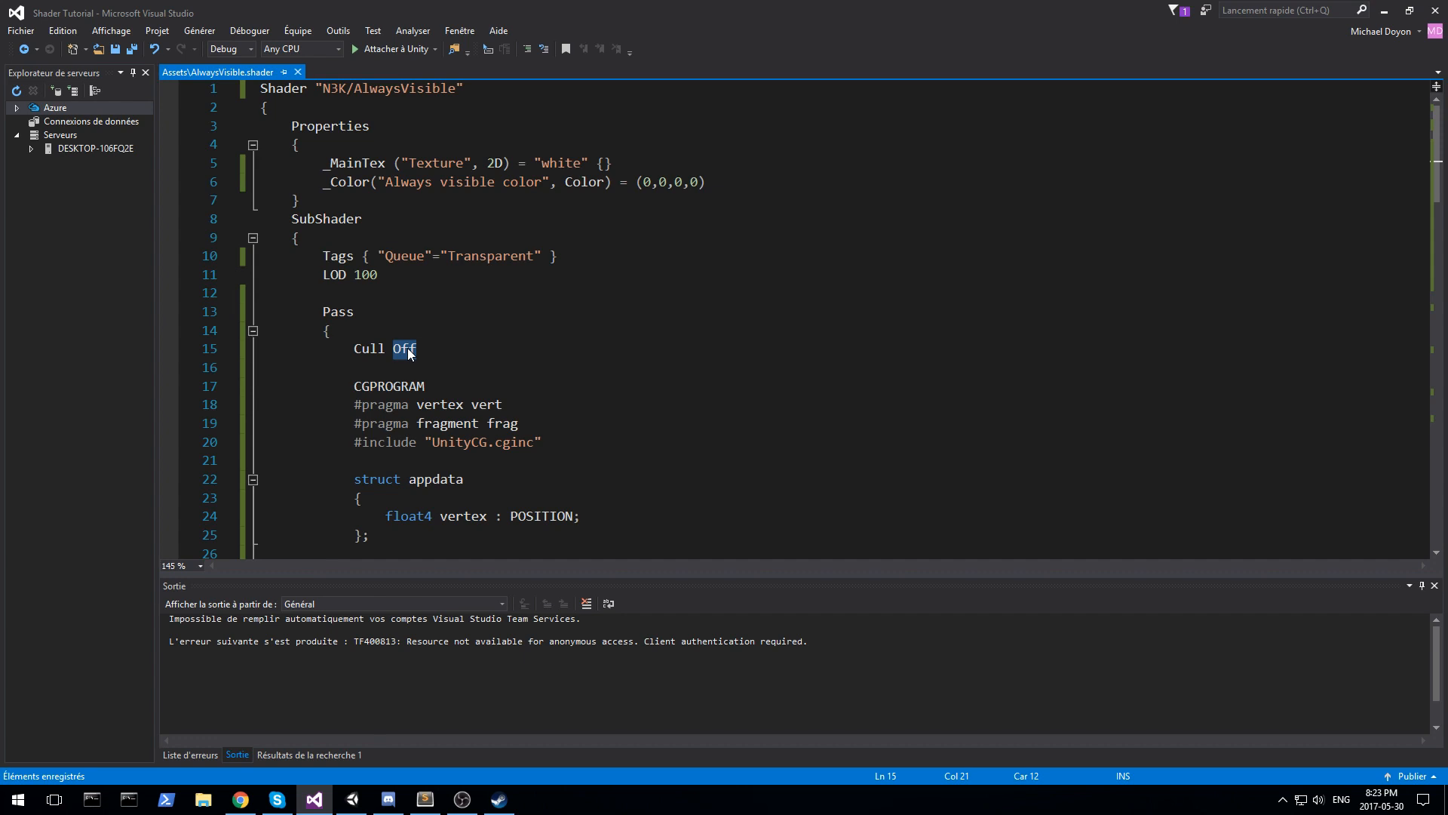
pyautogui.write('Front')
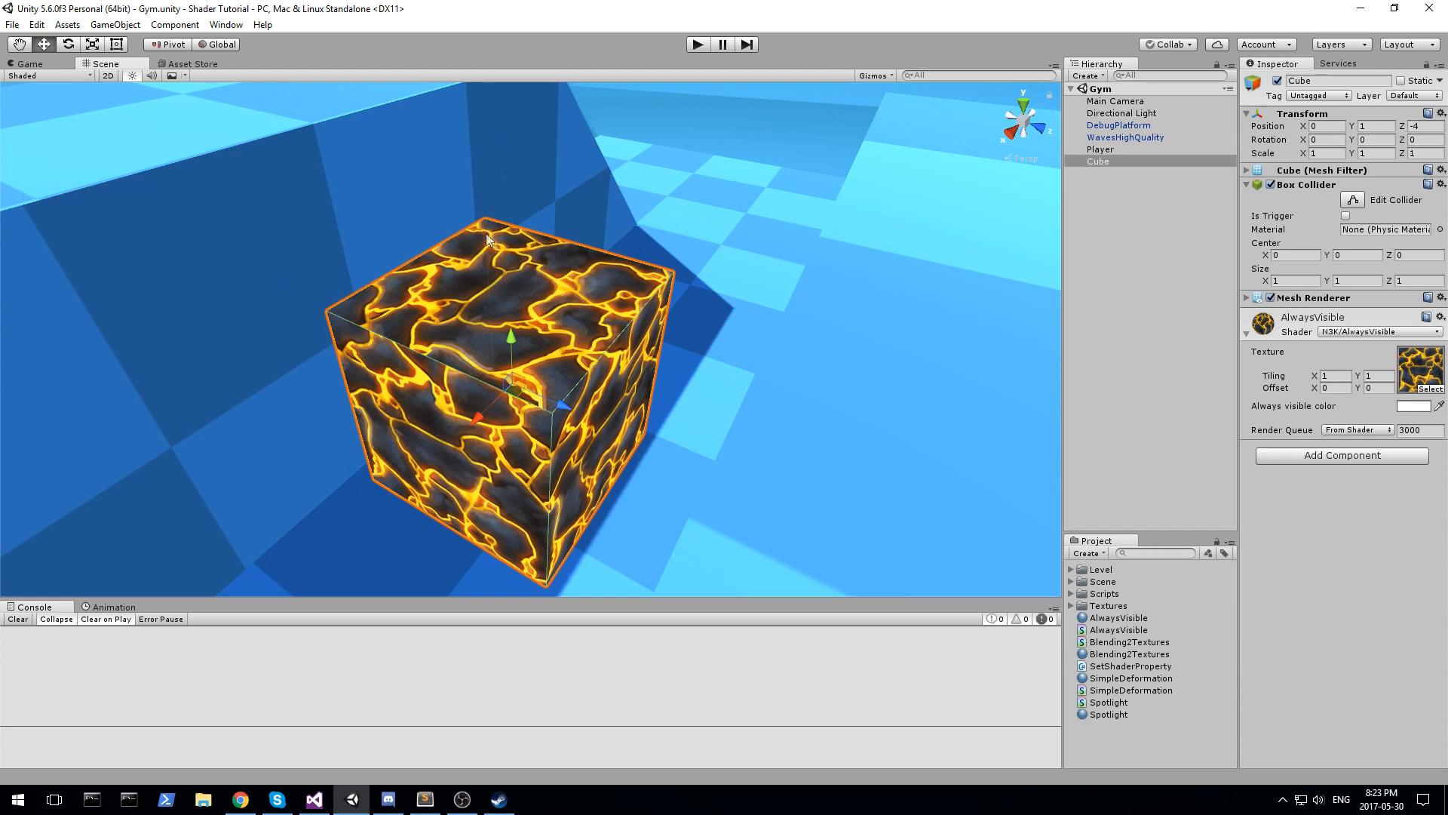
pyautogui.moveTo(340, 305)
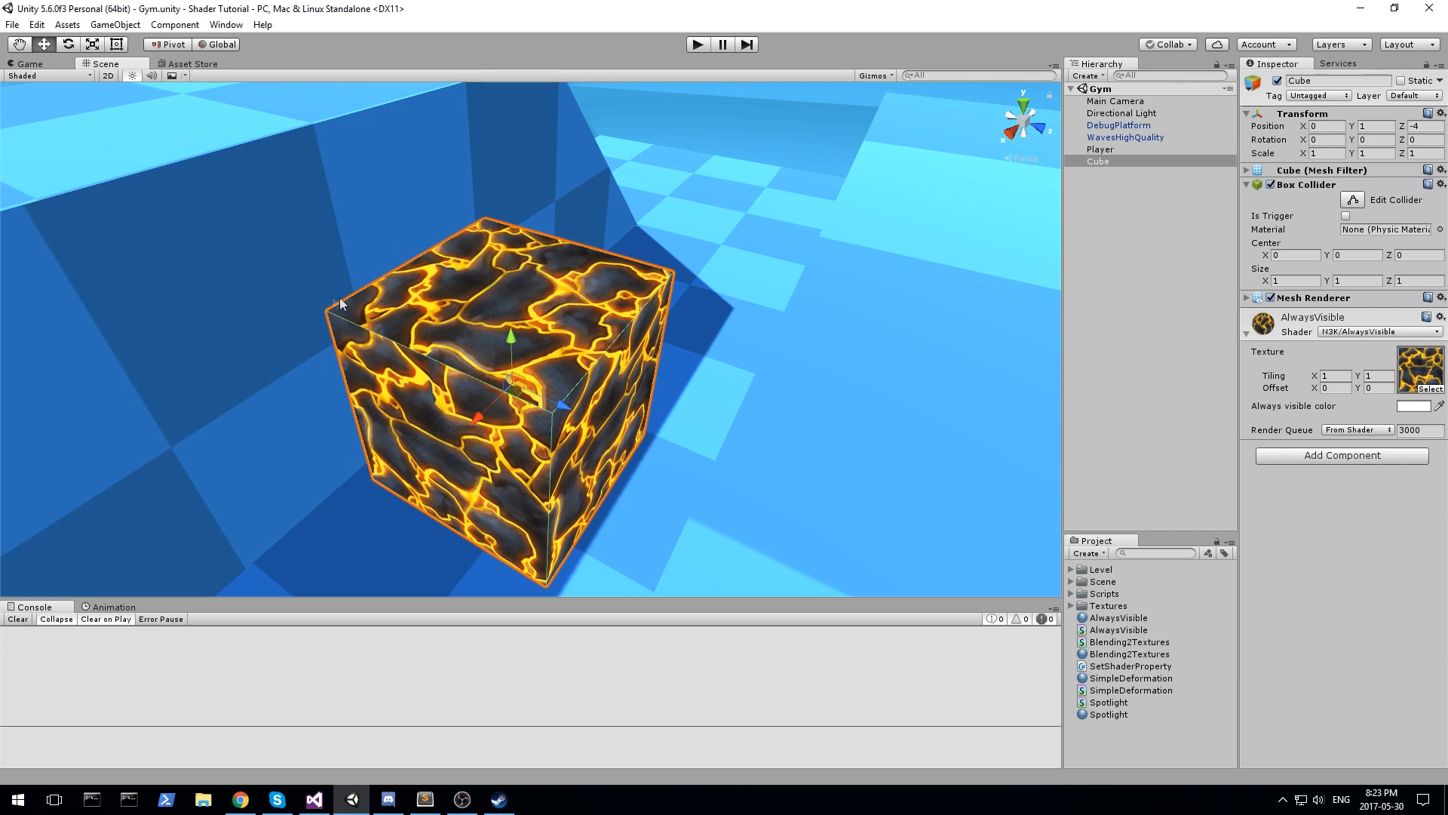
pyautogui.moveTo(558, 575)
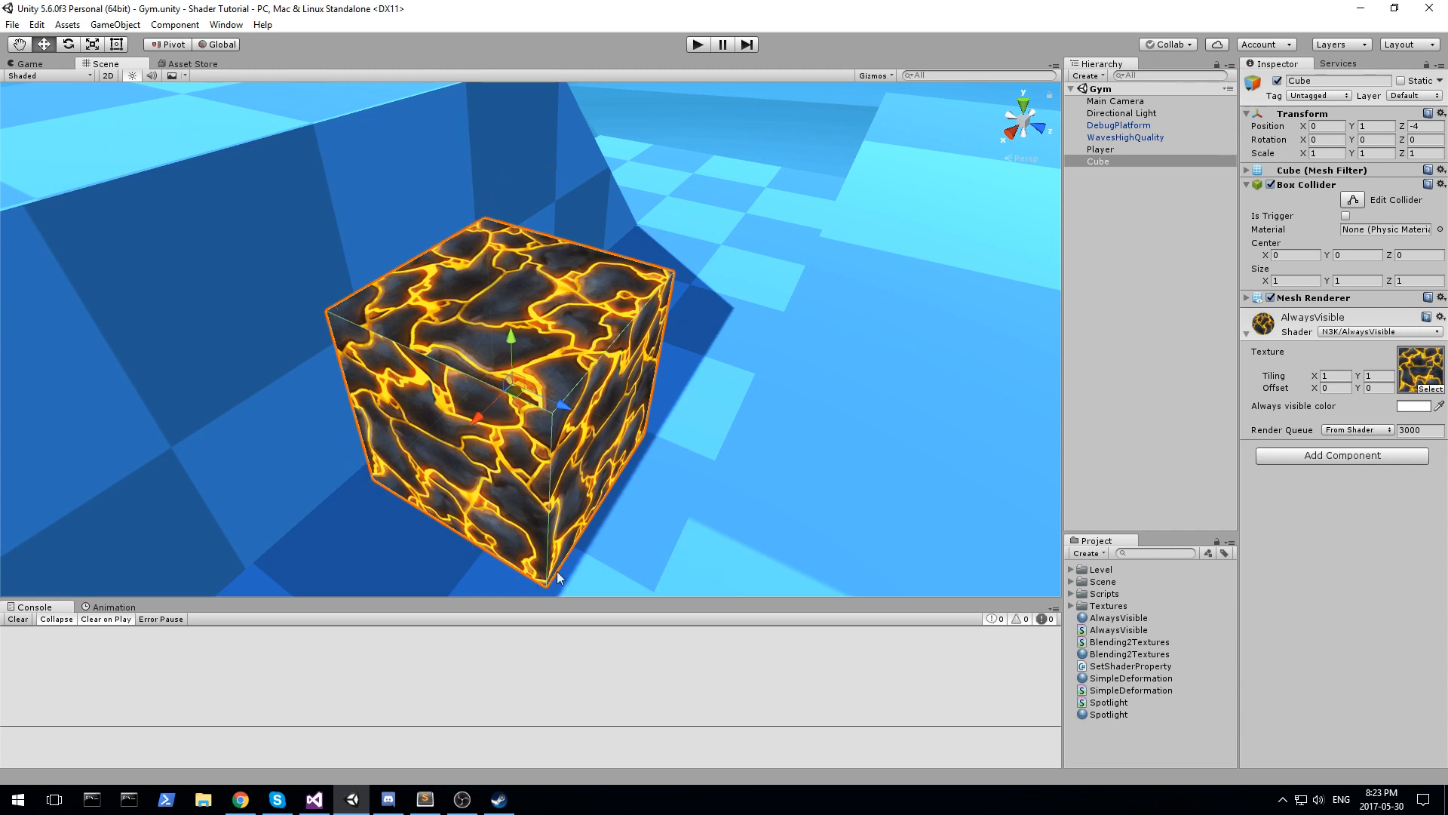
pyautogui.moveTo(662, 262)
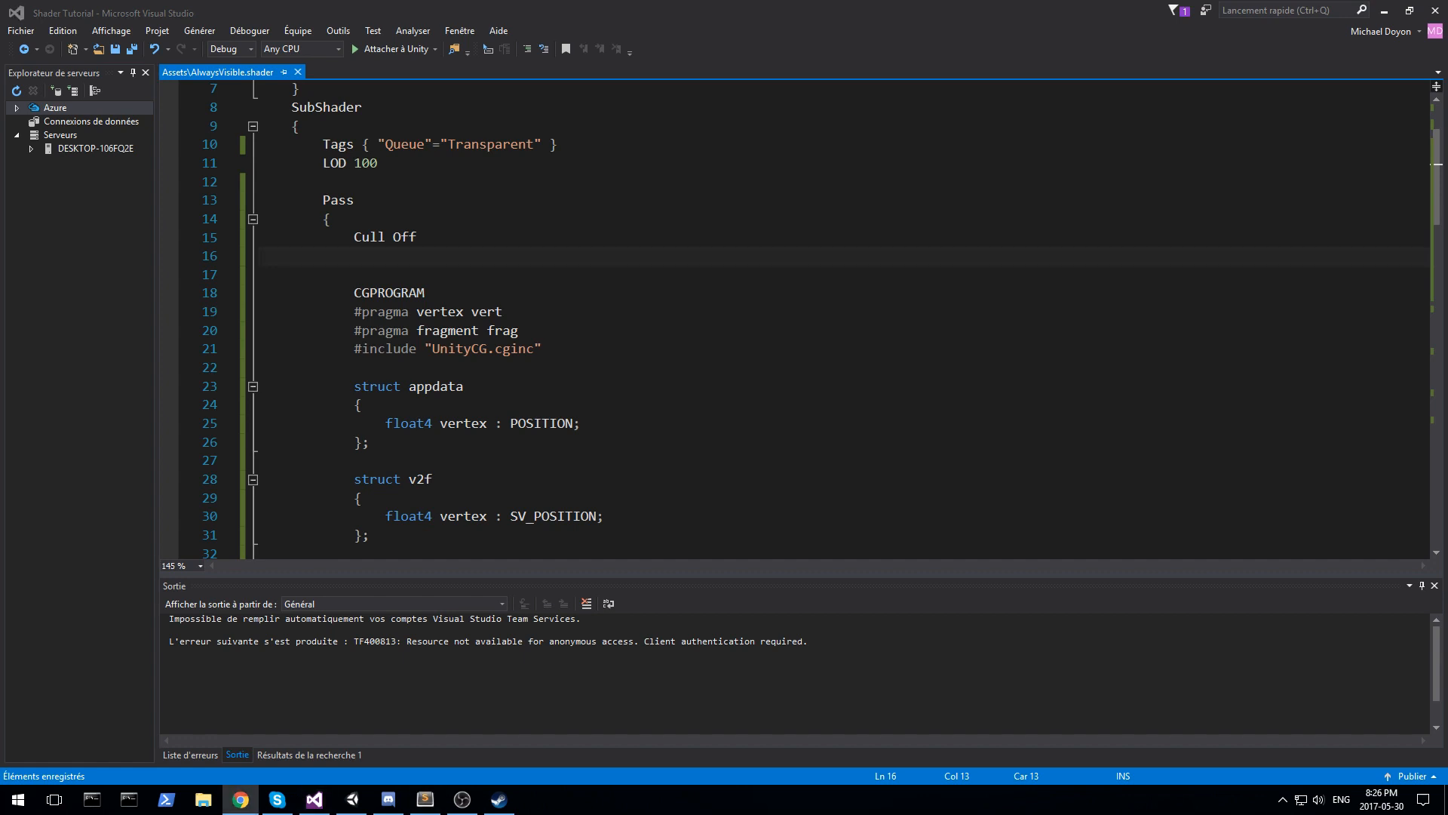
# - Add ZWrite Off below Cull Off with a two-line depth-buffer comment
pyautogui.write('Z')
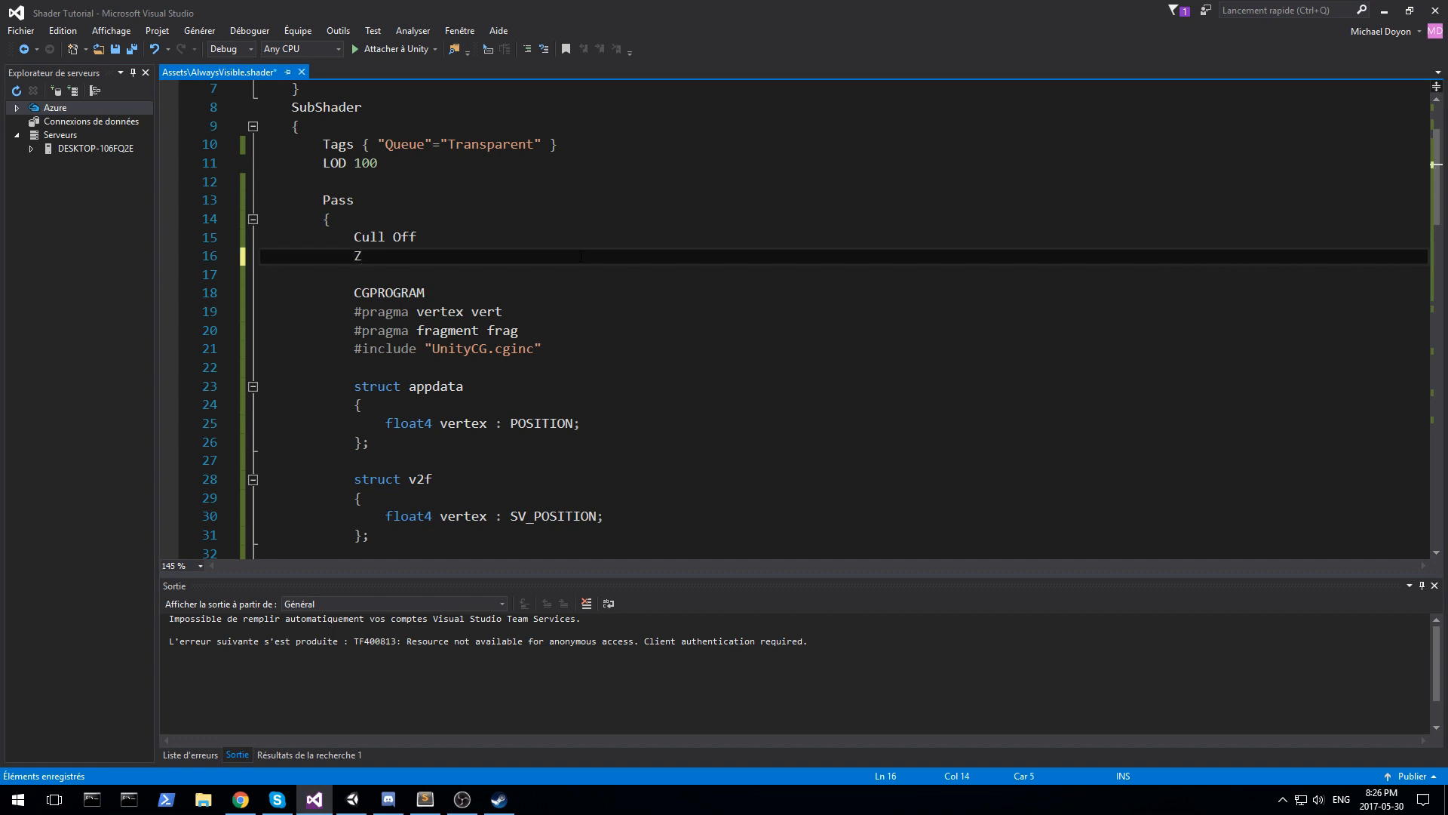
pyautogui.write('Write Off')
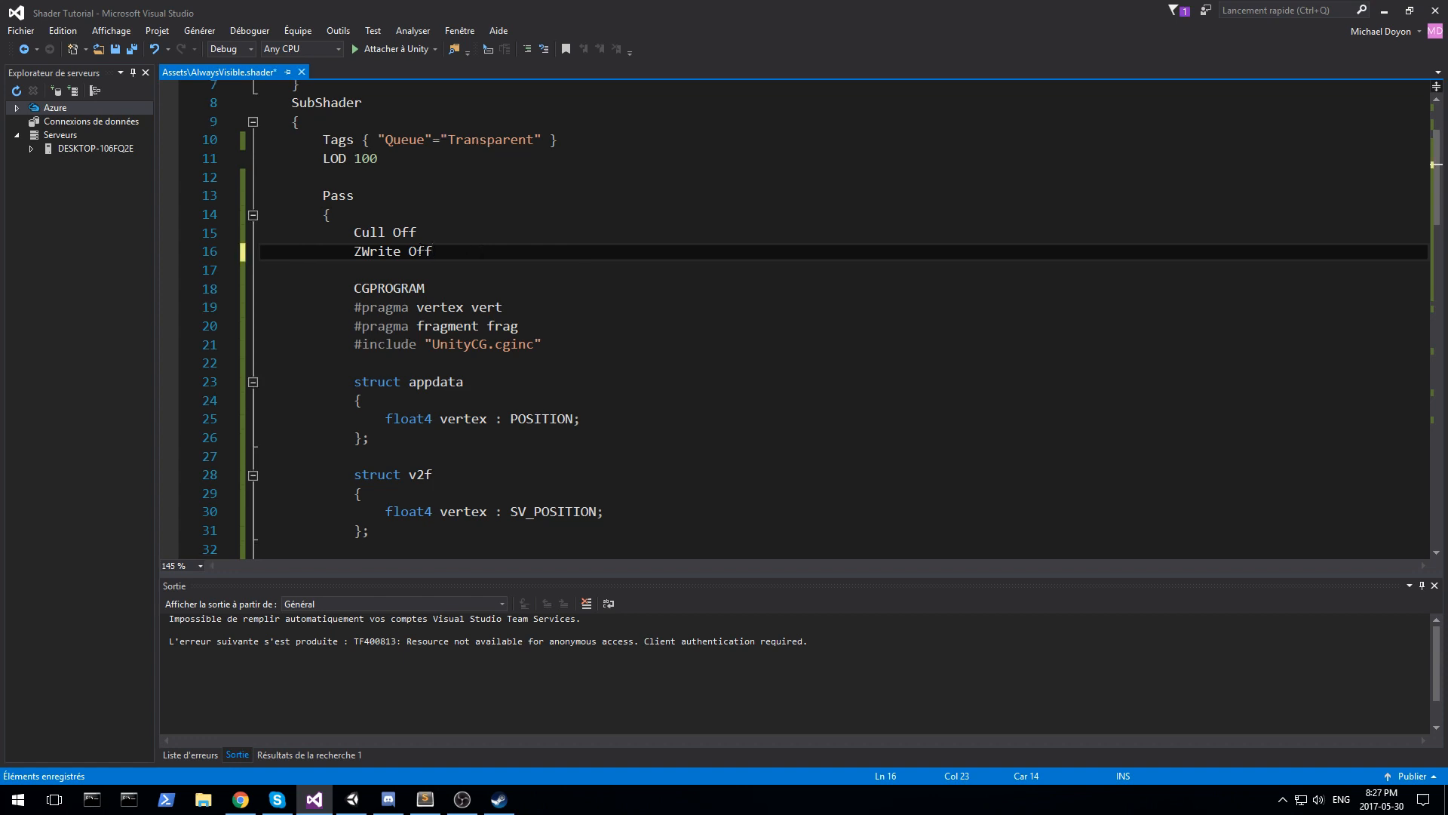
pyautogui.write('//')
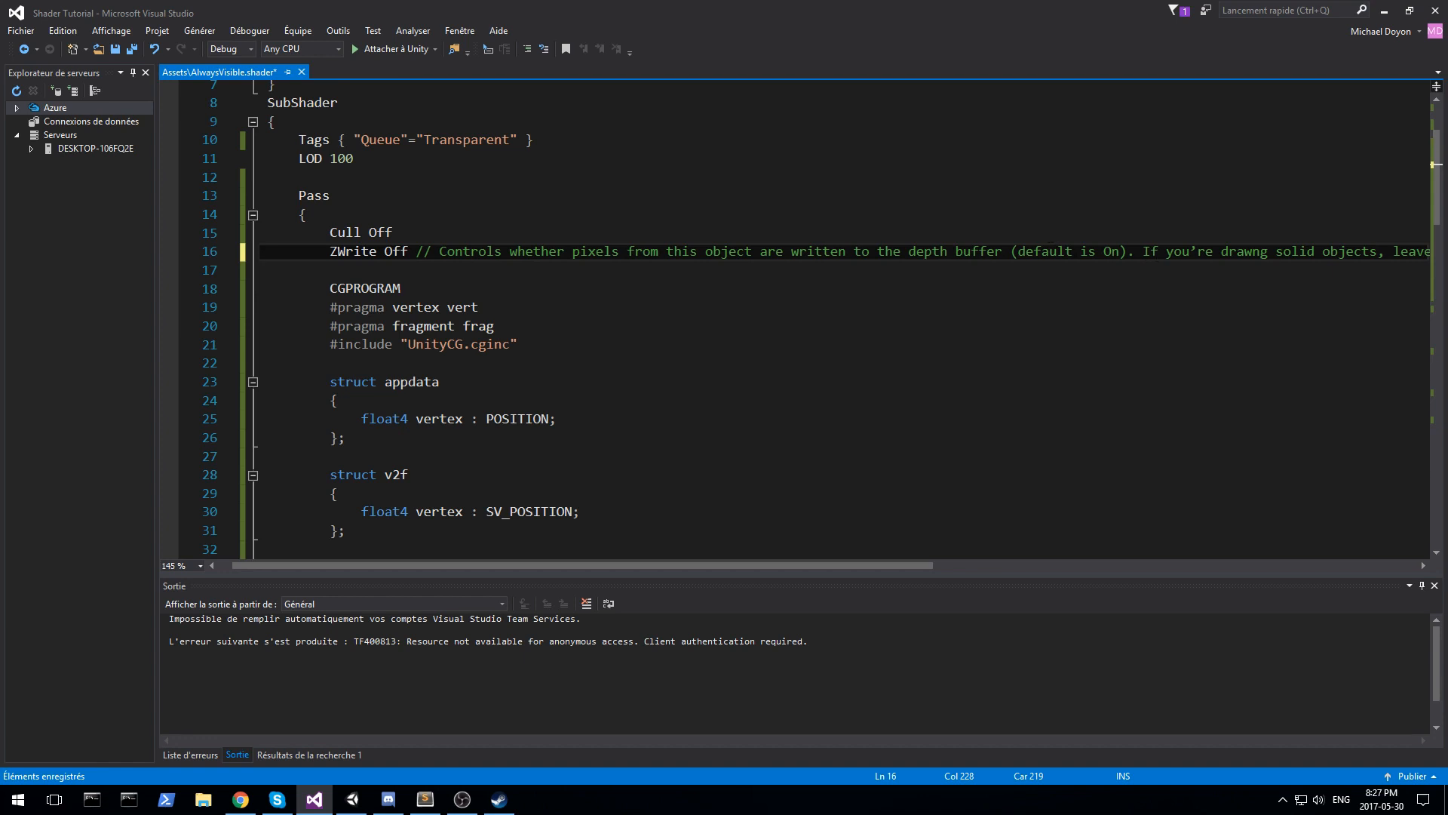
pyautogui.click(1246, 251)
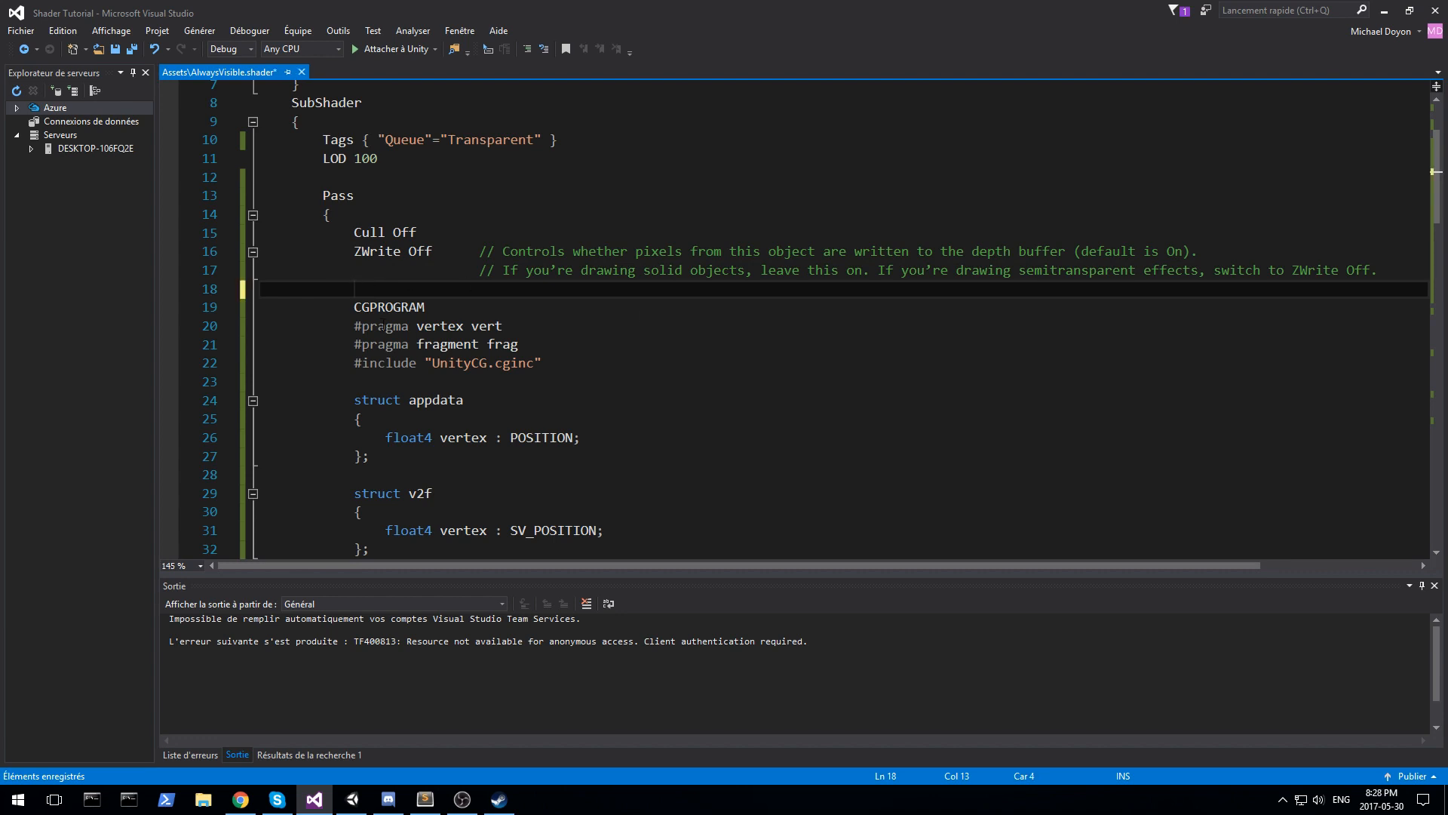
# - Add ZTest Always to the pass, then return to Unity to test
pyautogui.write('ZTest Alwatys')
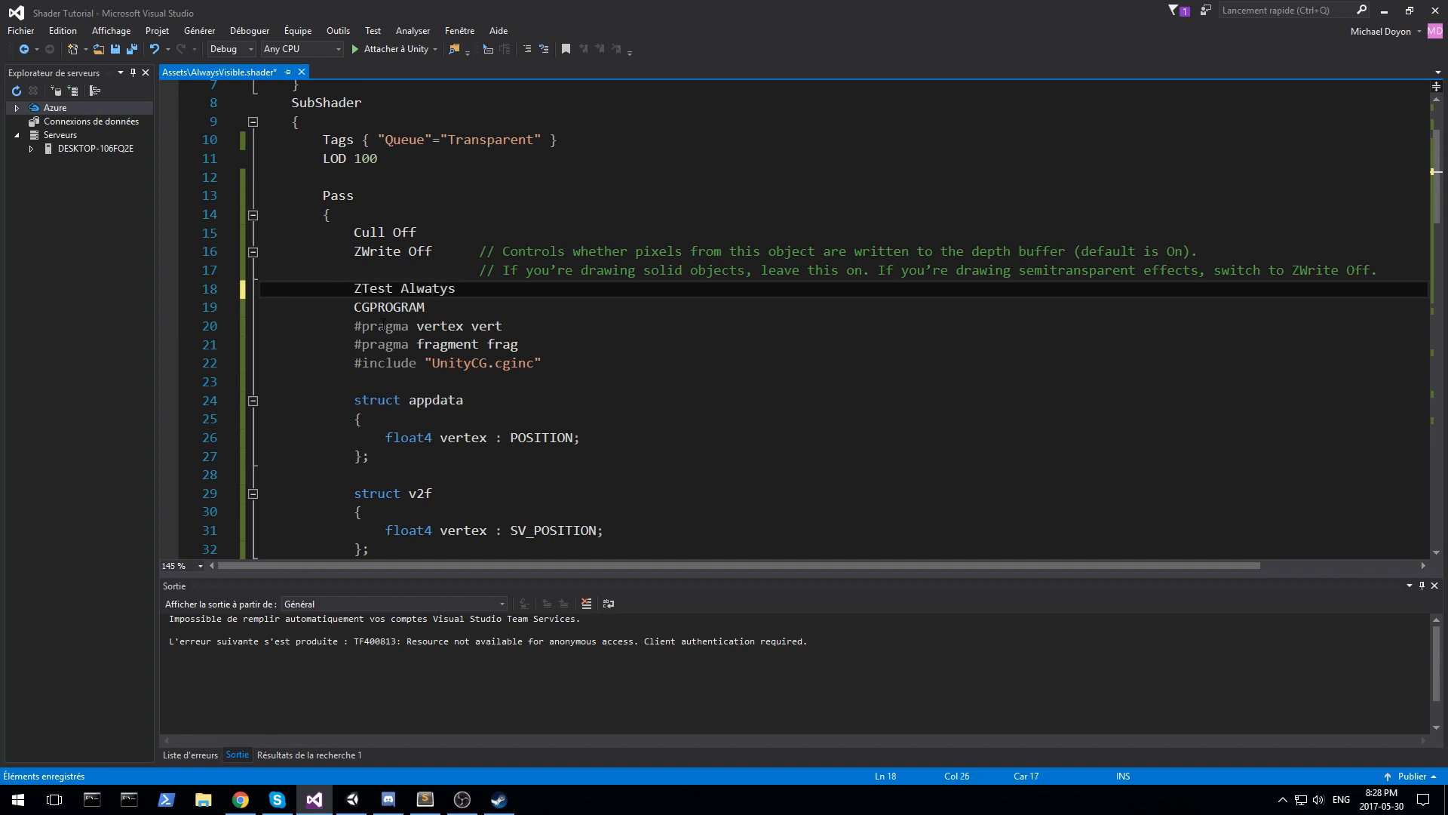
pyautogui.press('Backspace')
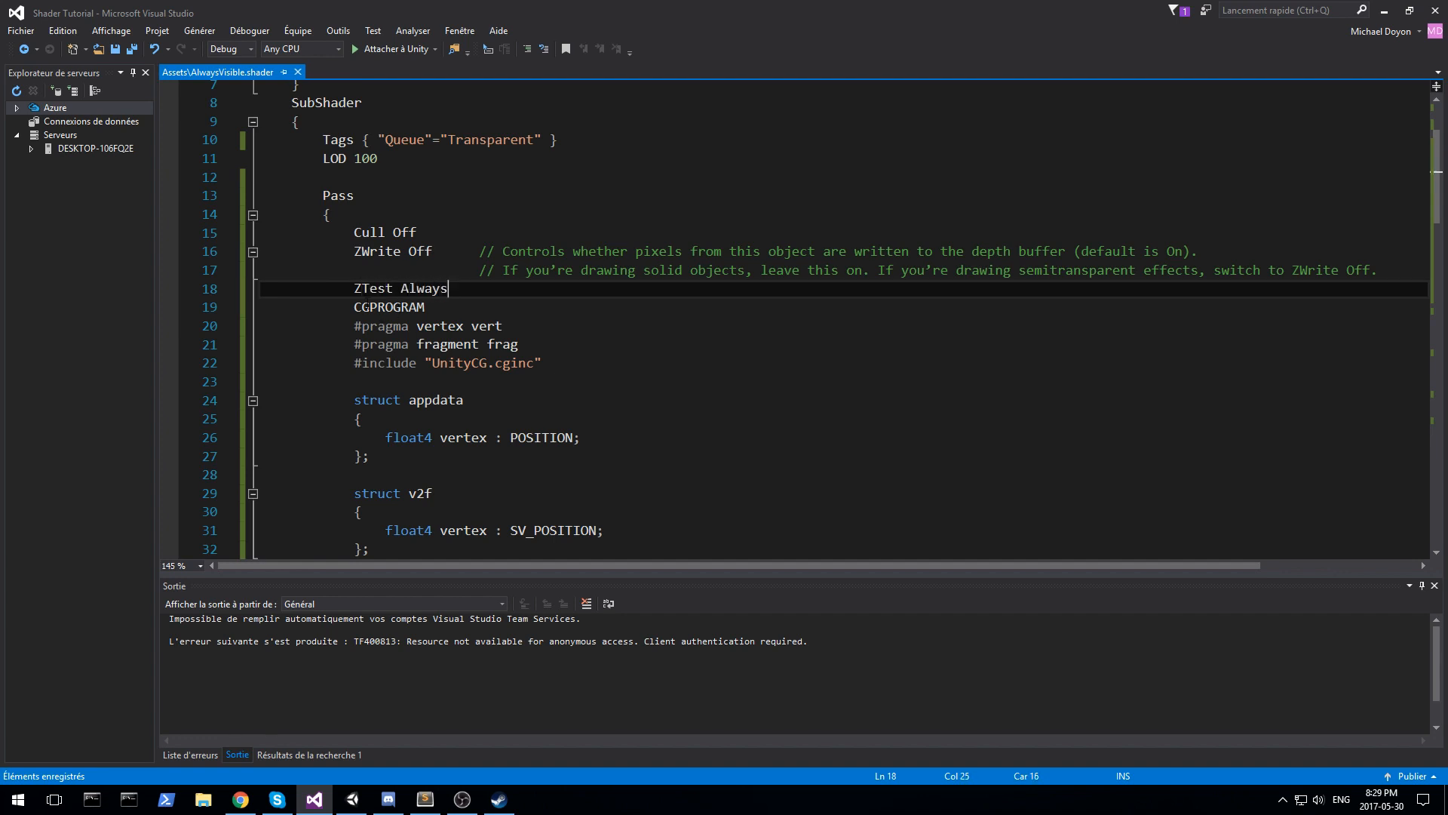
pyautogui.doubleClick(375, 252)
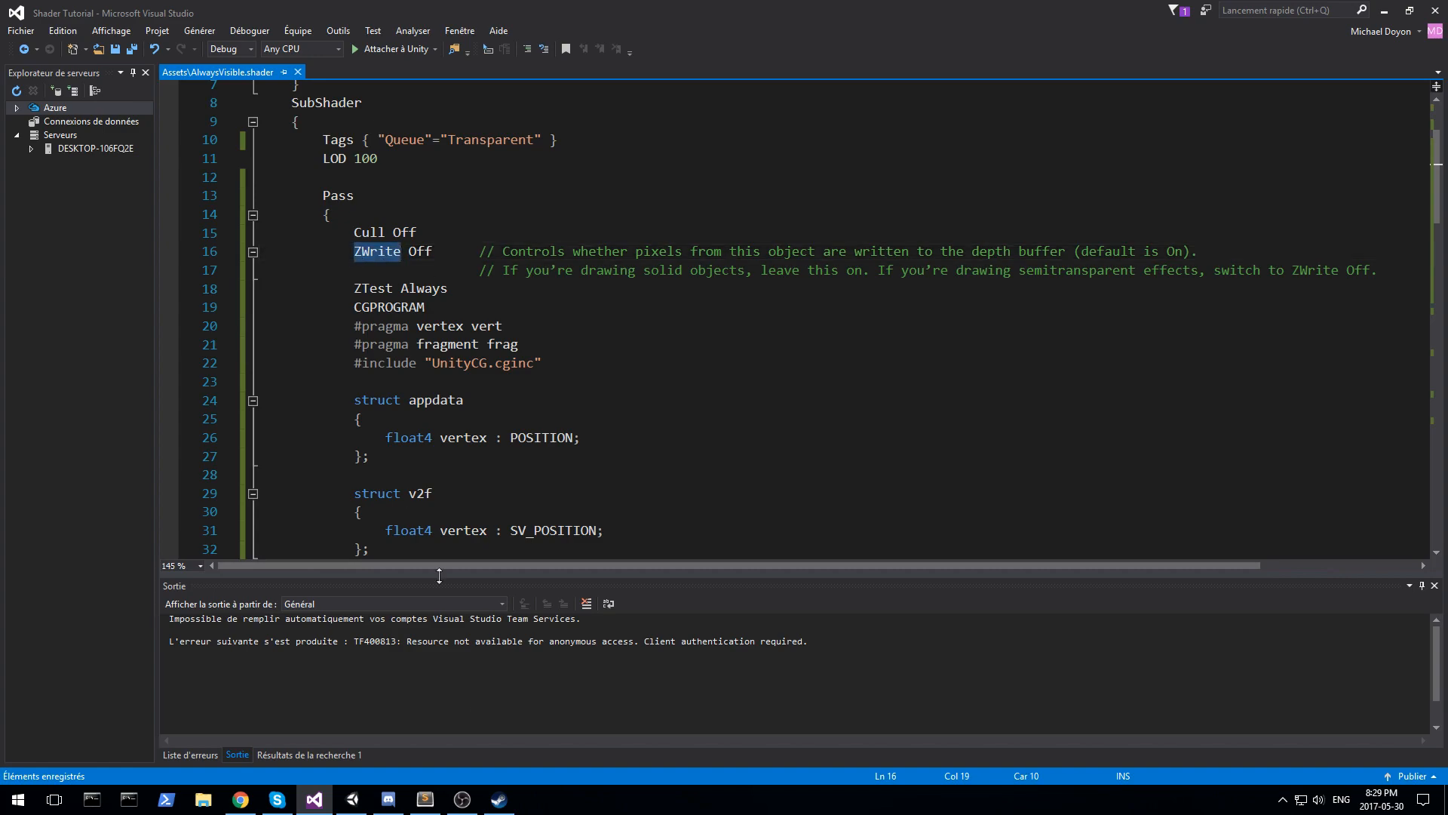
pyautogui.click(313, 798)
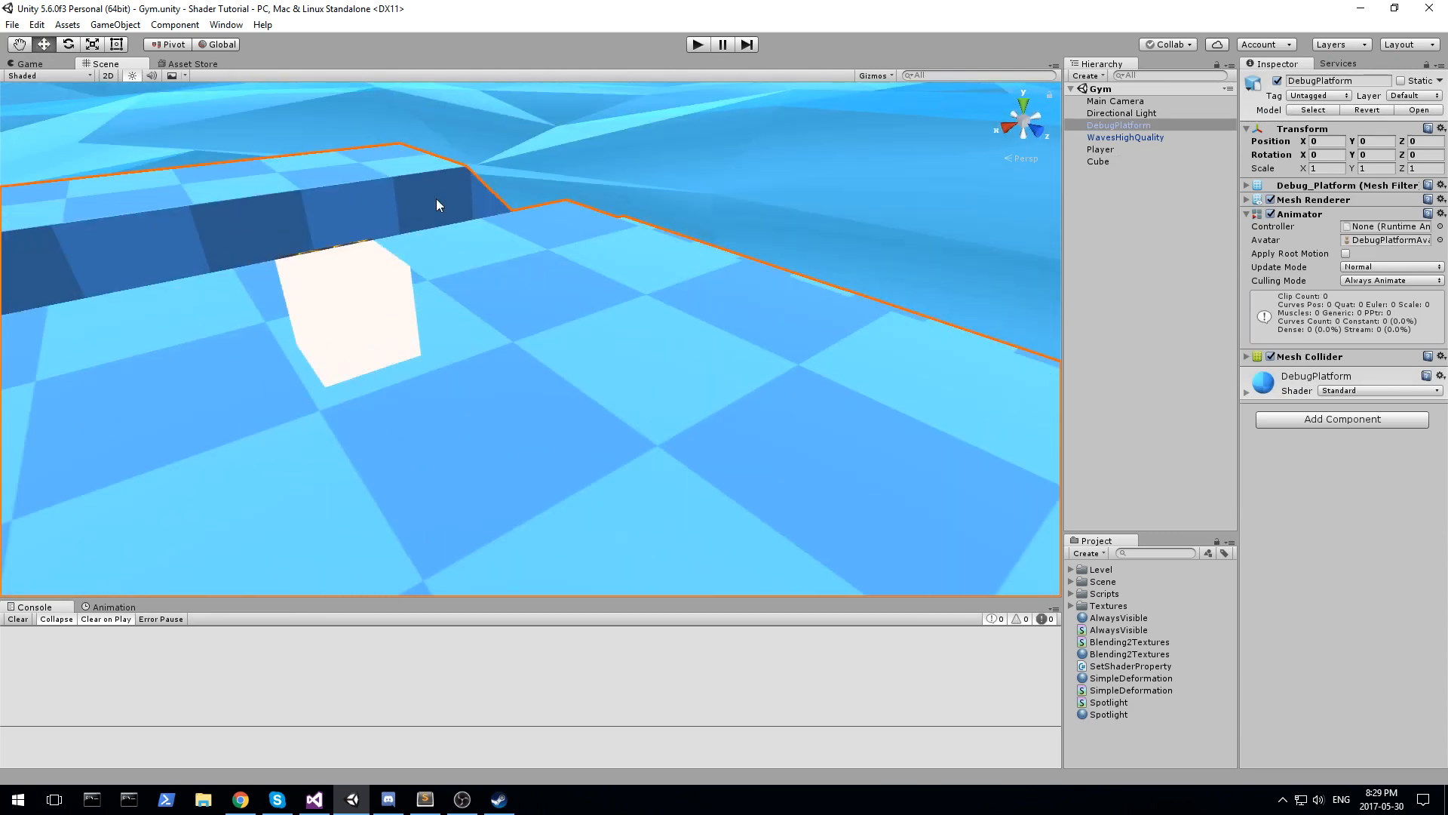
# - Select the cube and try a brownish-red Always visible color, leaving it white
pyautogui.click(1097, 161)
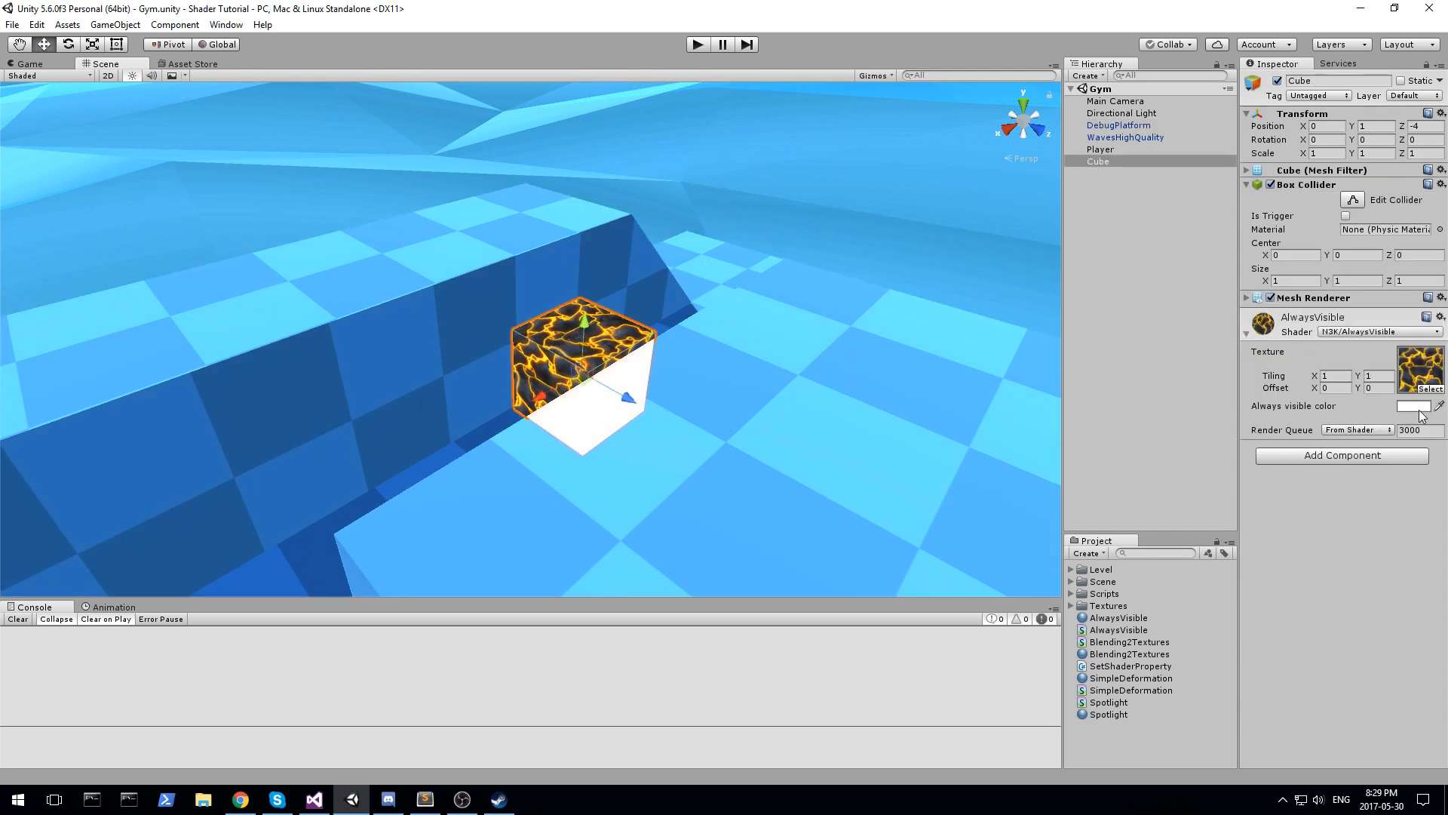
pyautogui.click(1412, 407)
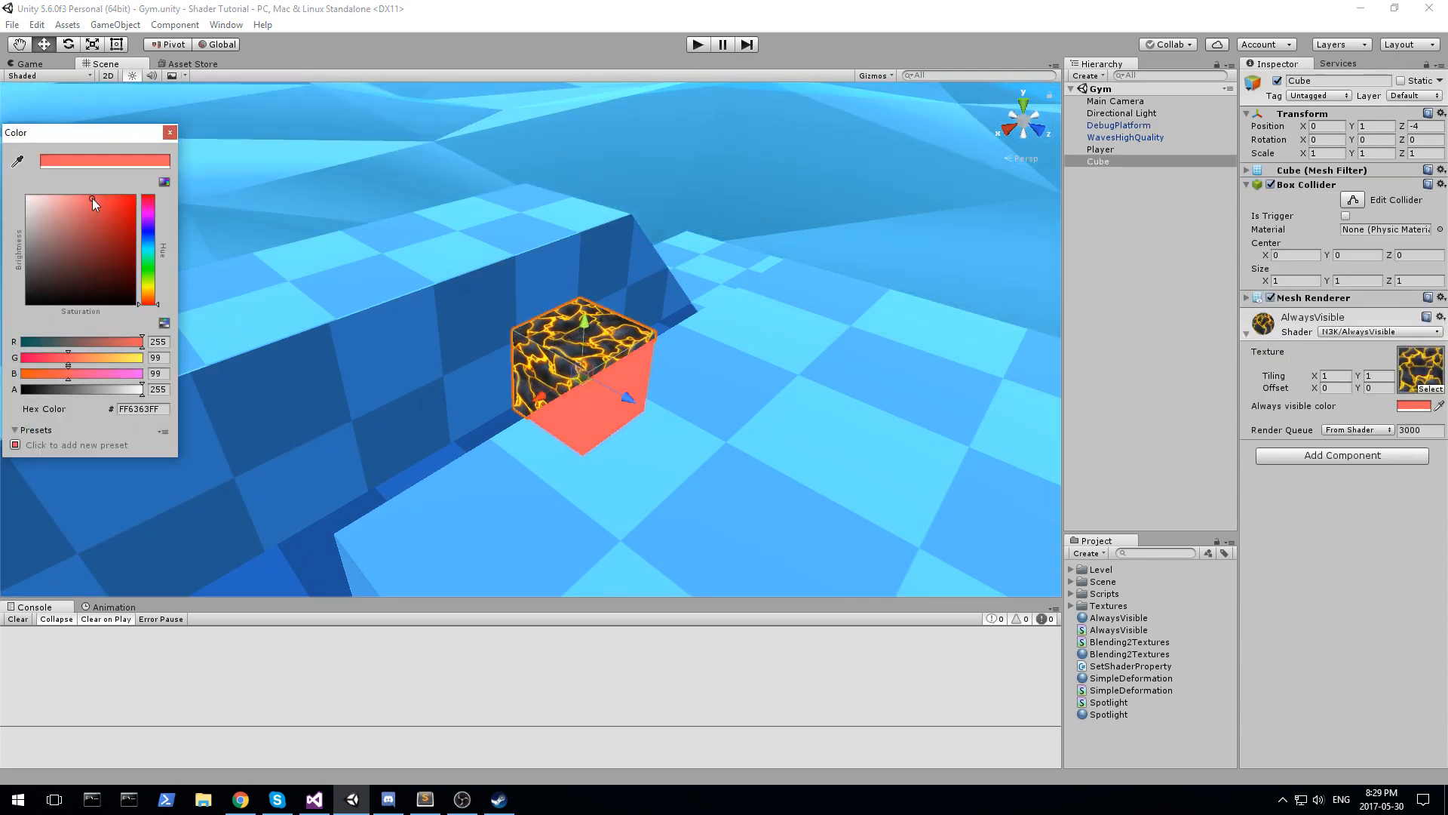
pyautogui.moveTo(92, 201); pyautogui.dragTo(67, 238)
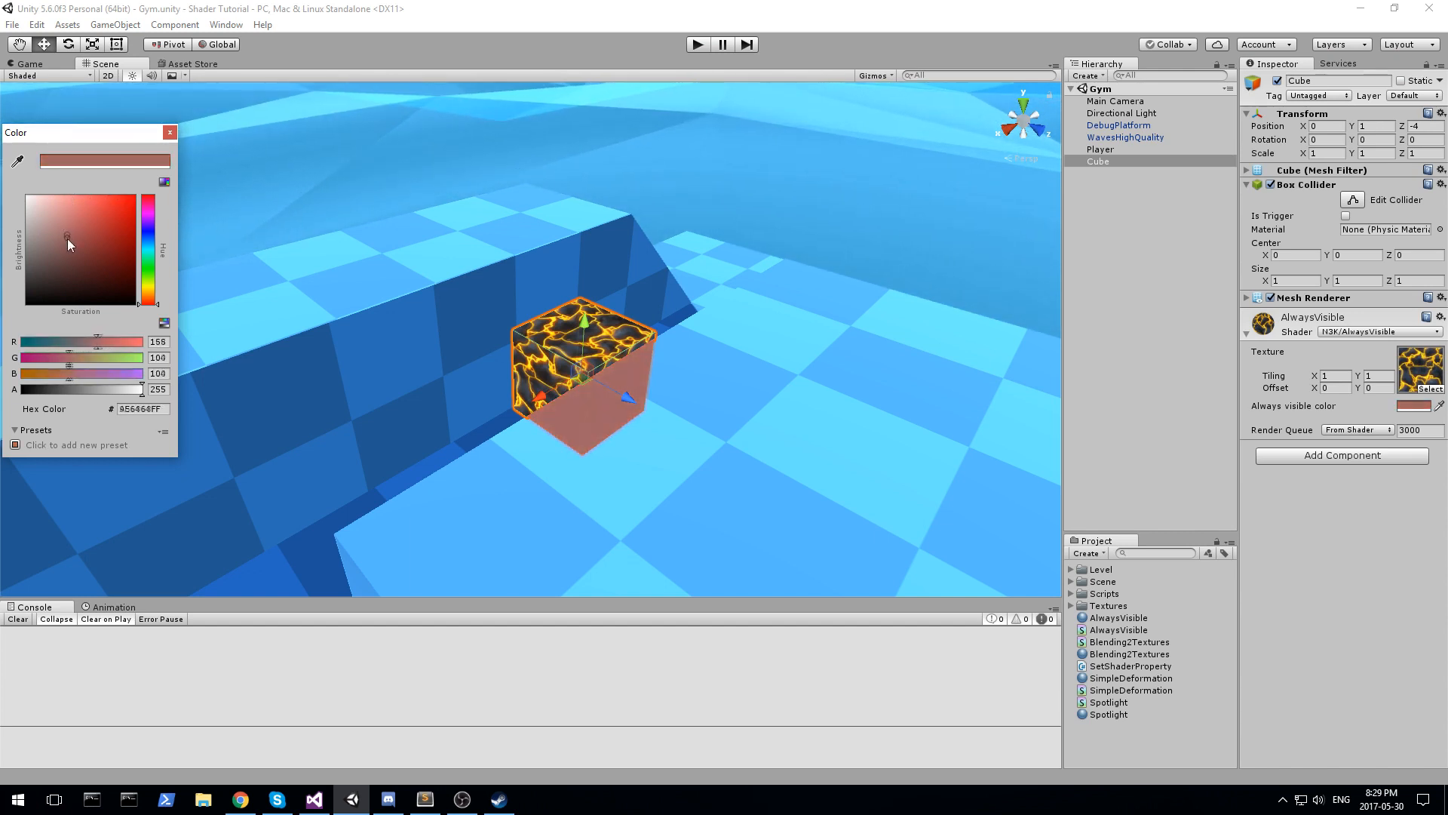
pyautogui.click(169, 132)
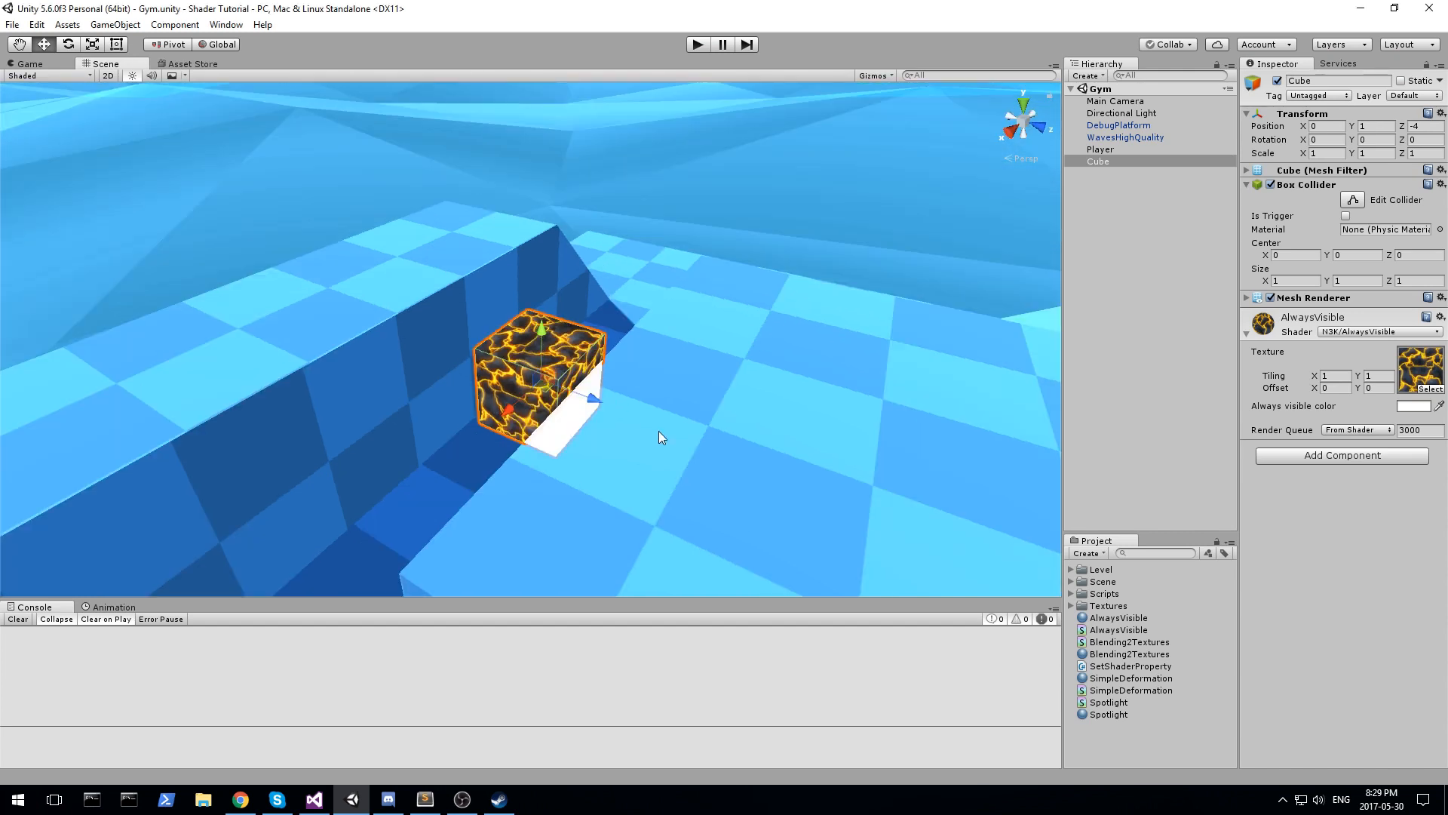
# - Orbit the Scene view around the cube to inspect its silhouette behind the wall
pyautogui.moveTo(661, 437); pyautogui.dragTo(613, 429)
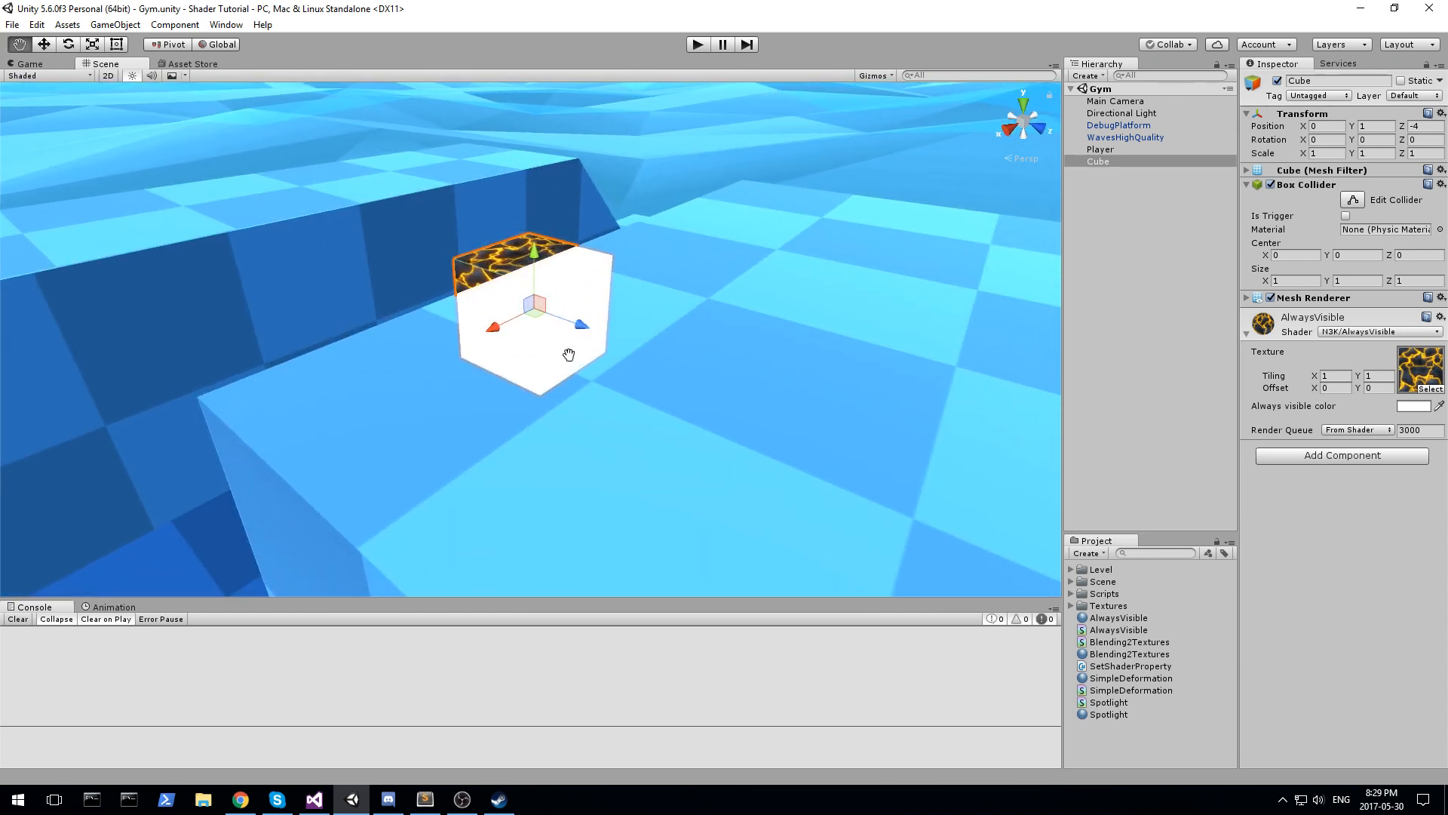
pyautogui.moveTo(569, 355); pyautogui.dragTo(485, 384)
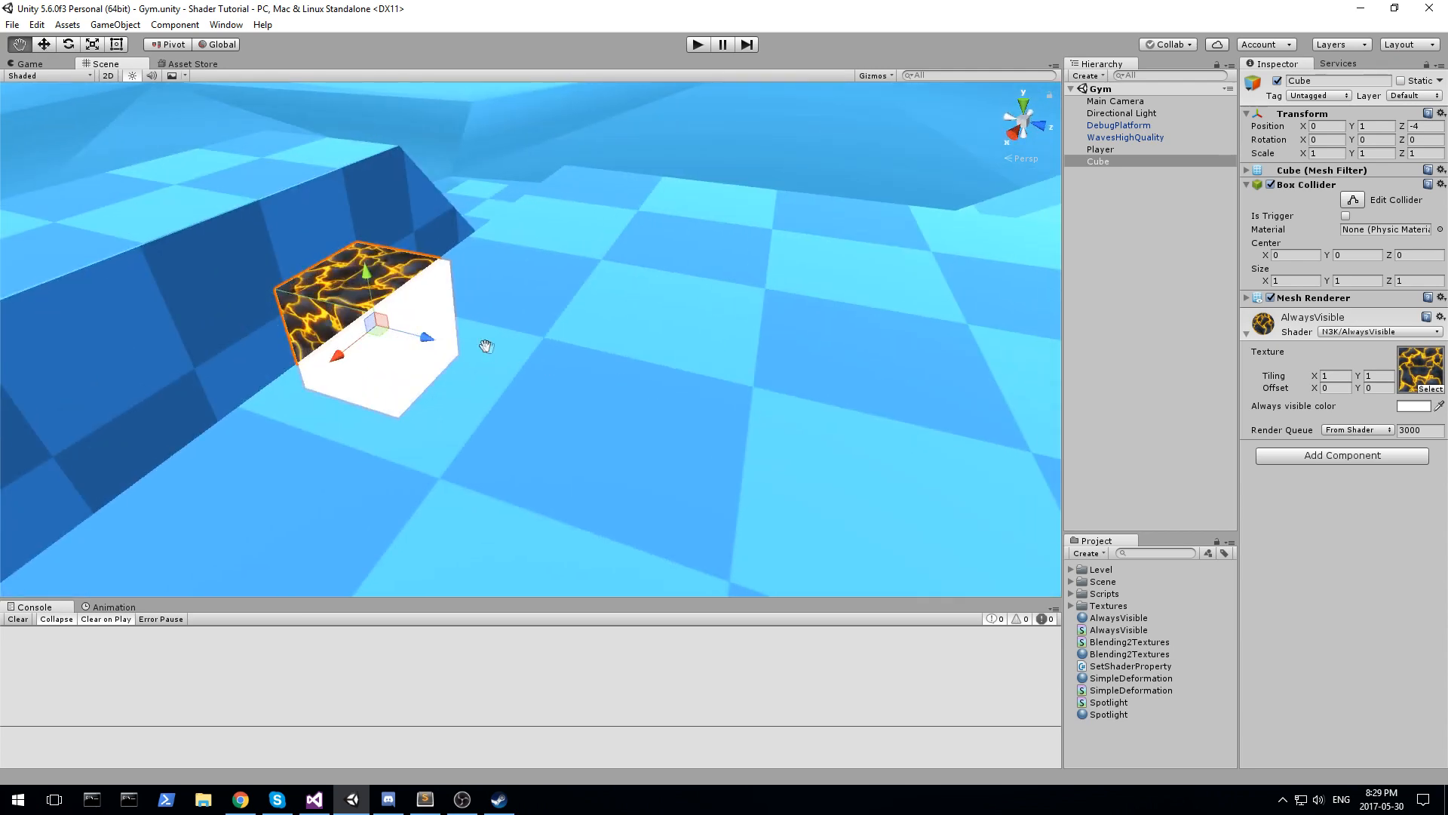
pyautogui.moveTo(486, 346); pyautogui.dragTo(503, 295)
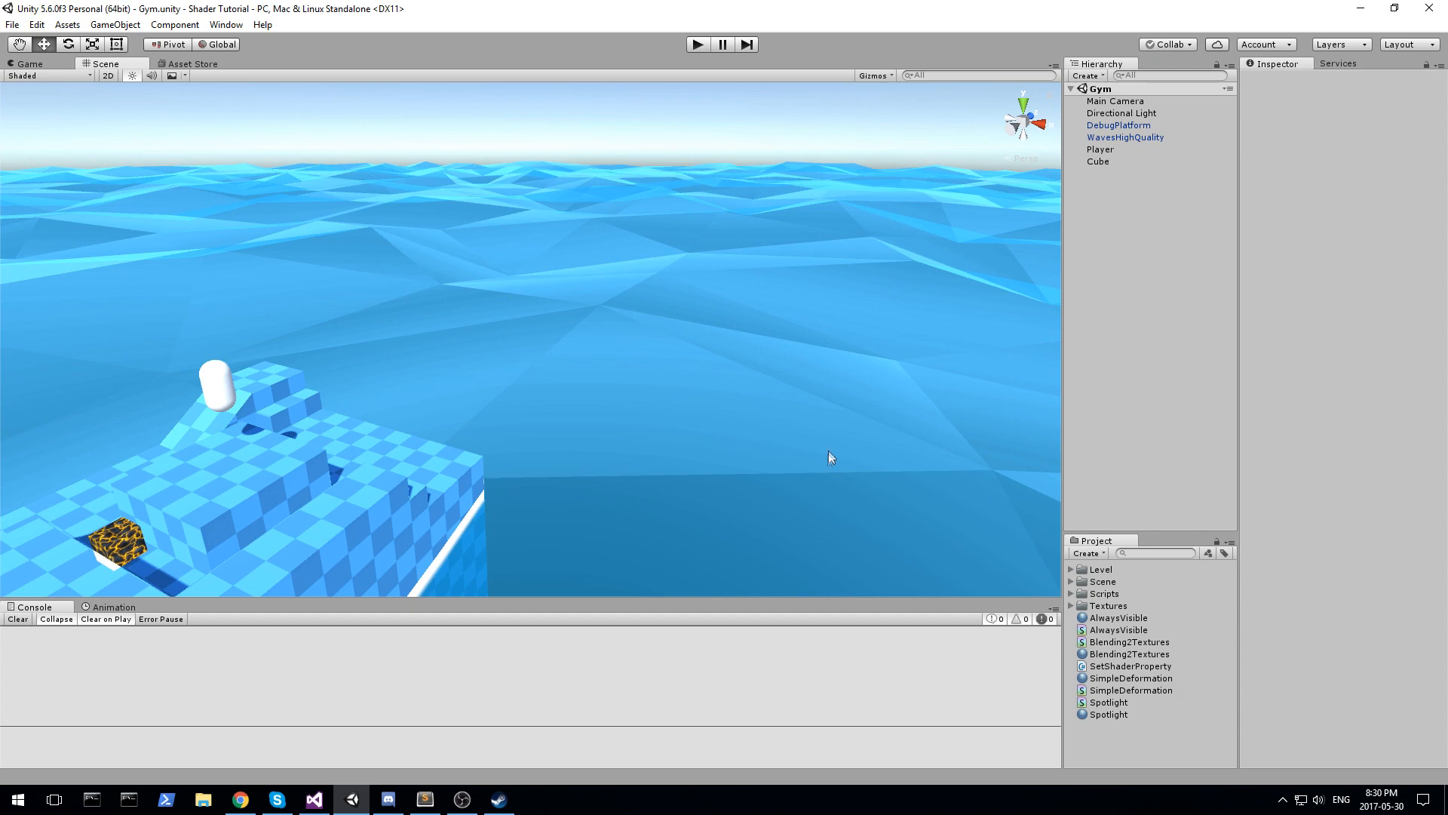
pyautogui.moveTo(831, 457); pyautogui.dragTo(628, 256)
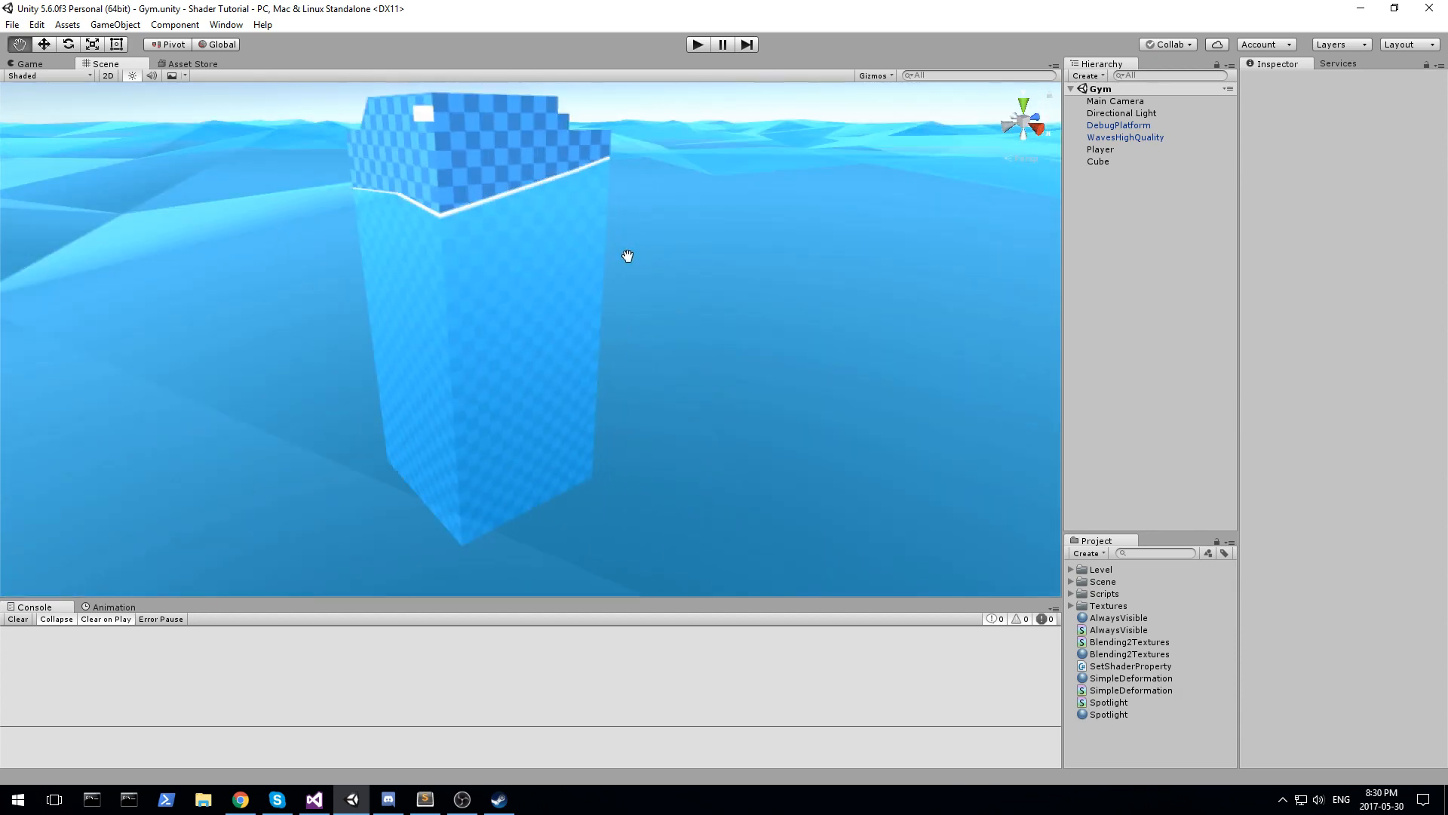
pyautogui.moveTo(626, 255); pyautogui.dragTo(887, 294)
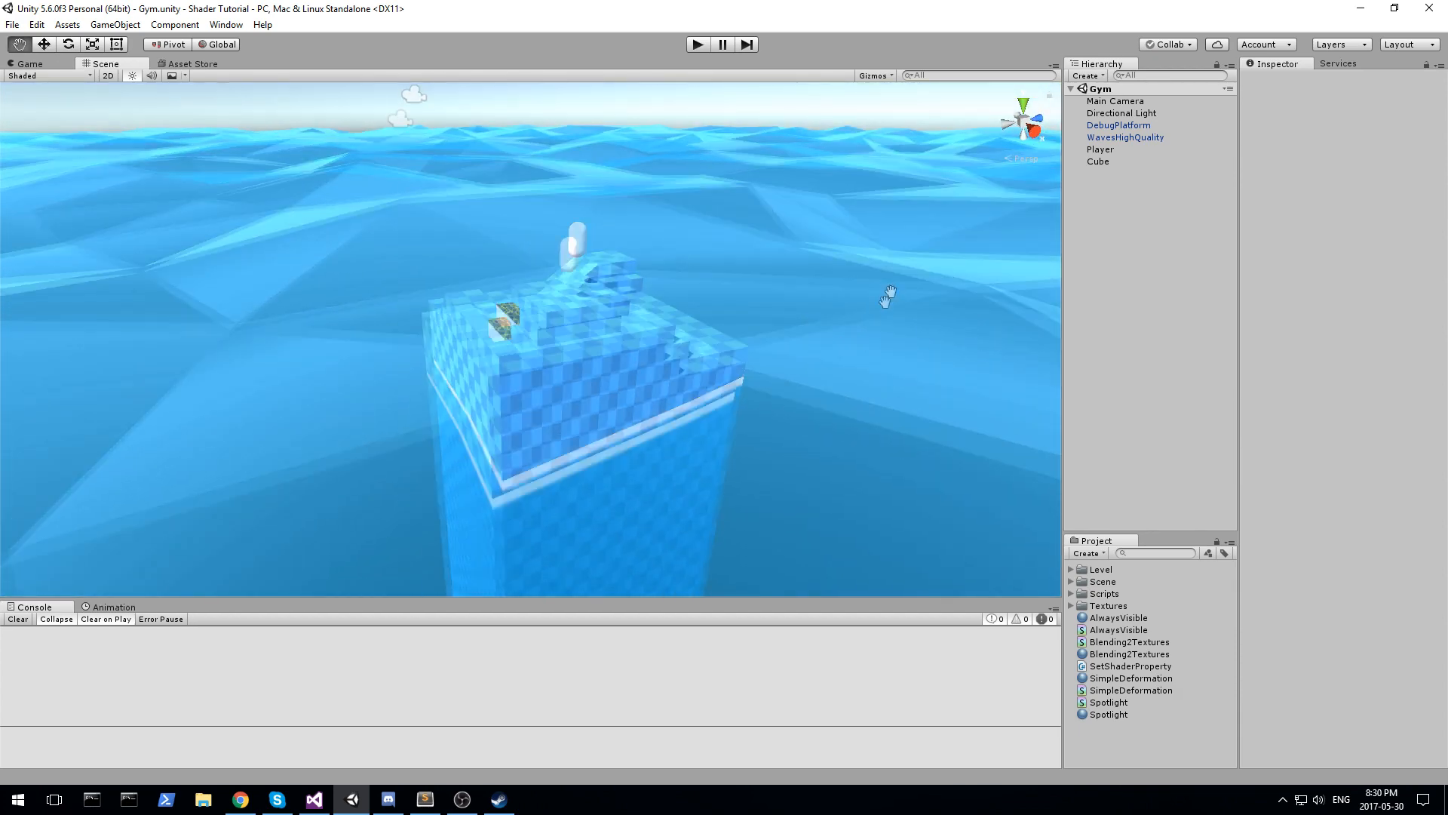